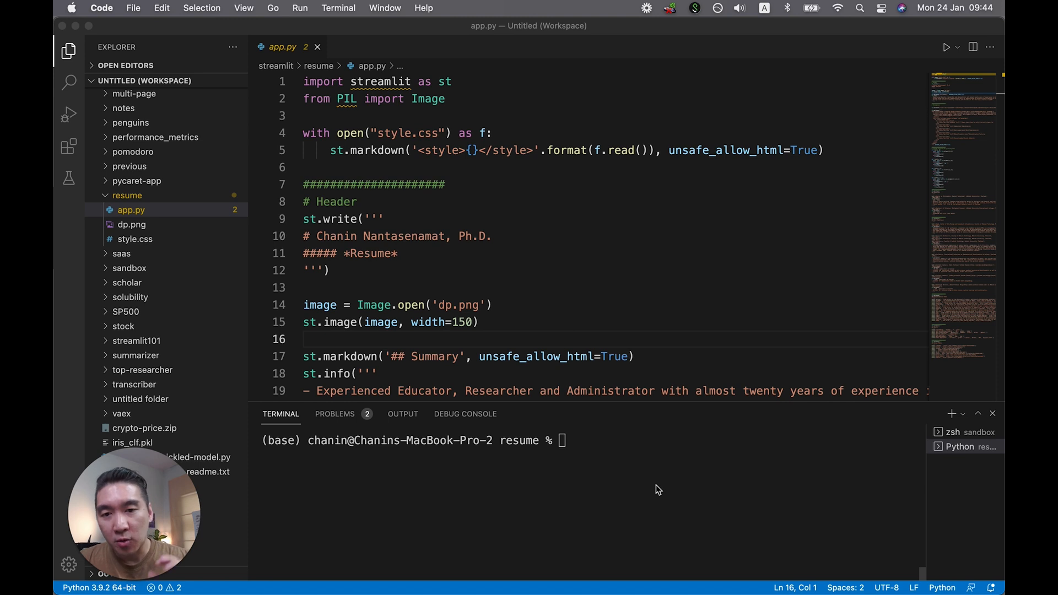
pyautogui.moveTo(124, 73)
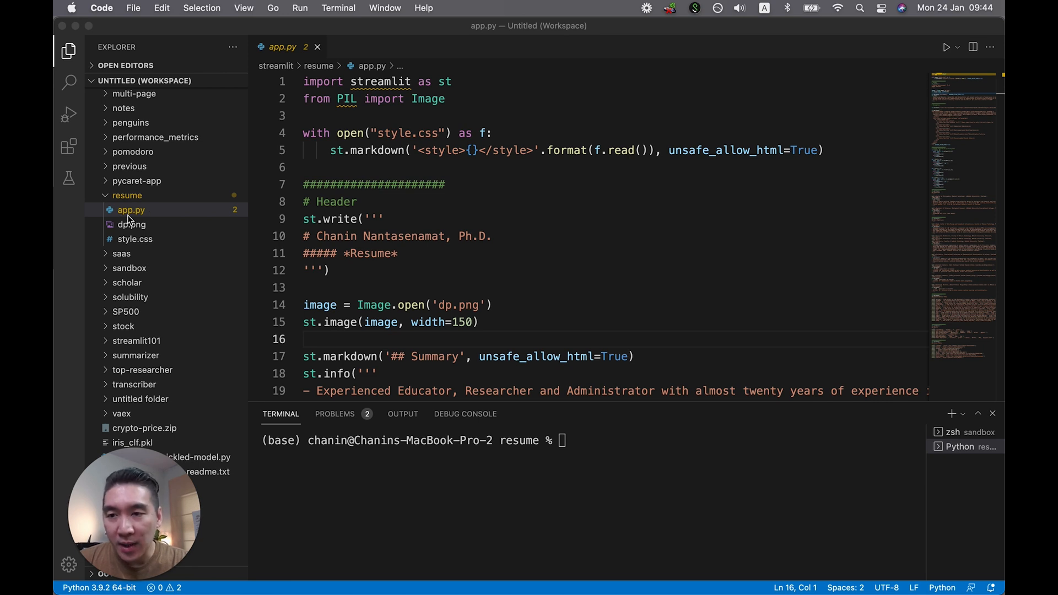
pyautogui.moveTo(445, 142)
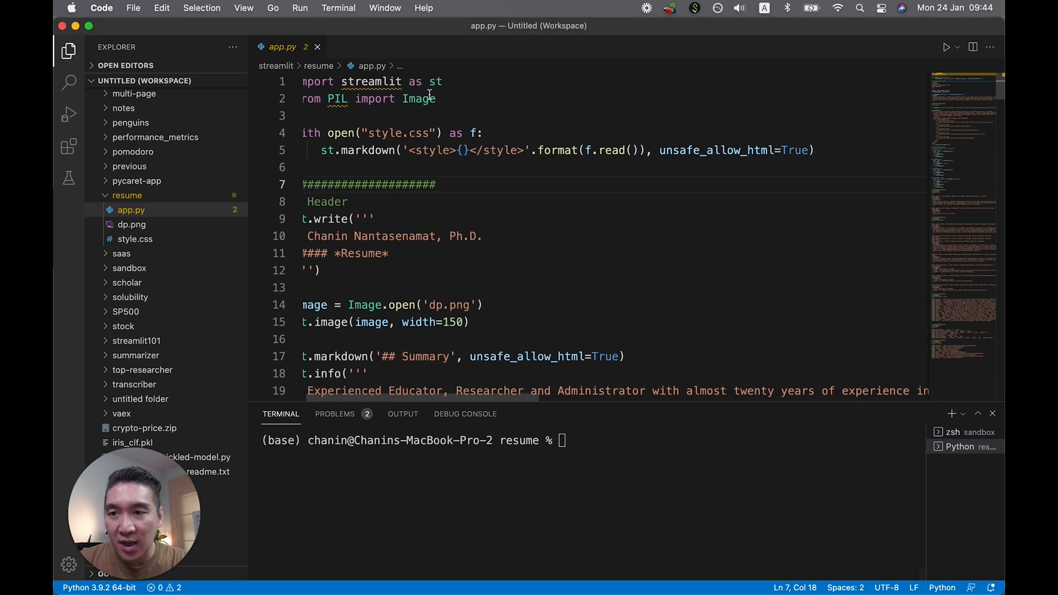
# Preview the dp.png profile photo from the Explorer sidebar
pyautogui.click(131, 223)
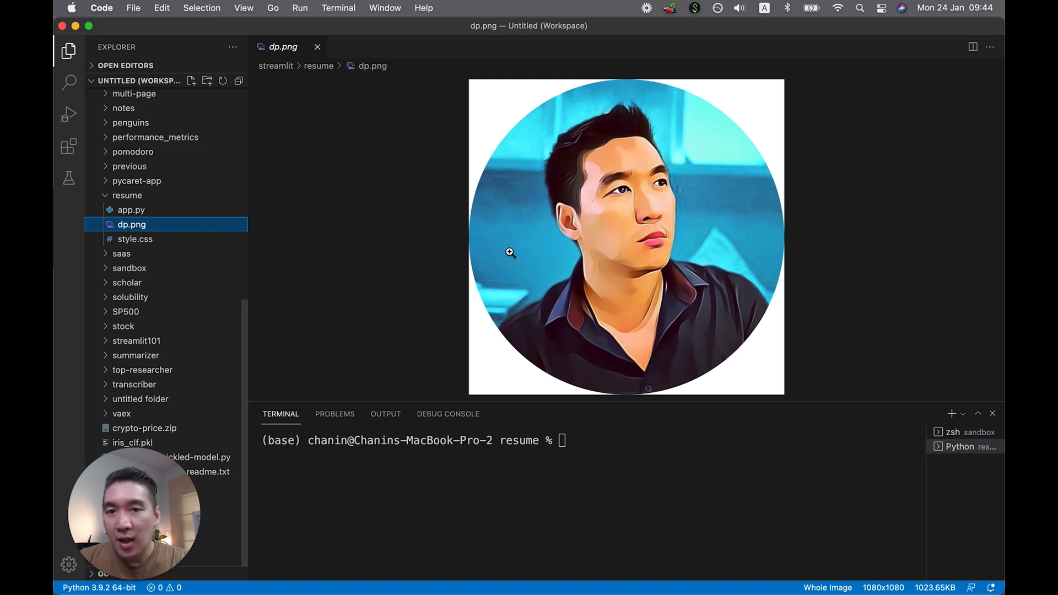
pyautogui.moveTo(635, 99)
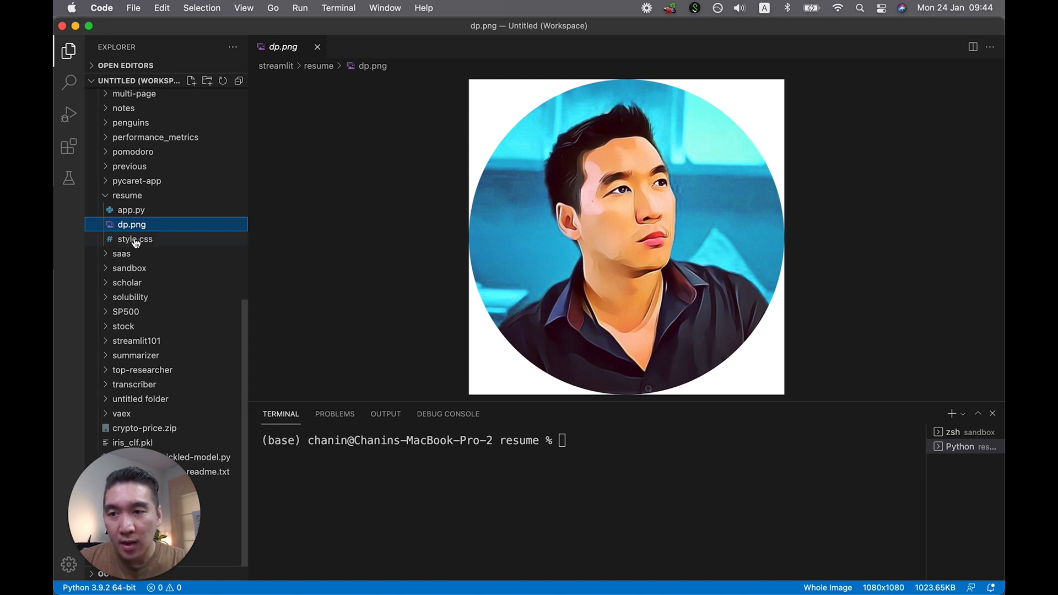
# Show the style.css stylesheet with its heading and image centering rules
pyautogui.click(134, 239)
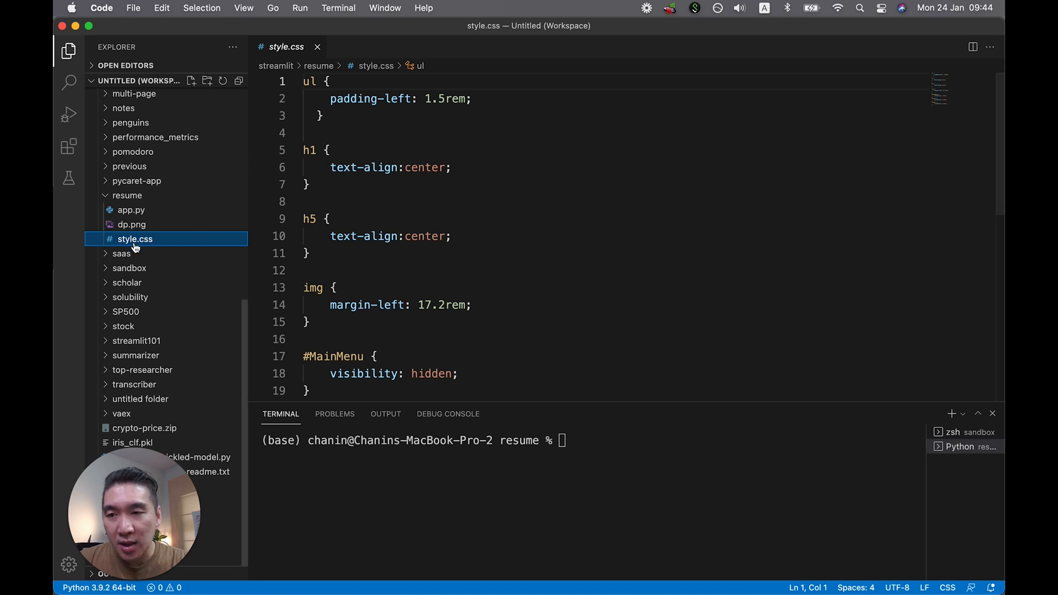
pyautogui.moveTo(135, 239)
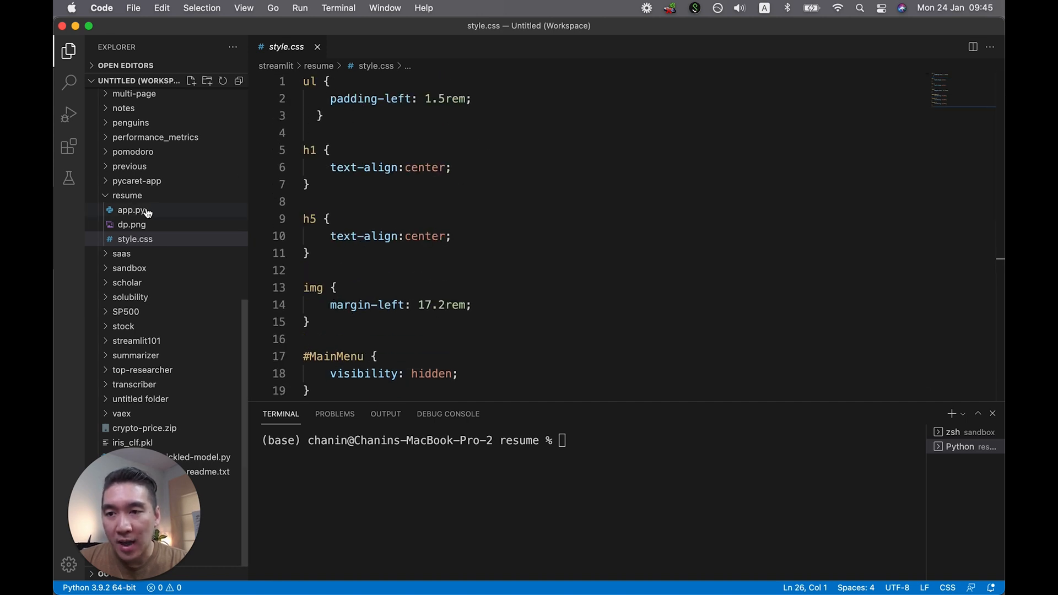
# Return to app.py and run 'streamlit run app.py' in the terminal to launch the resume app
pyautogui.click(132, 209)
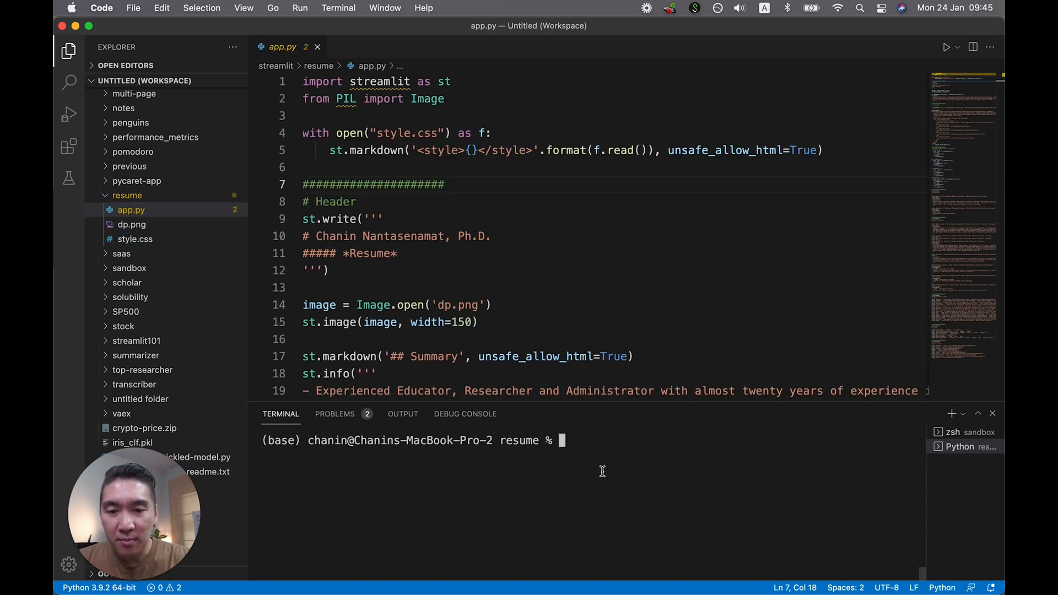
pyautogui.write('stream')
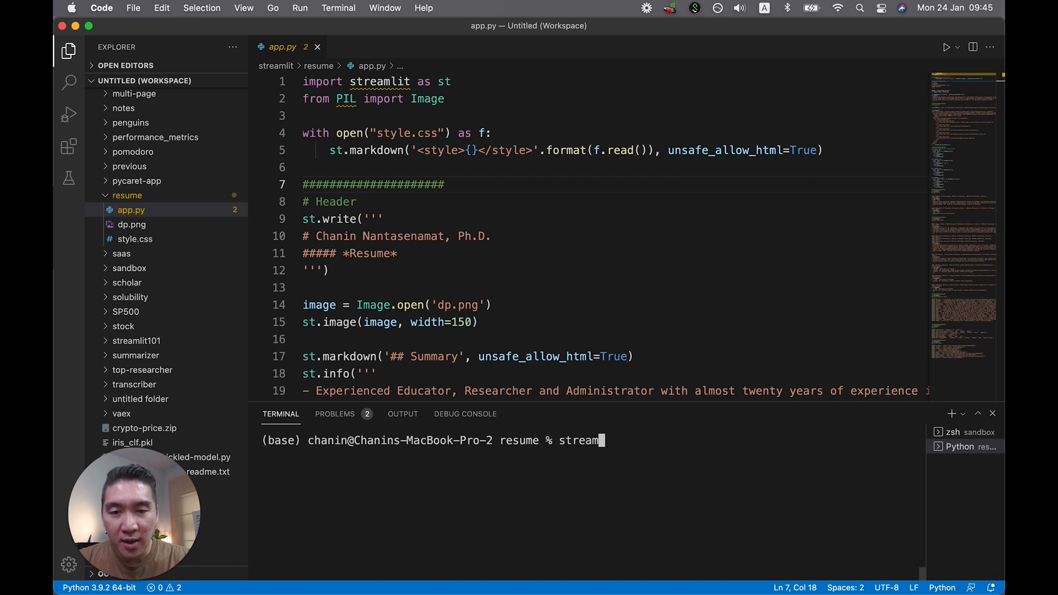
pyautogui.write('lit run app.py')
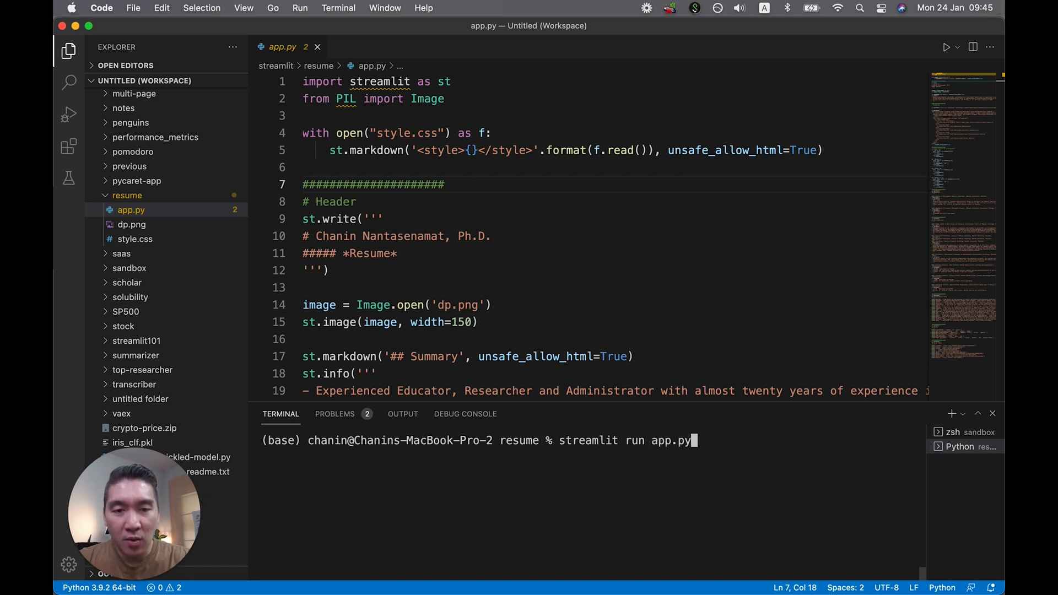
pyautogui.press('enter')
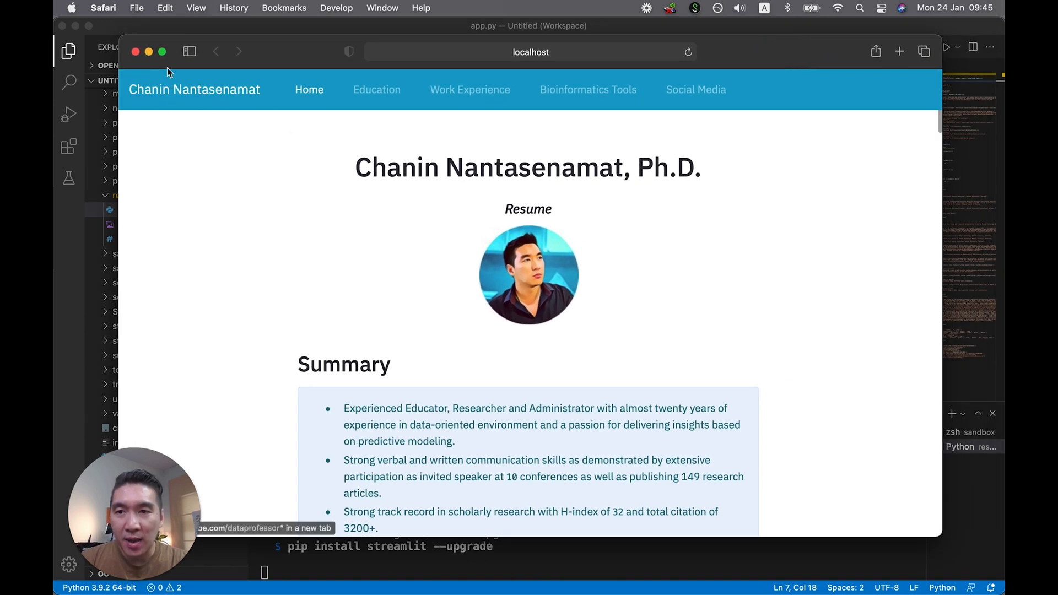
pyautogui.moveTo(470, 89)
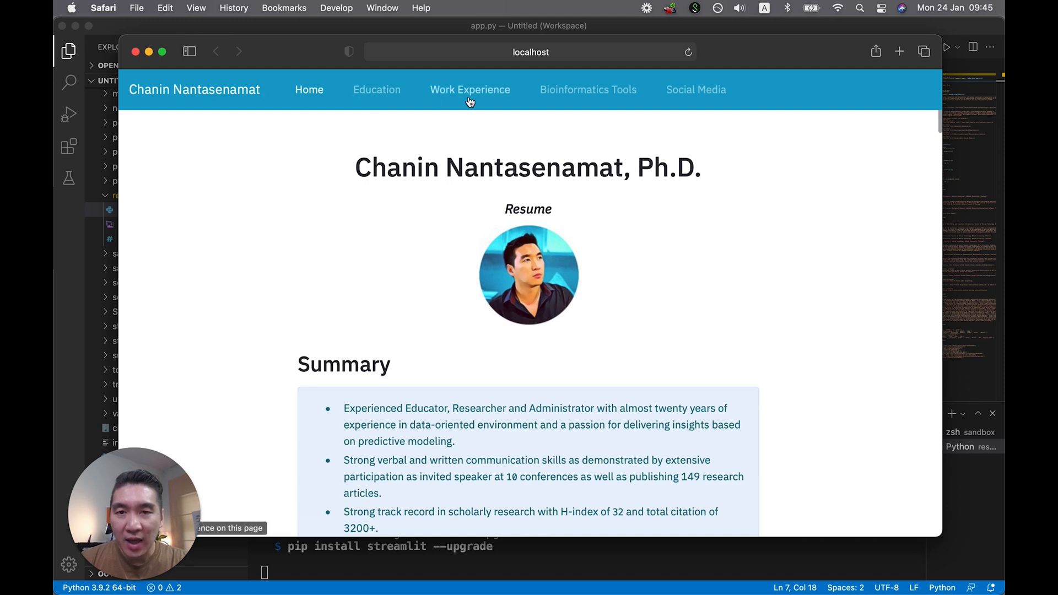
pyautogui.moveTo(372, 91)
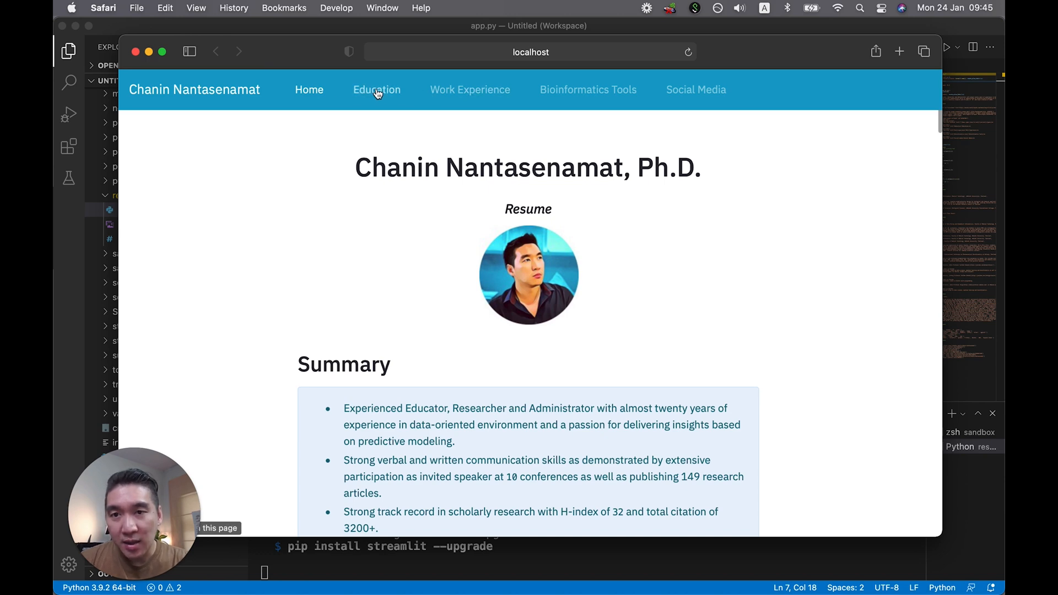
pyautogui.moveTo(263, 302)
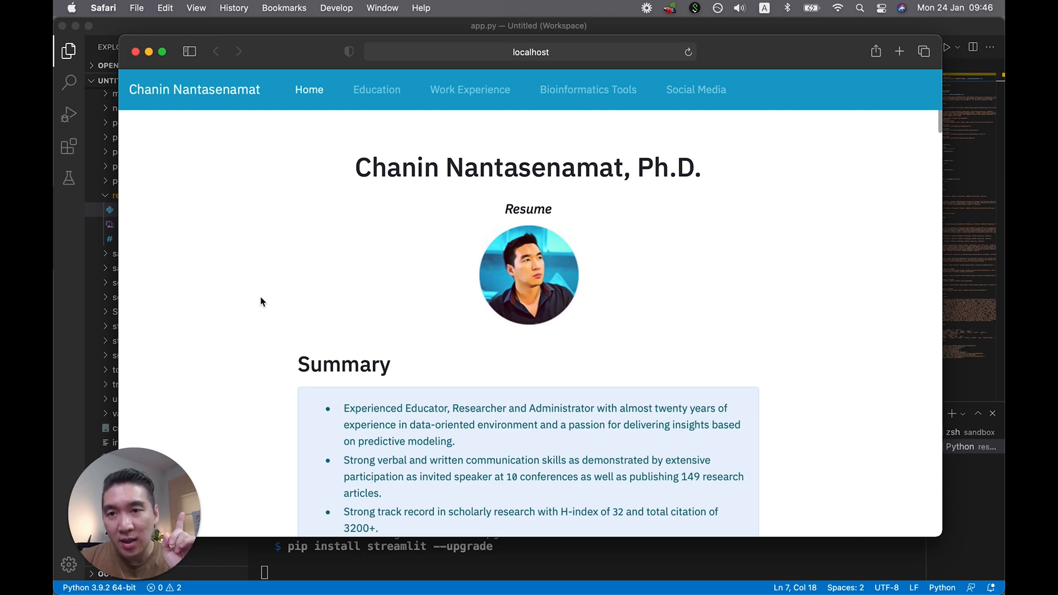
pyautogui.moveTo(384, 296)
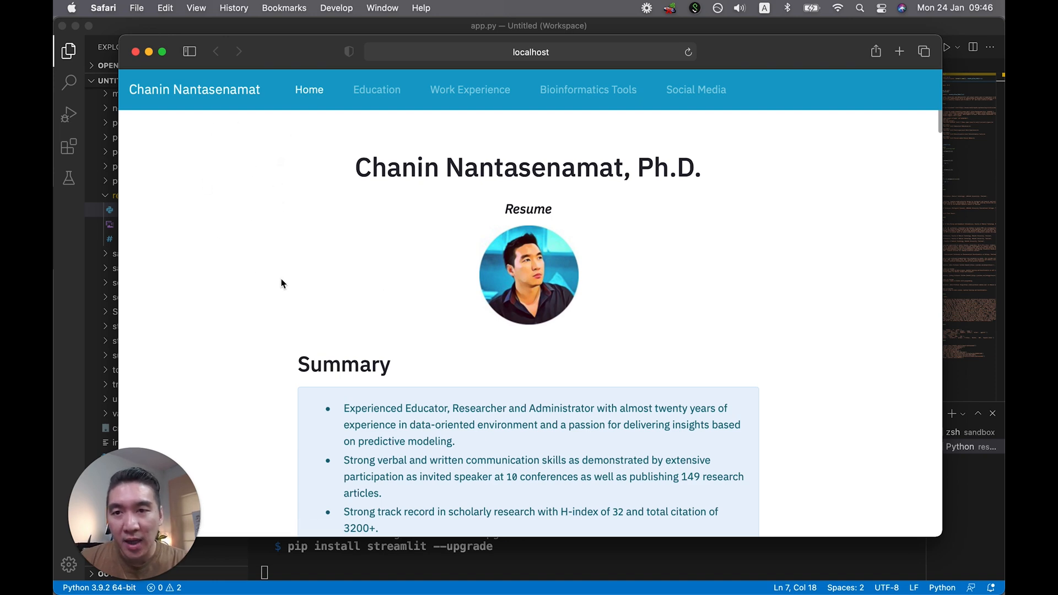
pyautogui.moveTo(278, 80)
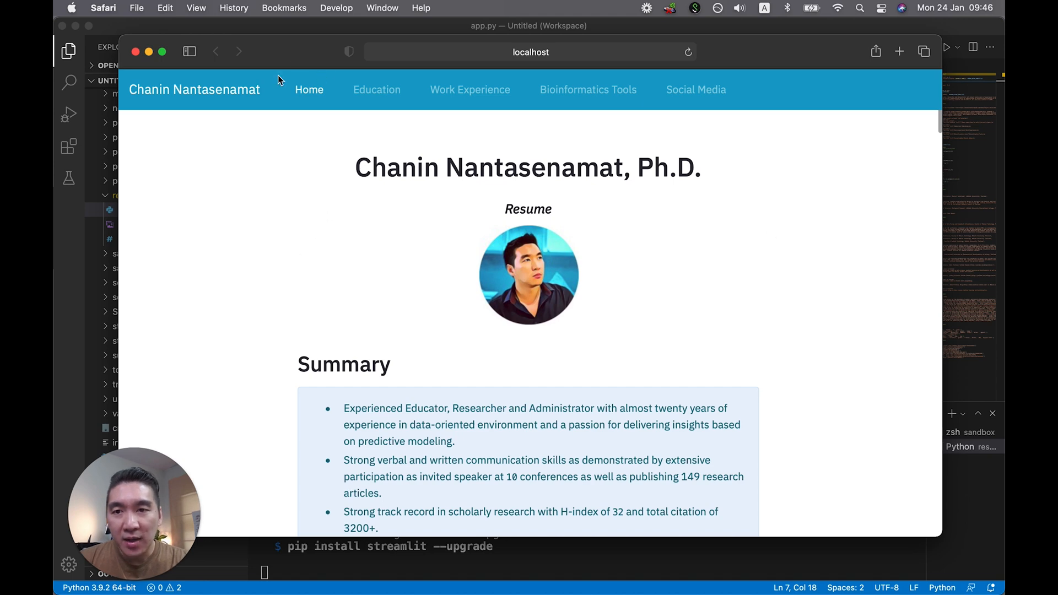
pyautogui.moveTo(320, 192)
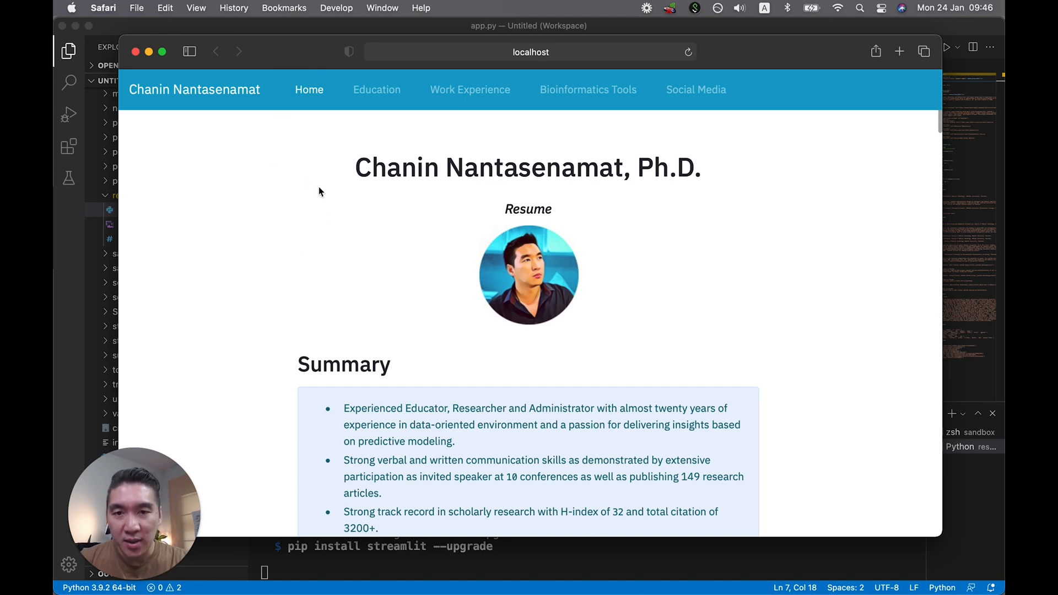
pyautogui.moveTo(213, 93)
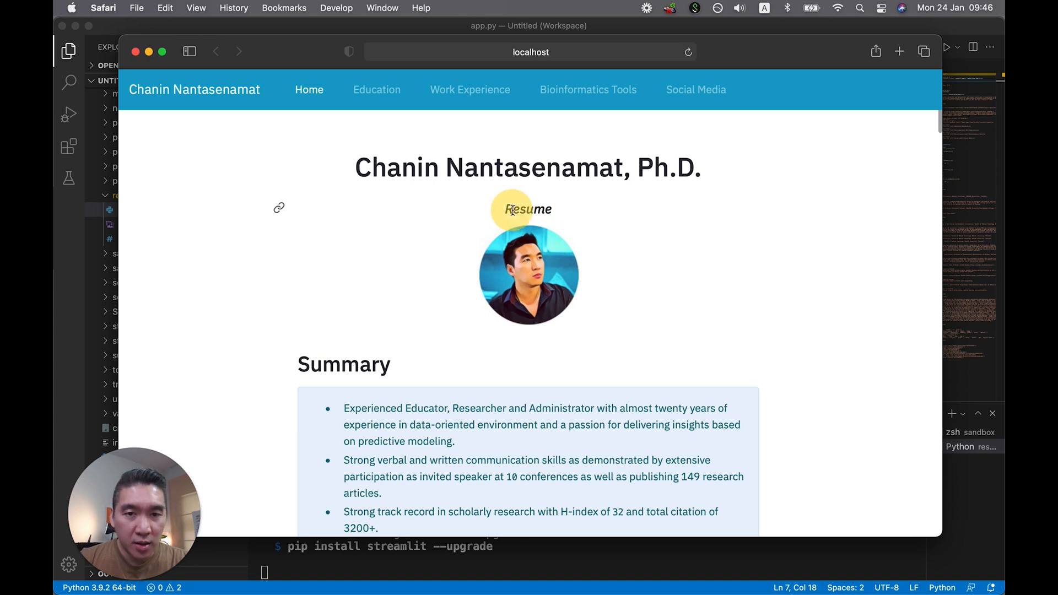
pyautogui.moveTo(382, 320)
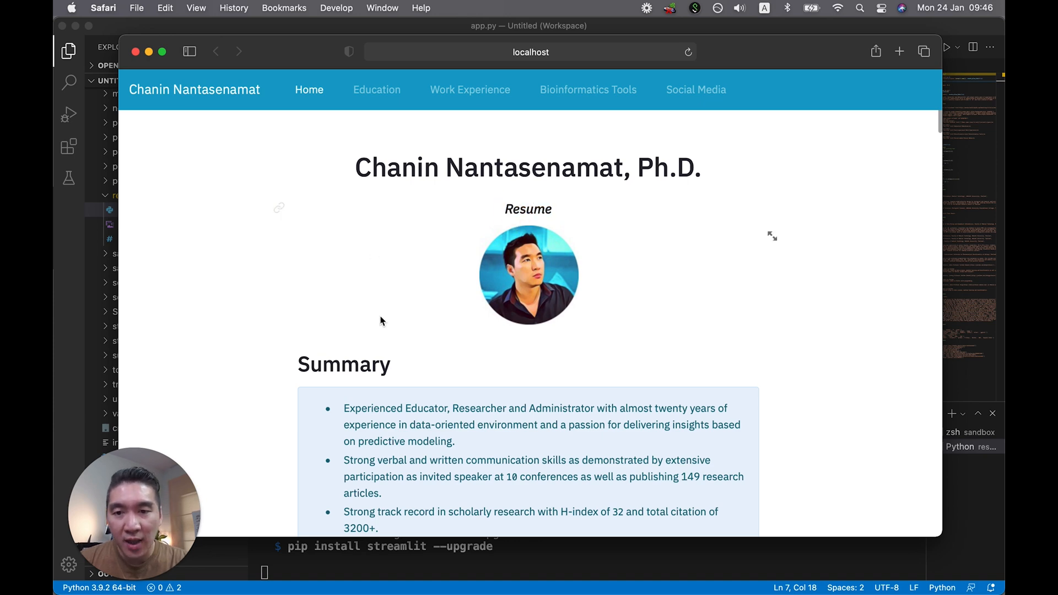
# Highlight 'Educator' and the Administrator experience phrase in the Summary, then reach the Education heading
pyautogui.scroll(-3)
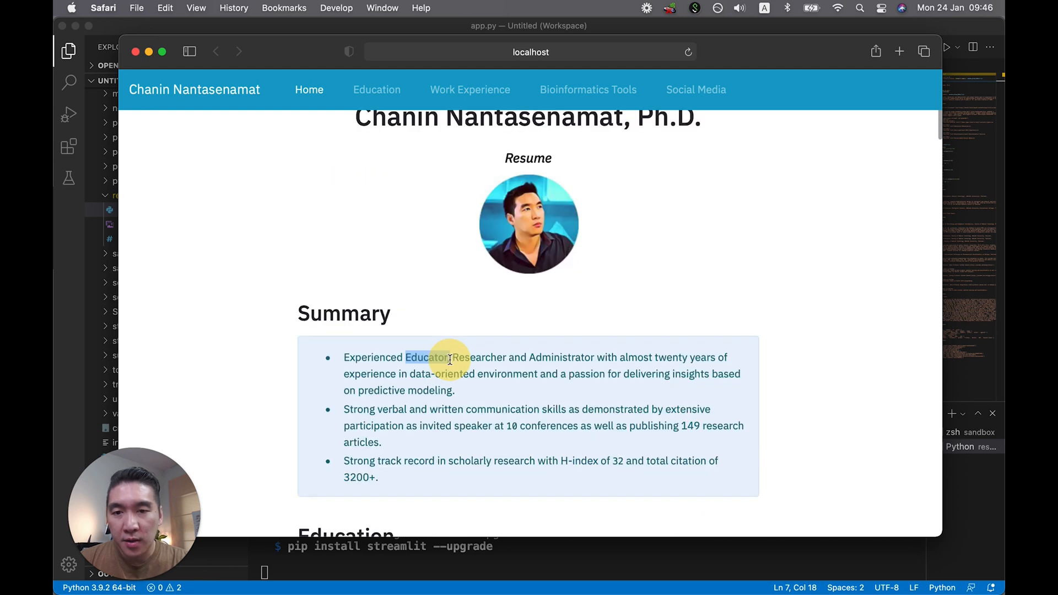
pyautogui.doubleClick(473, 357)
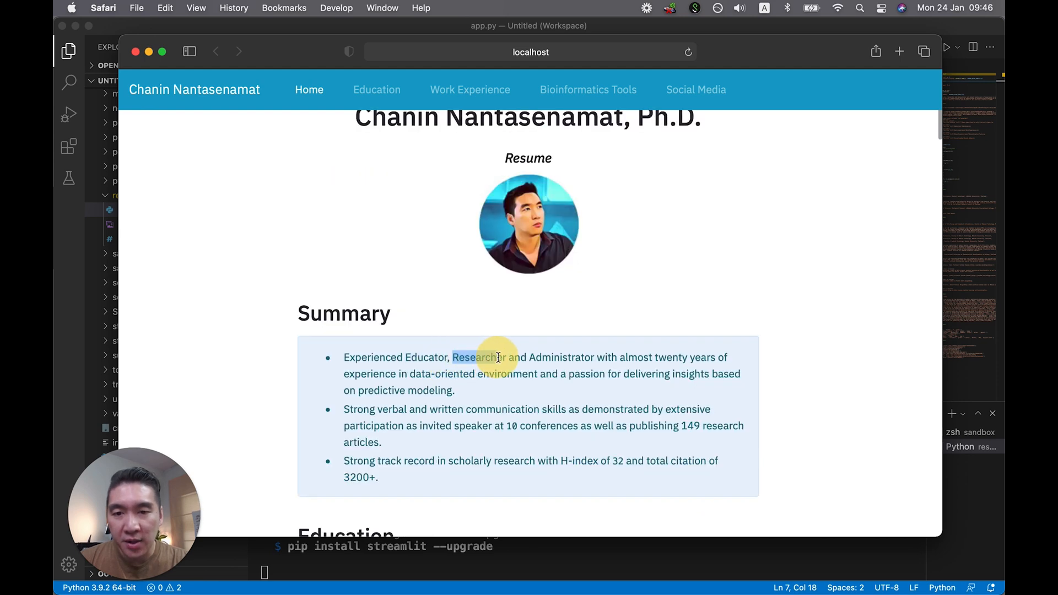
pyautogui.moveTo(496, 357); pyautogui.dragTo(607, 374)
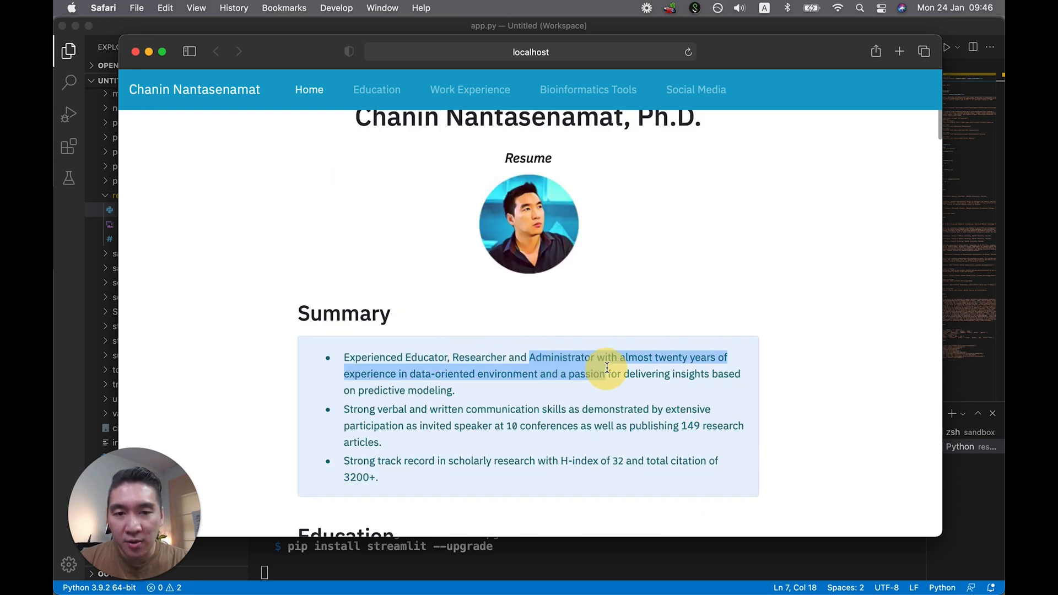
pyautogui.scroll(-3)
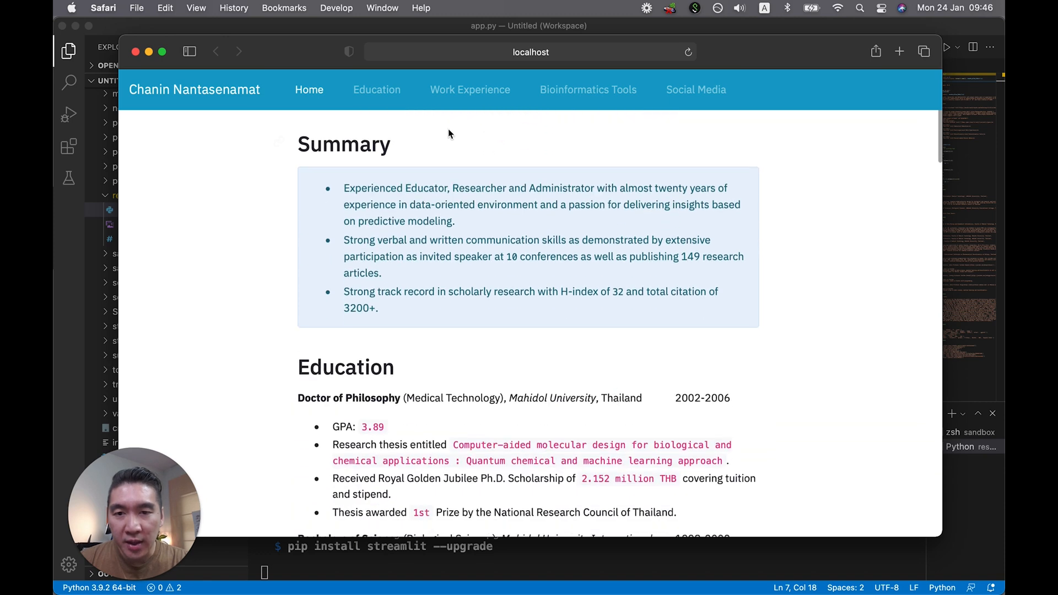
pyautogui.moveTo(432, 257)
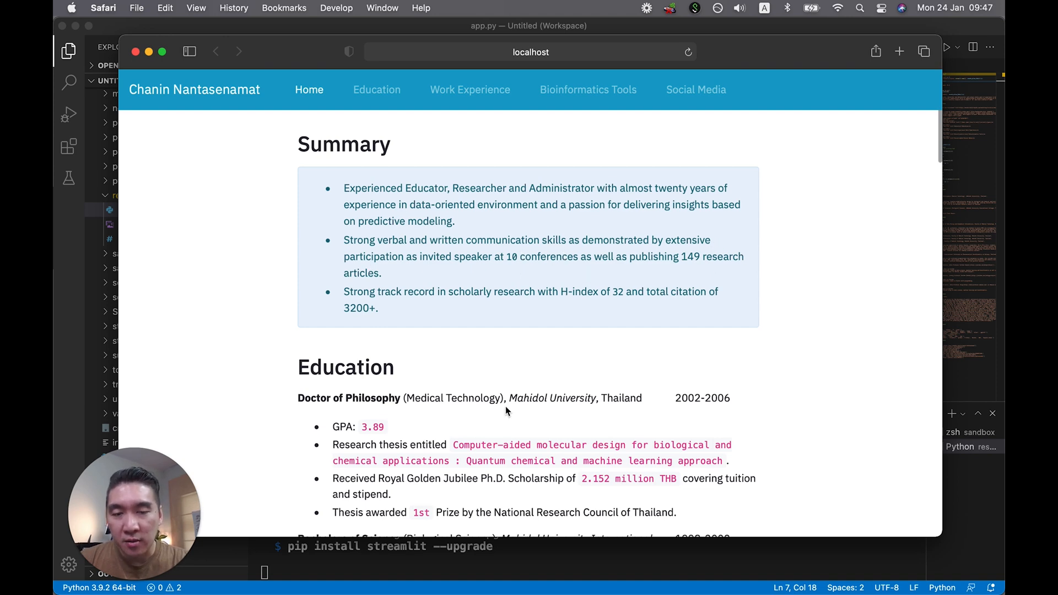
# Scroll the resume so both Education entries and the first Work Experience position are visible
pyautogui.scroll(-3)
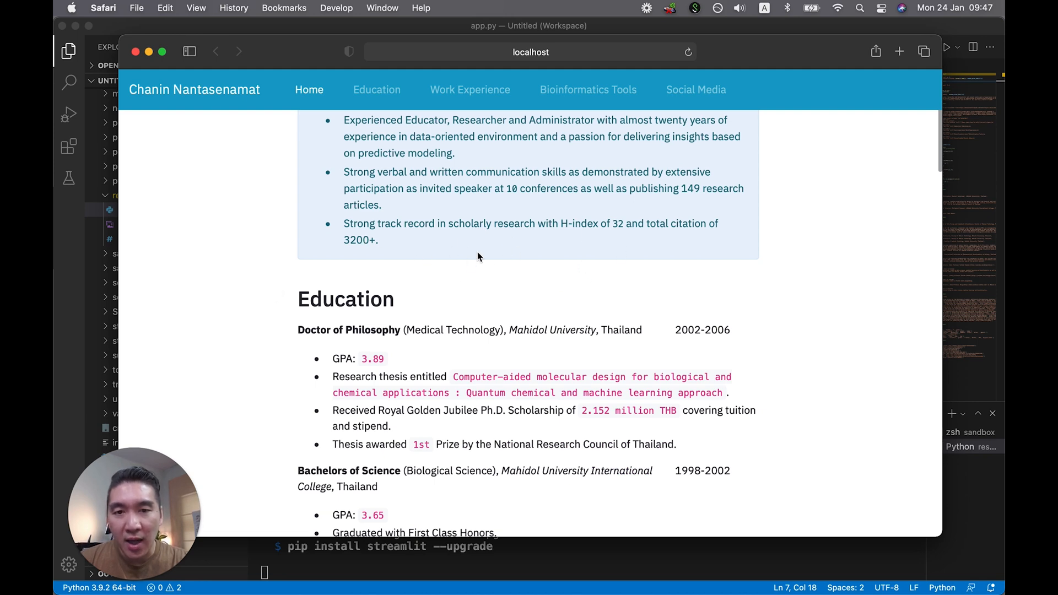
pyautogui.scroll(-3)
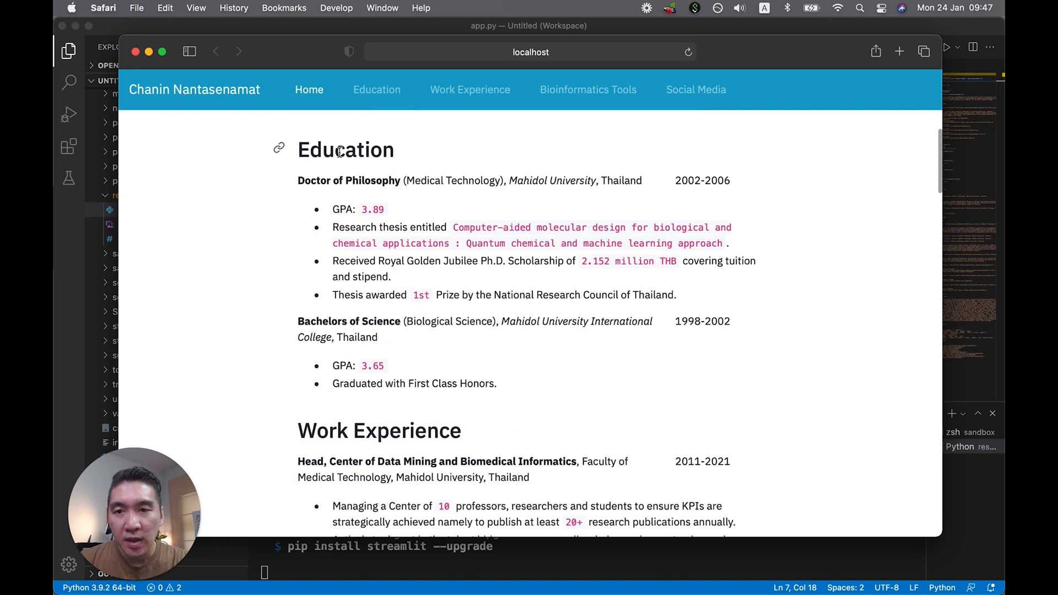
pyautogui.scroll(-3)
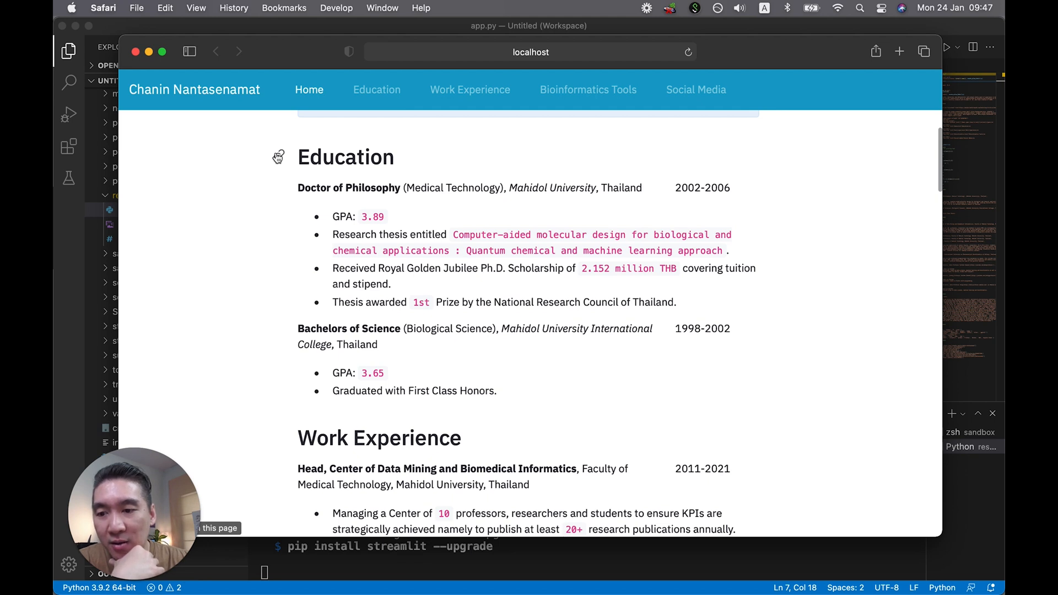
pyautogui.doubleClick(312, 157)
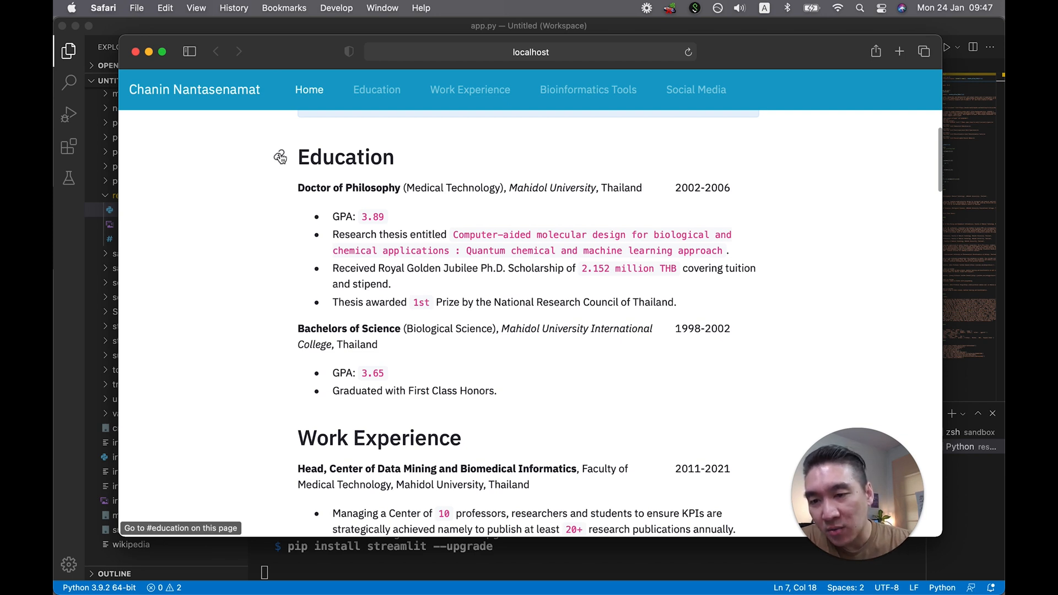
pyautogui.doubleClick(345, 158)
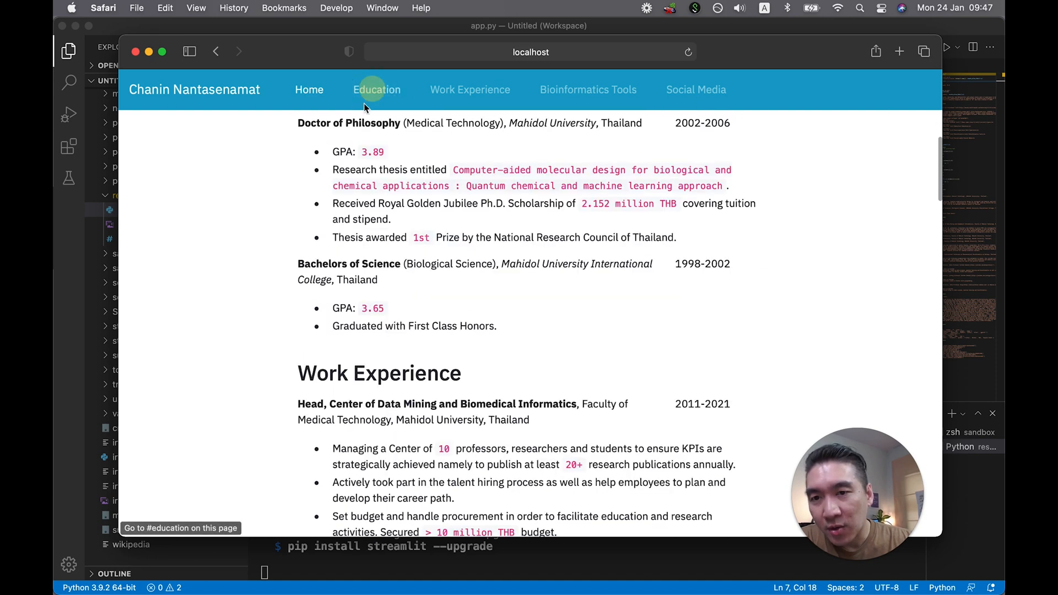
pyautogui.click(377, 89)
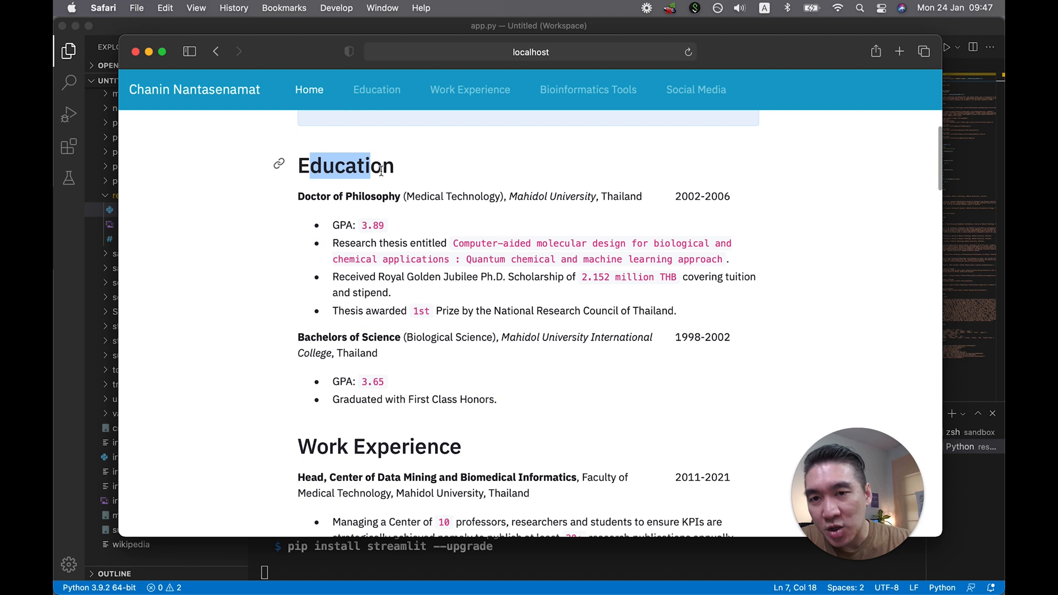
pyautogui.click(470, 90)
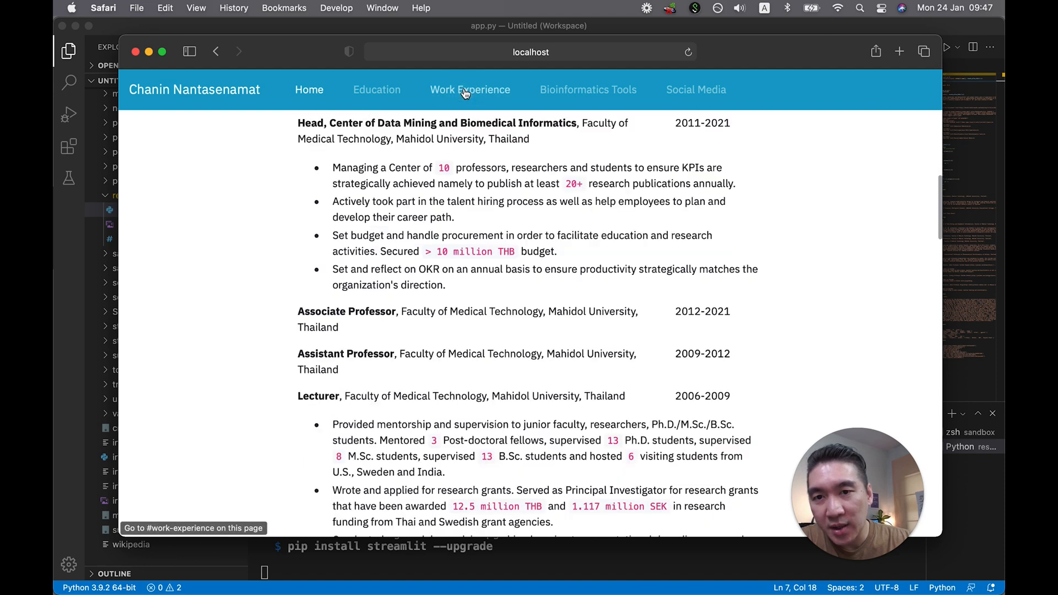
pyautogui.click(588, 89)
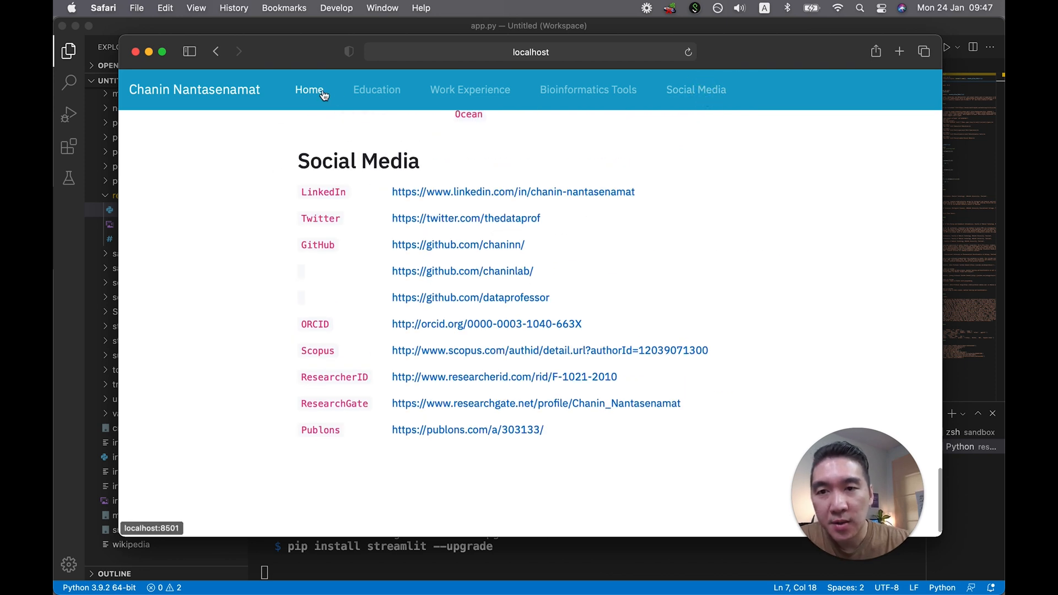
pyautogui.click(309, 89)
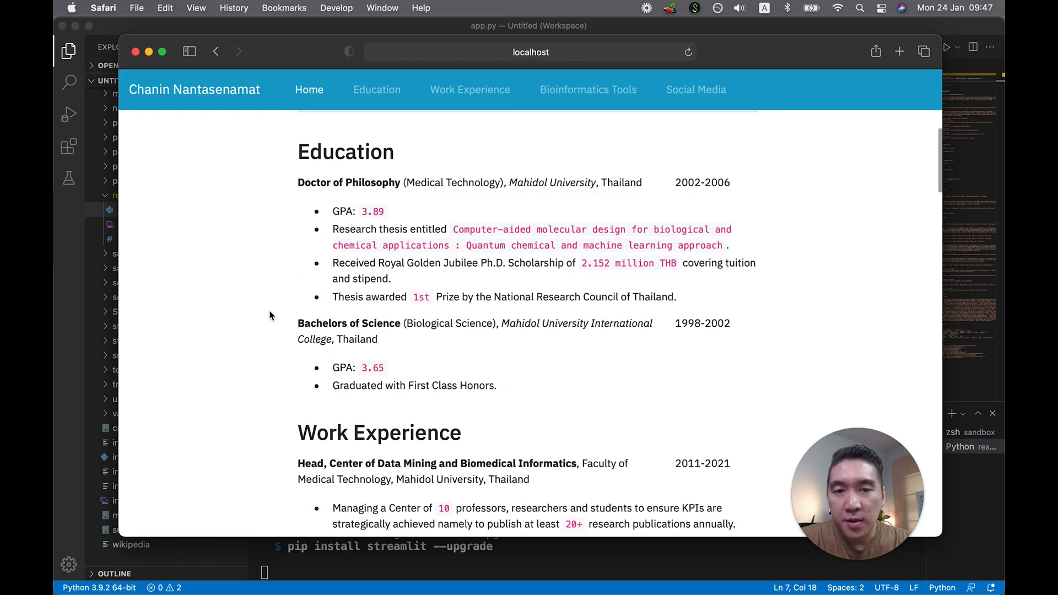
# Scroll past Education into Work Experience, down to the Lecturer role's duties
pyautogui.scroll(-3)
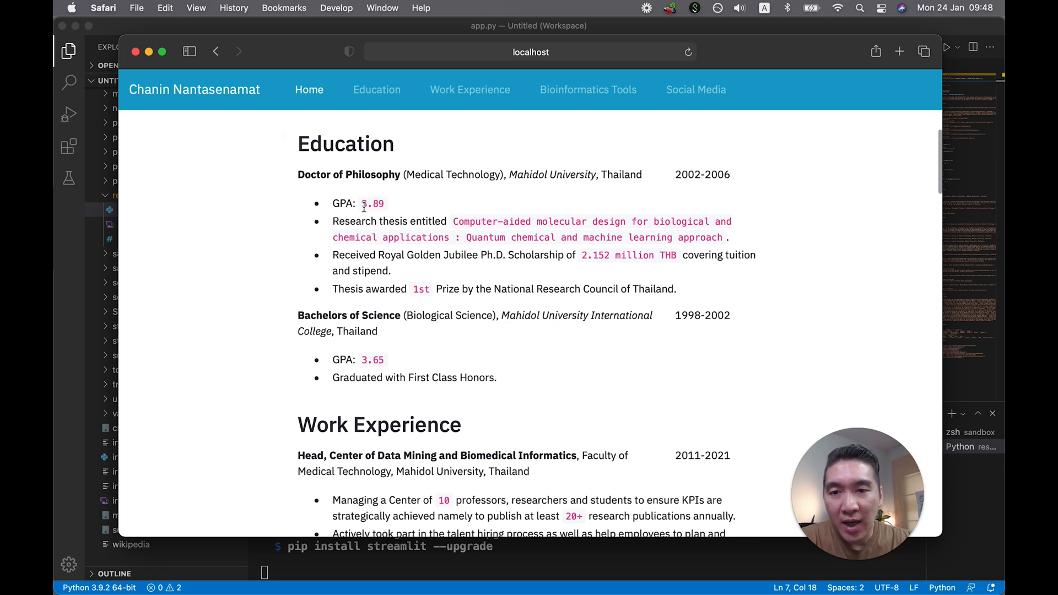
pyautogui.doubleClick(371, 202)
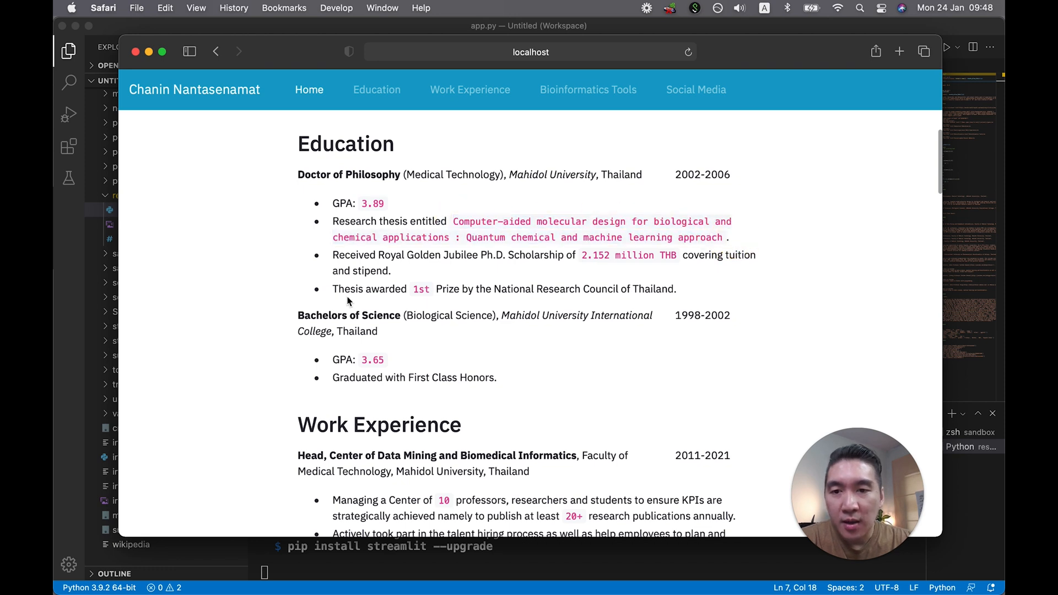
pyautogui.scroll(-3)
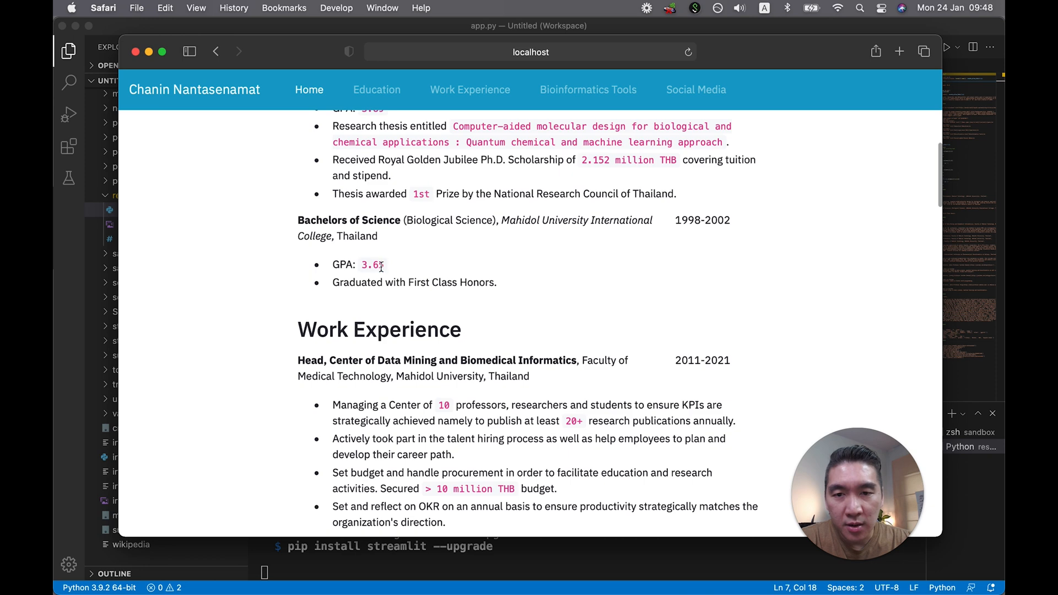
pyautogui.scroll(-3)
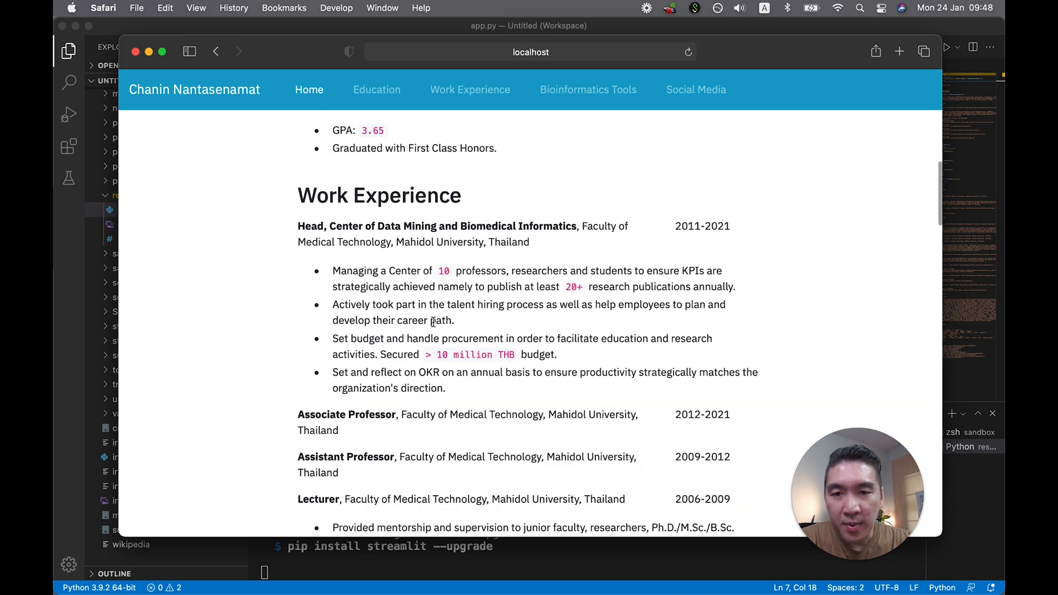
pyautogui.scroll(-3)
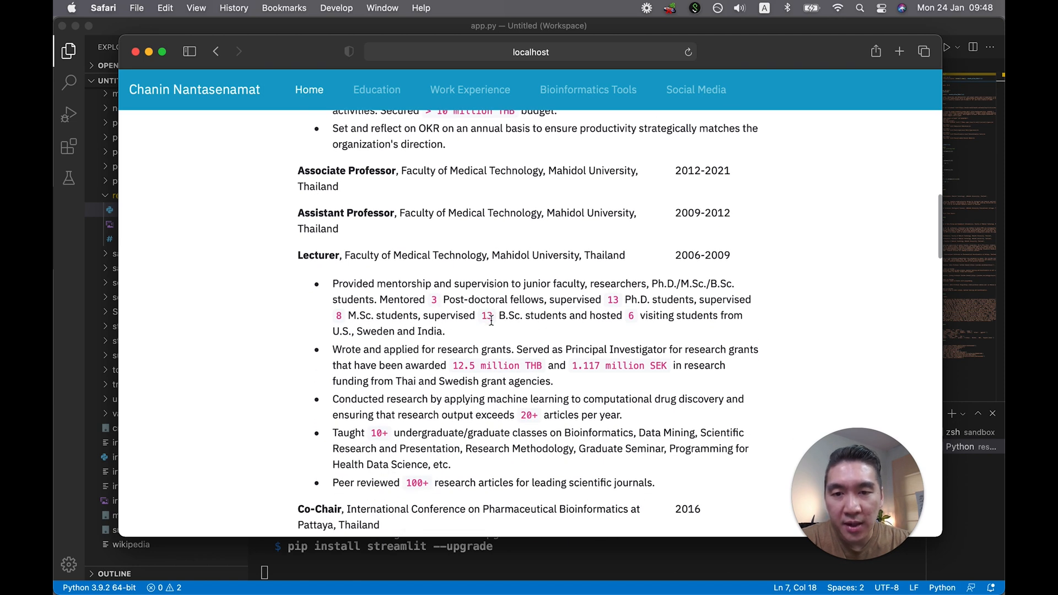
pyautogui.moveTo(252, 308)
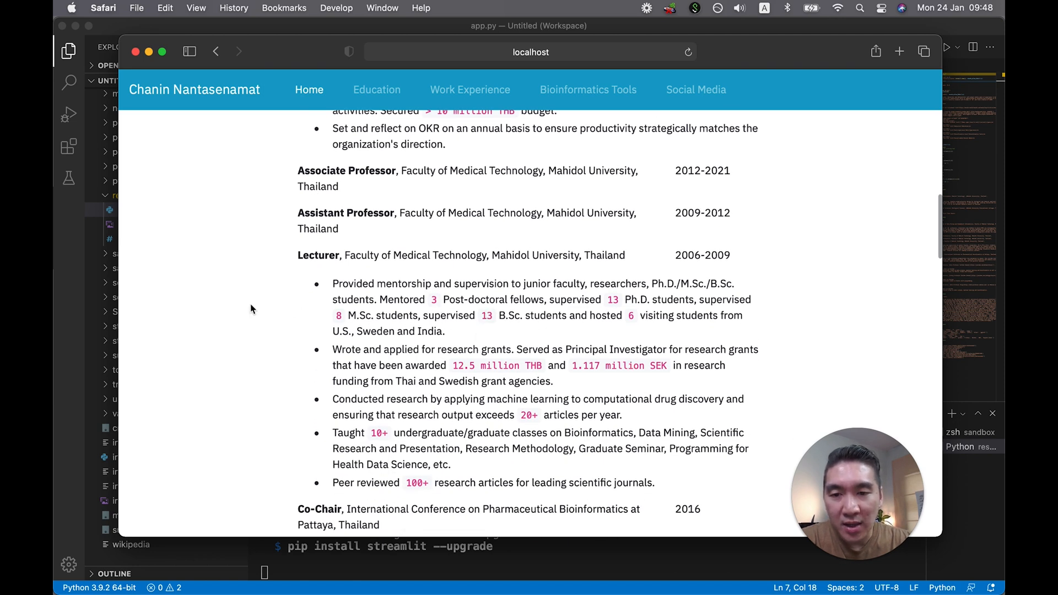
# Scroll past the content creator and technical writer roles to the Bioinformatics Tools table, selecting the word 'YouTube'
pyautogui.scroll(-3)
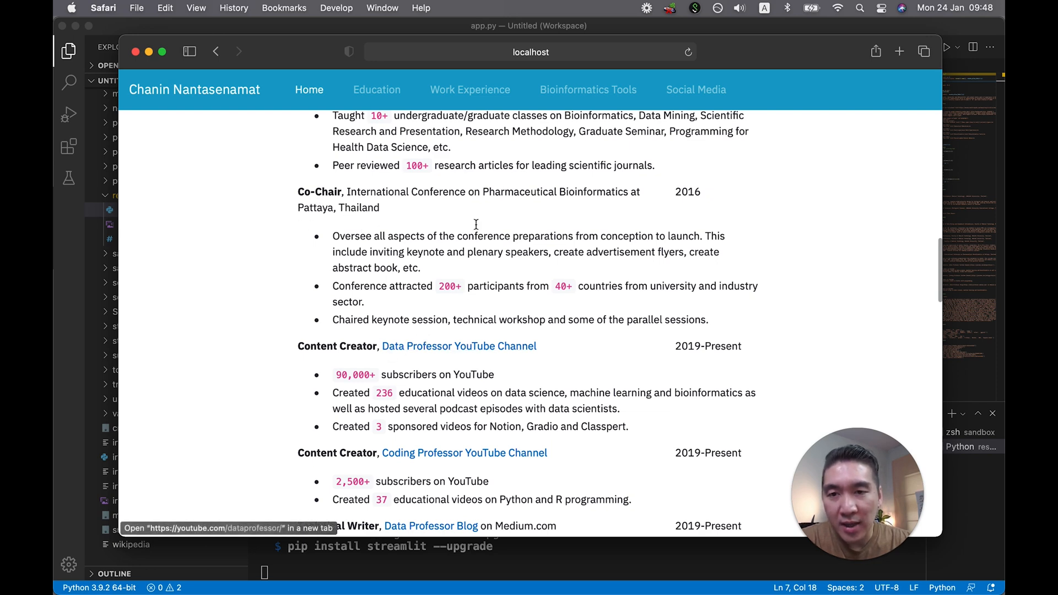
pyautogui.scroll(-3)
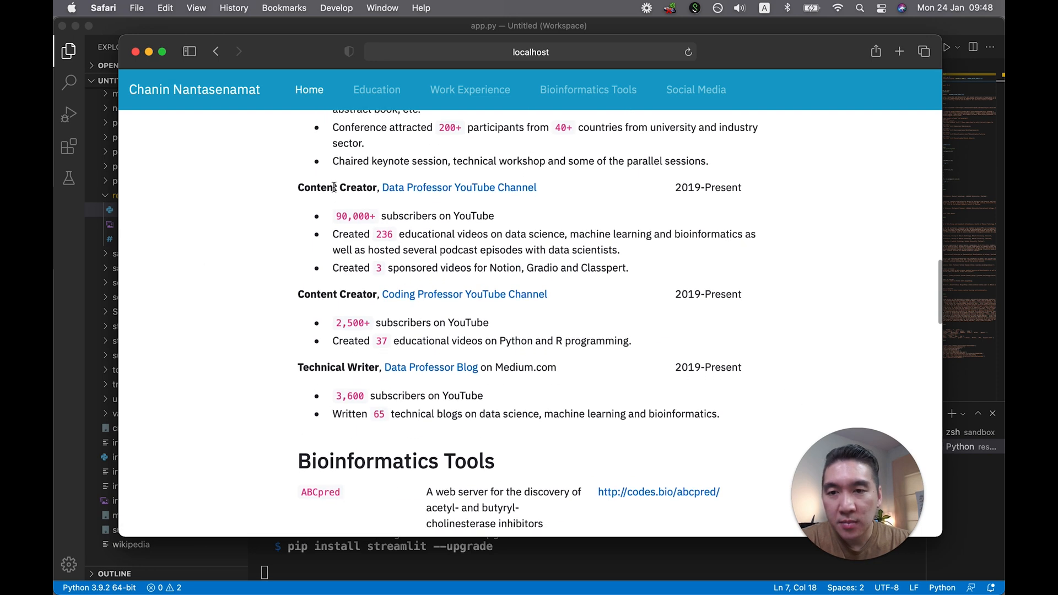
pyautogui.moveTo(458, 188)
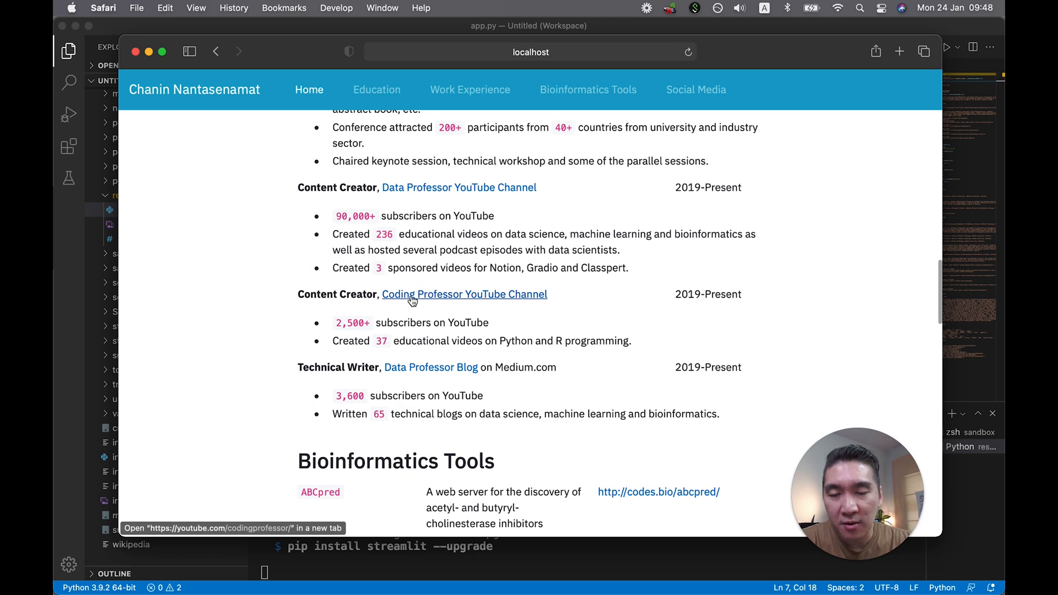
pyautogui.scroll(-3)
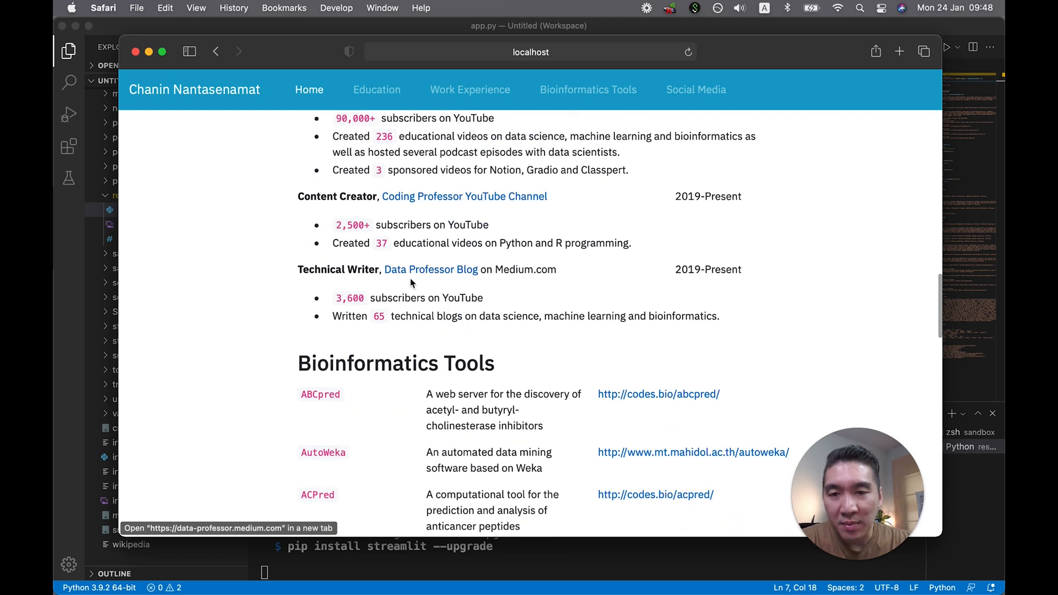
pyautogui.scroll(-3)
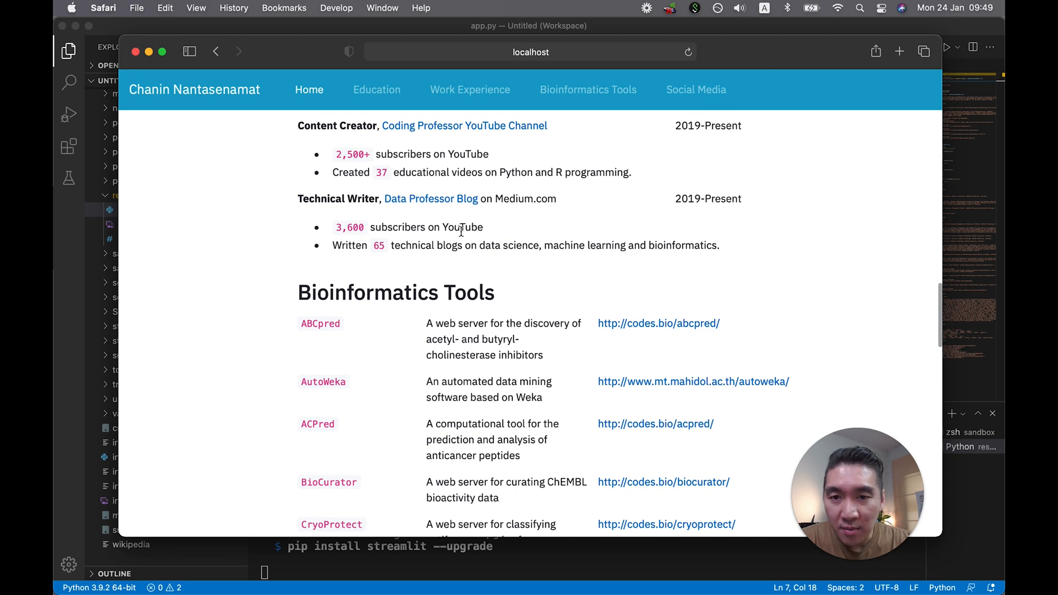
pyautogui.doubleClick(462, 227)
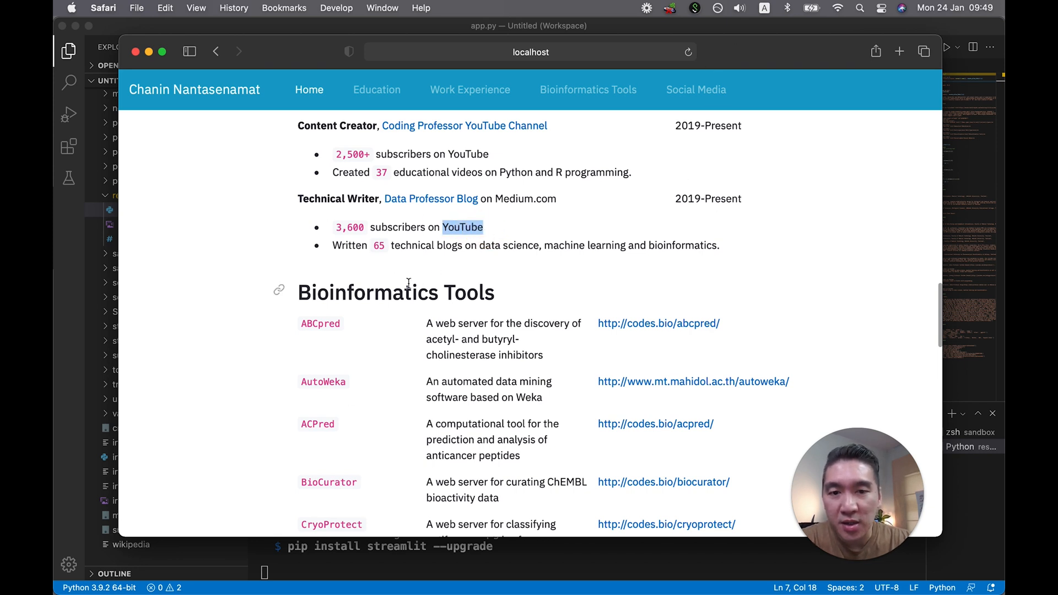
# Scroll past Bioinformatics Tools and Skills to the full Social Media link list at the page end
pyautogui.scroll(-3)
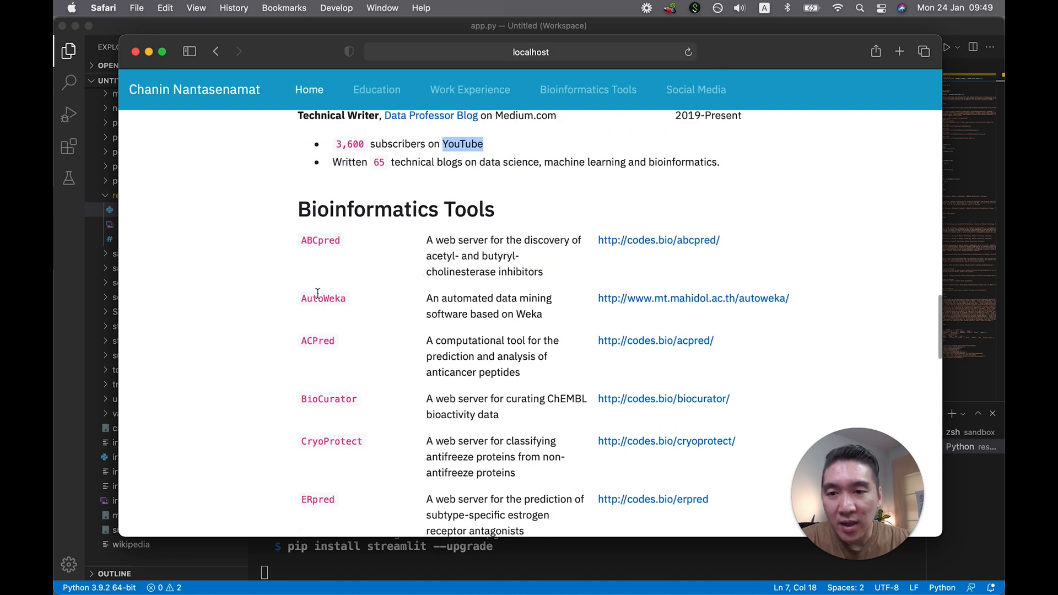
pyautogui.moveTo(379, 189)
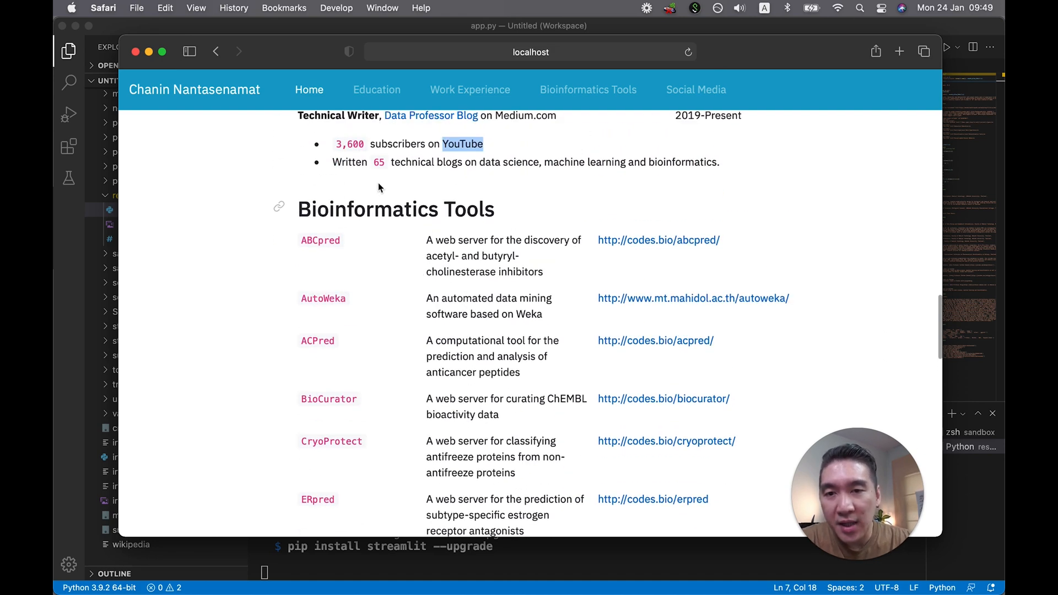
pyautogui.scroll(-3)
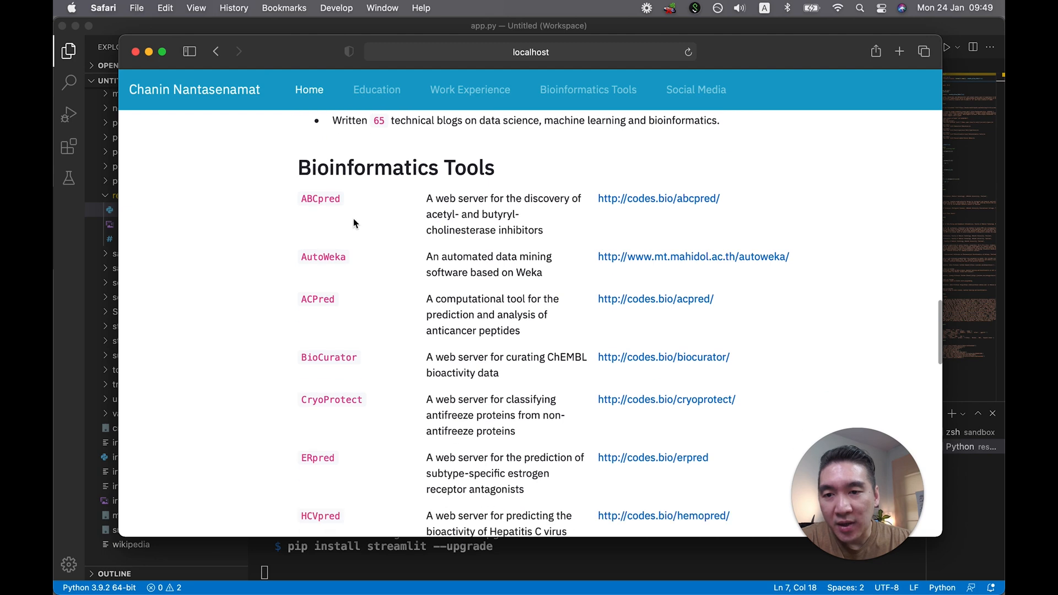
pyautogui.scroll(-3)
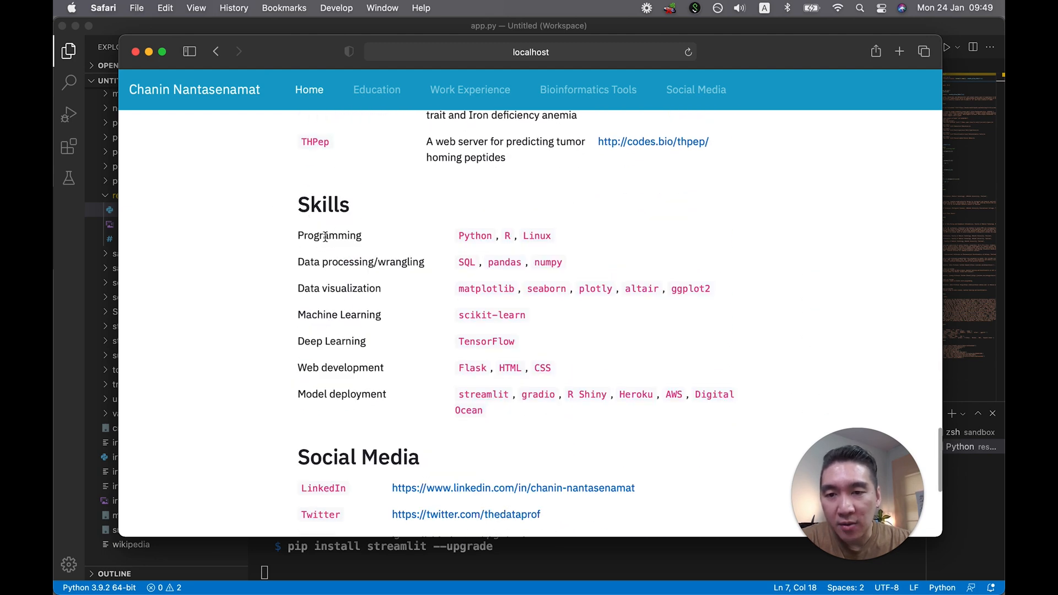
pyautogui.scroll(-3)
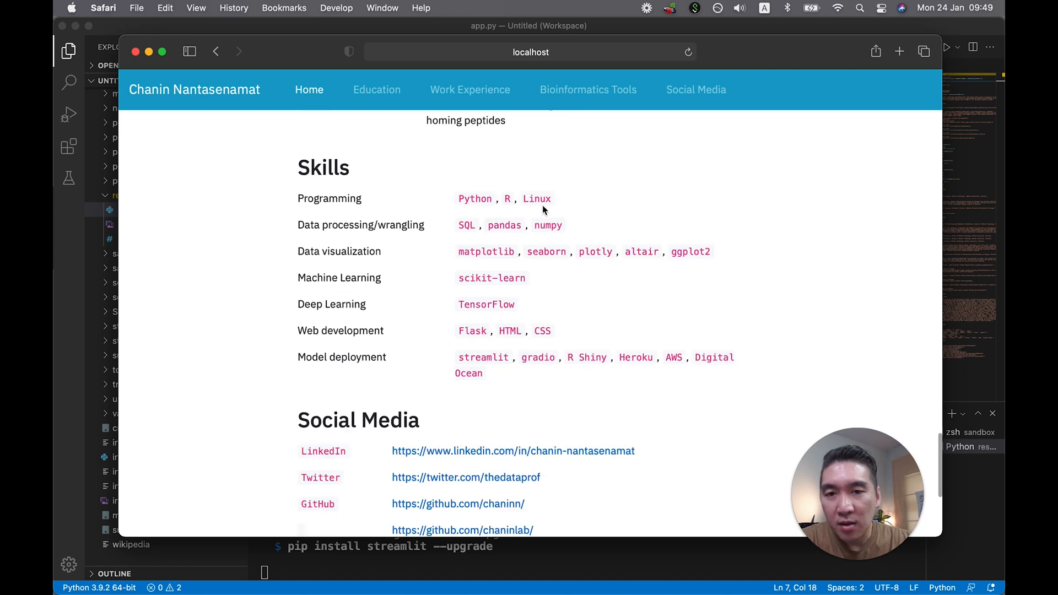
pyautogui.scroll(-3)
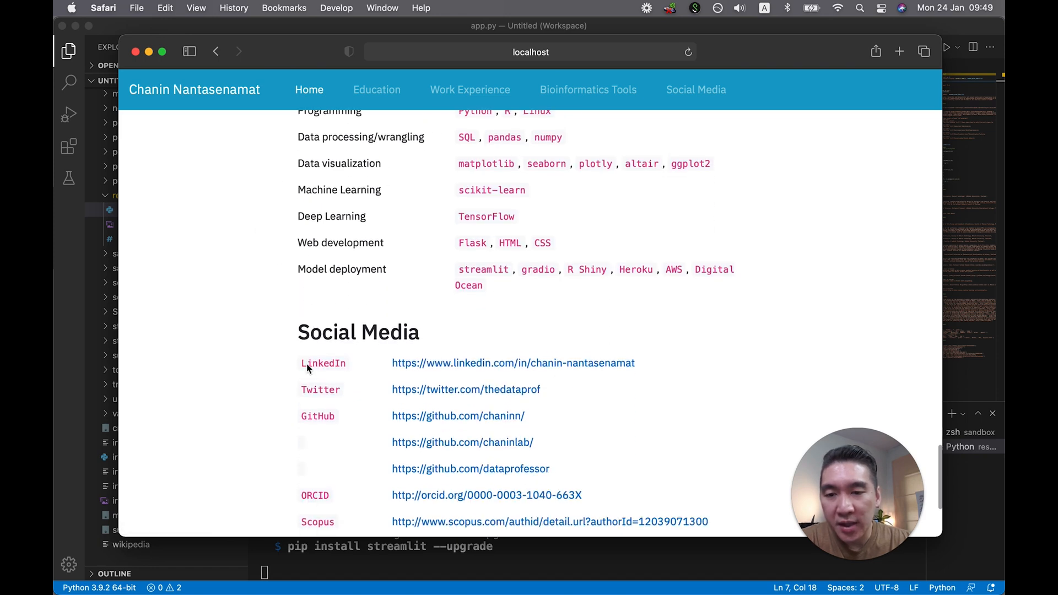
pyautogui.scroll(-3)
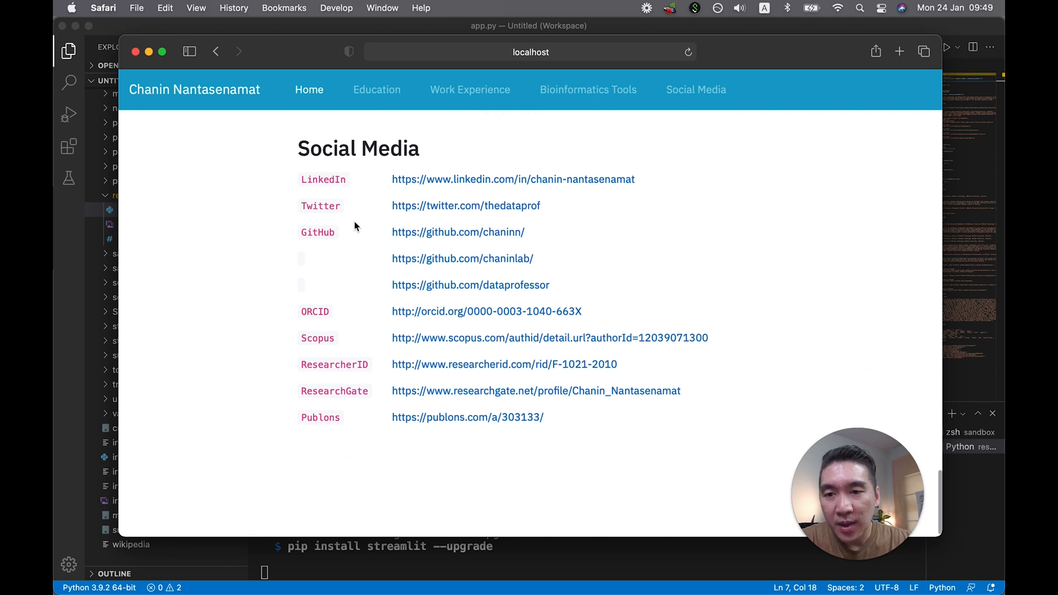
pyautogui.moveTo(327, 258)
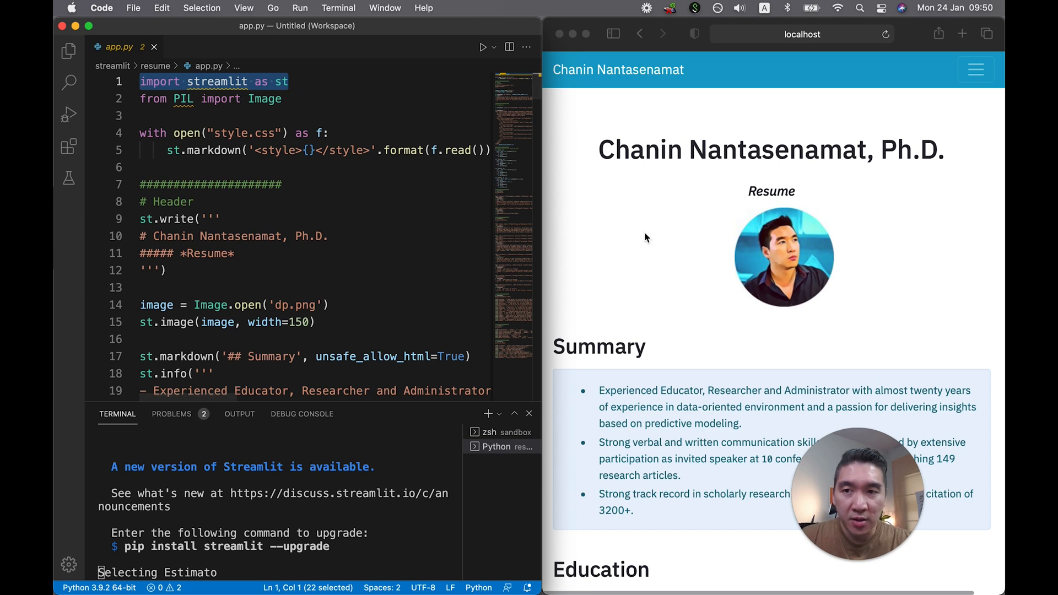
pyautogui.moveTo(808, 448)
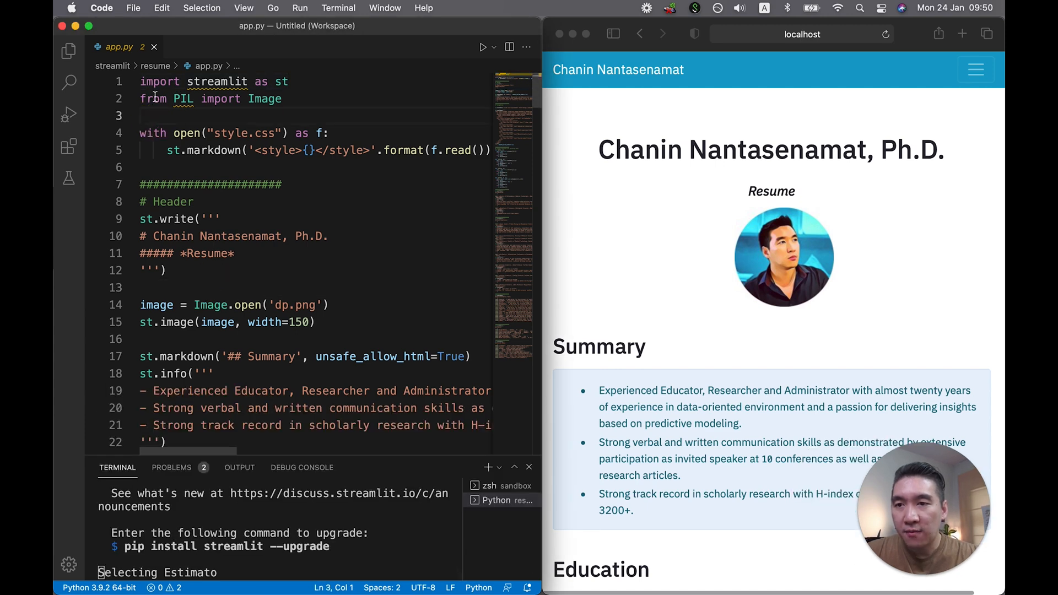
pyautogui.moveTo(265, 100)
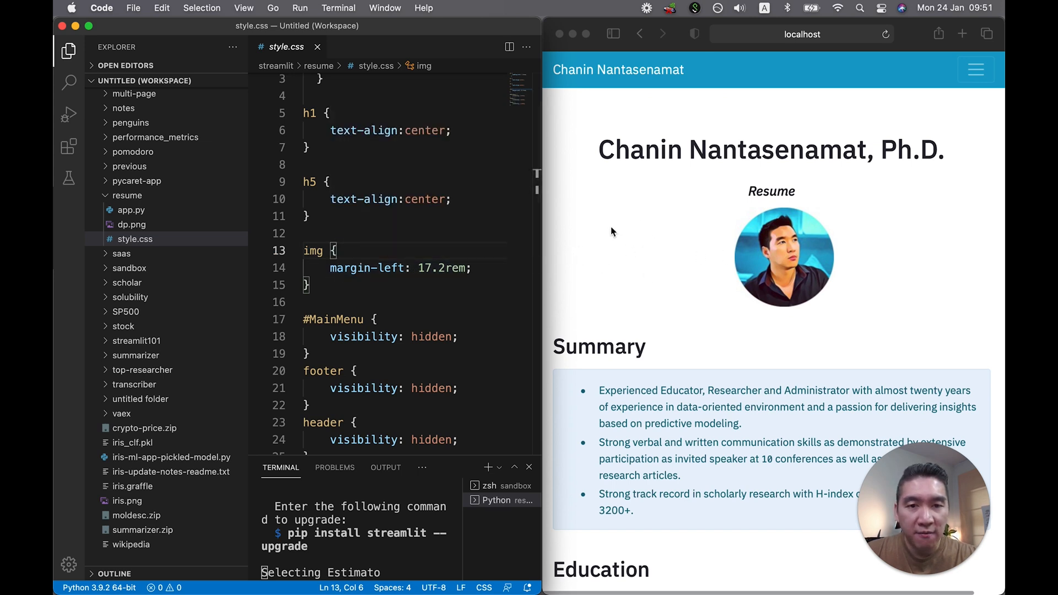
pyautogui.moveTo(652, 225)
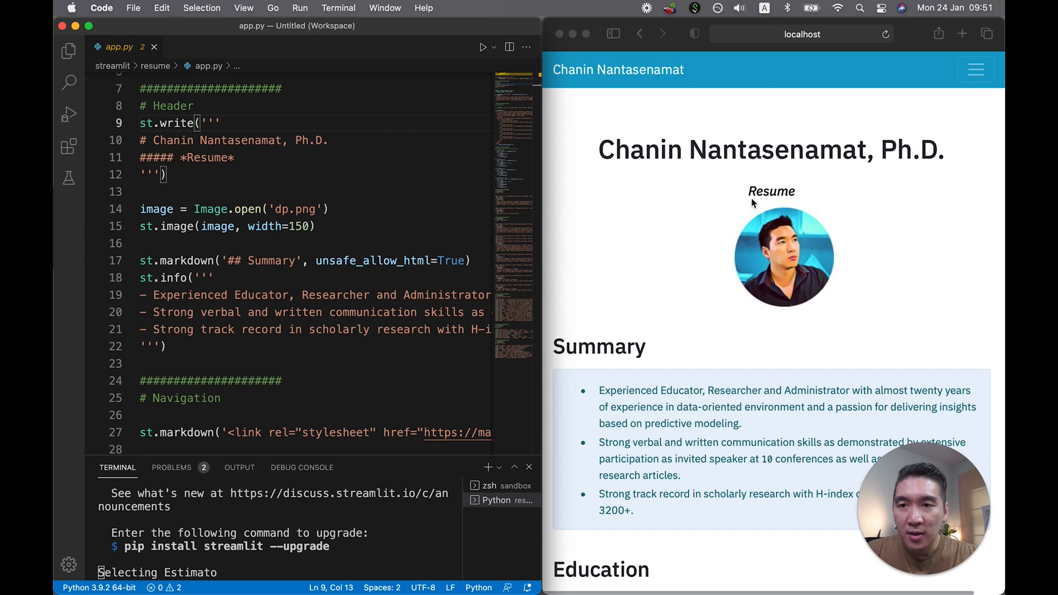
pyautogui.moveTo(143, 122)
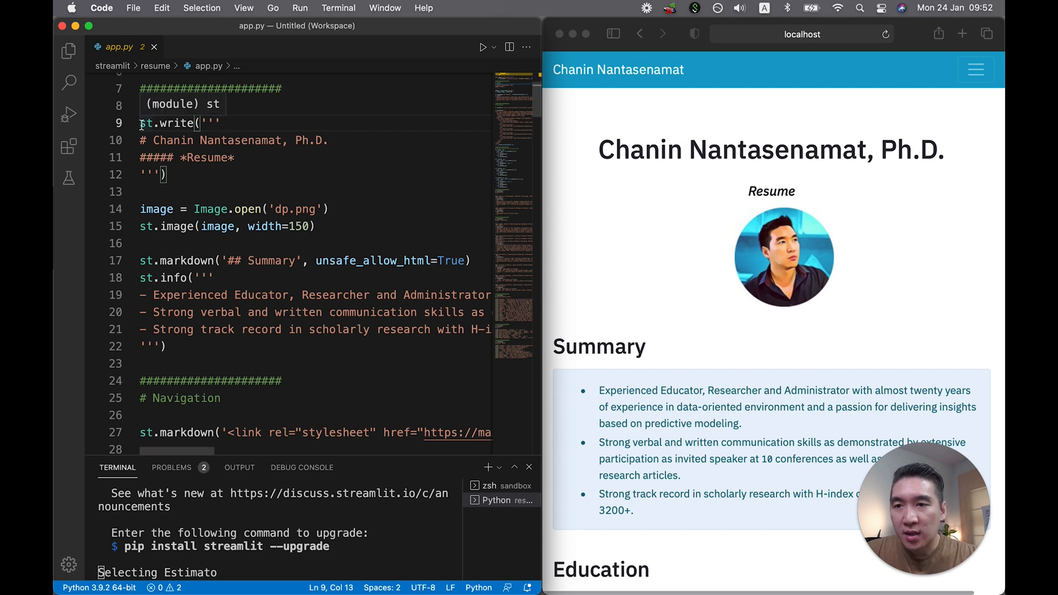
pyautogui.doubleClick(165, 122)
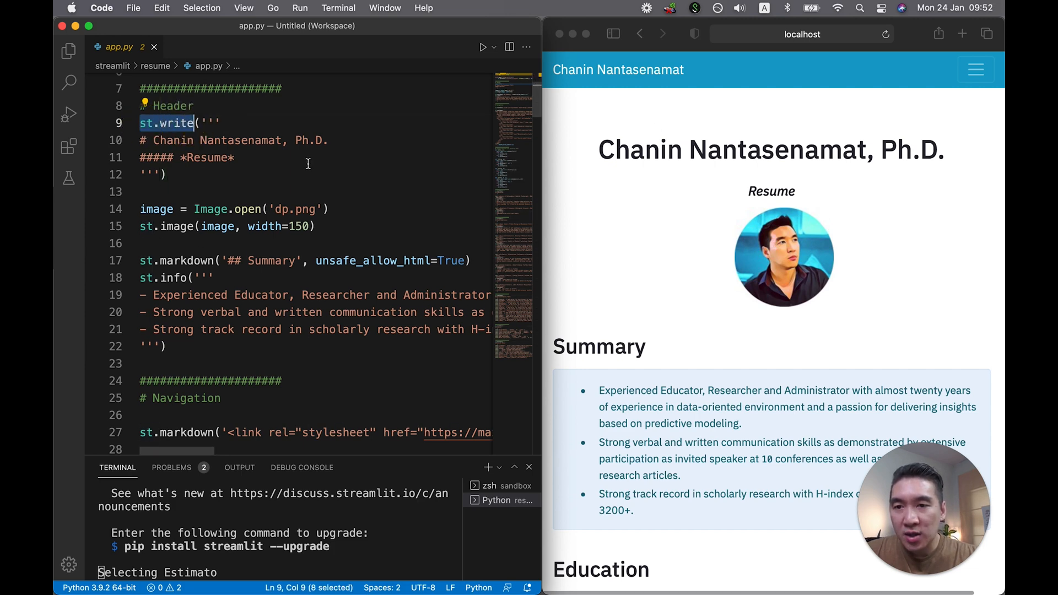
pyautogui.click(142, 140)
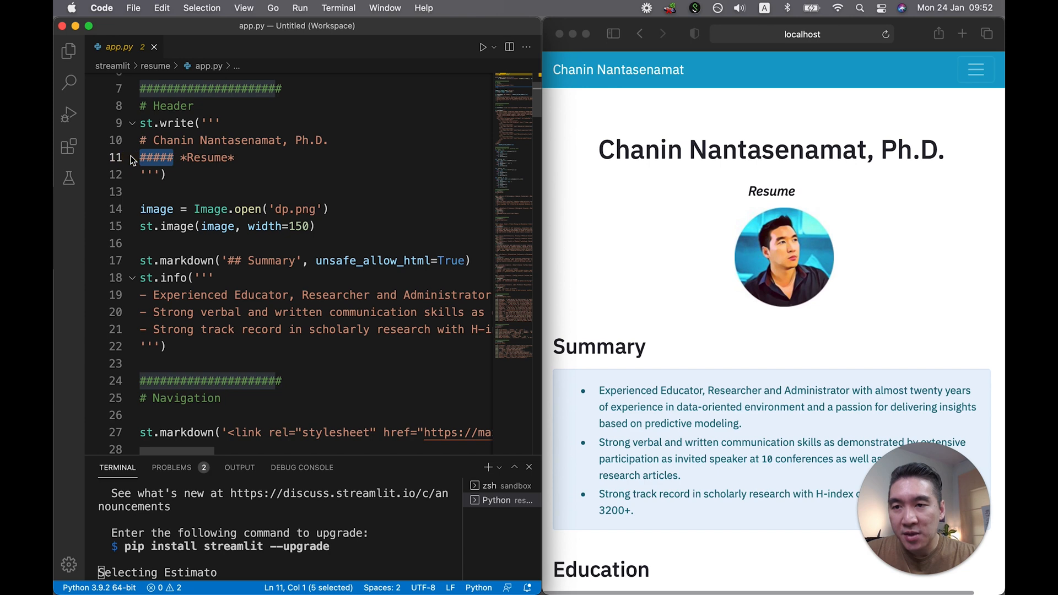
pyautogui.click(155, 158)
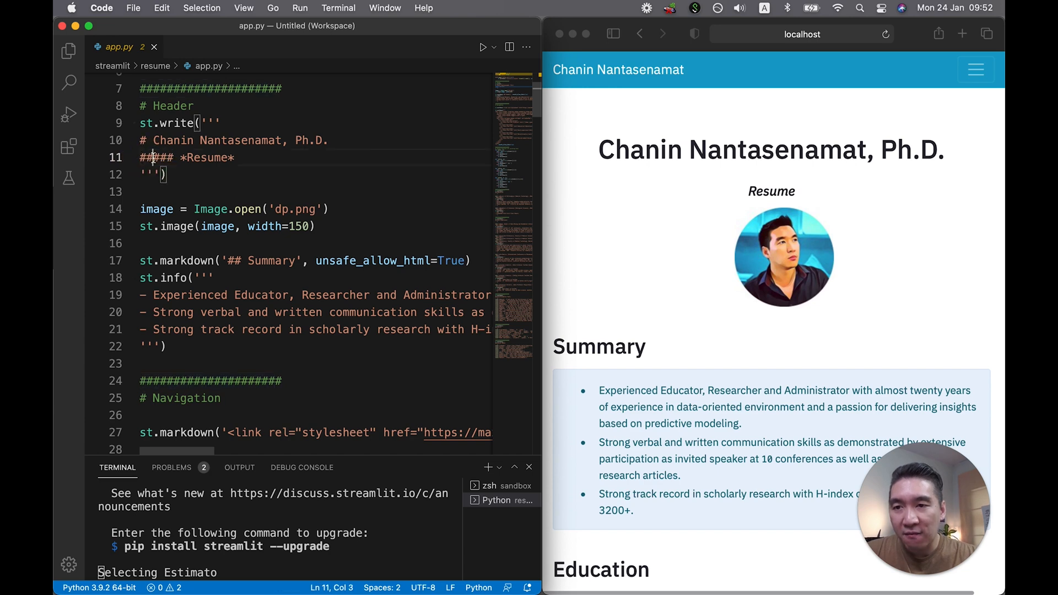
pyautogui.moveTo(748, 214)
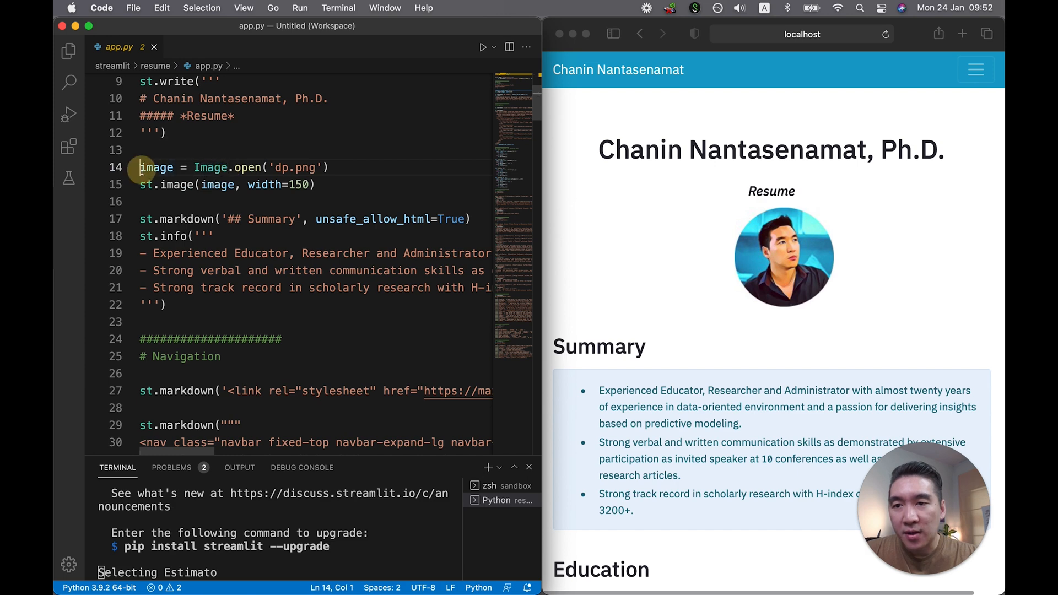
pyautogui.moveTo(140, 167); pyautogui.dragTo(314, 184)
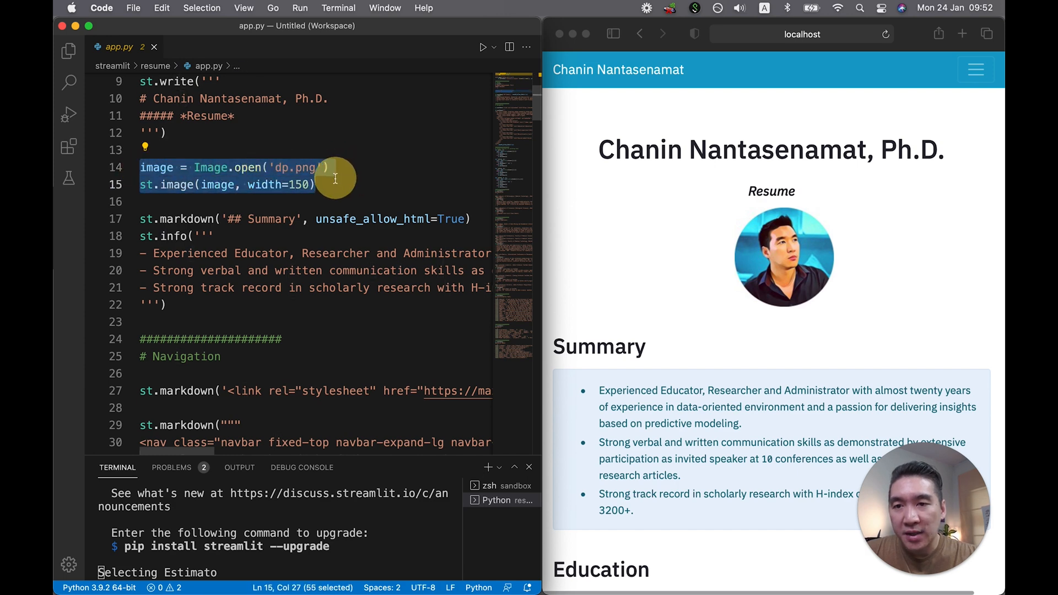
pyautogui.click(314, 184)
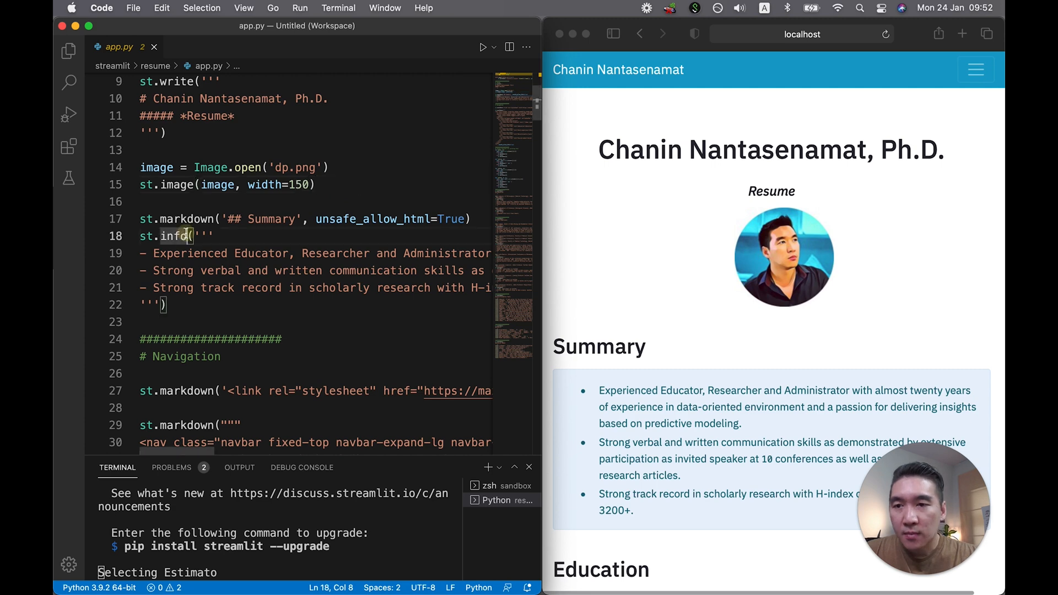
pyautogui.scroll(-3)
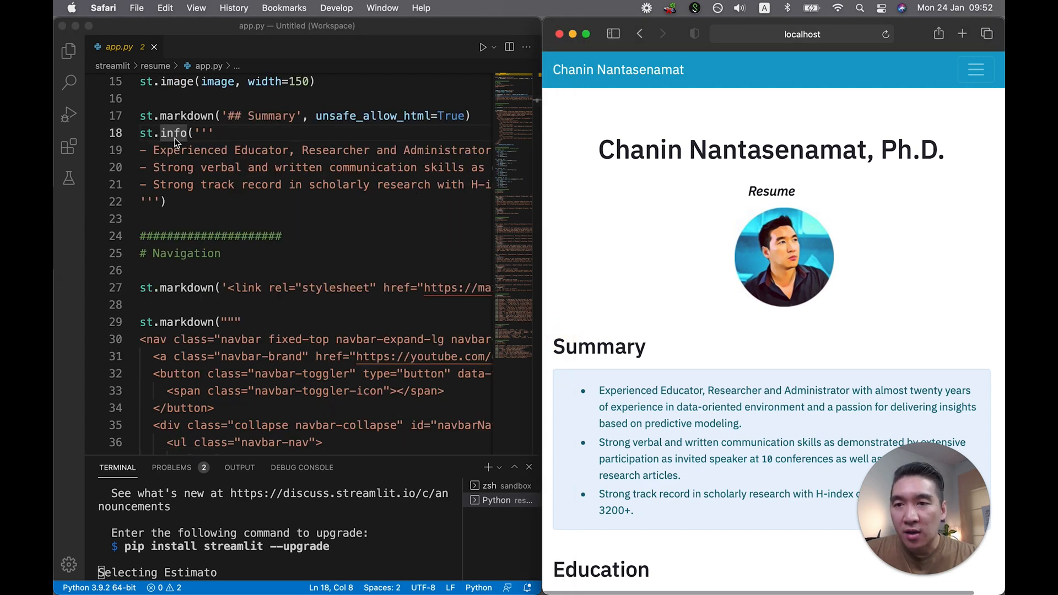
pyautogui.scroll(-3)
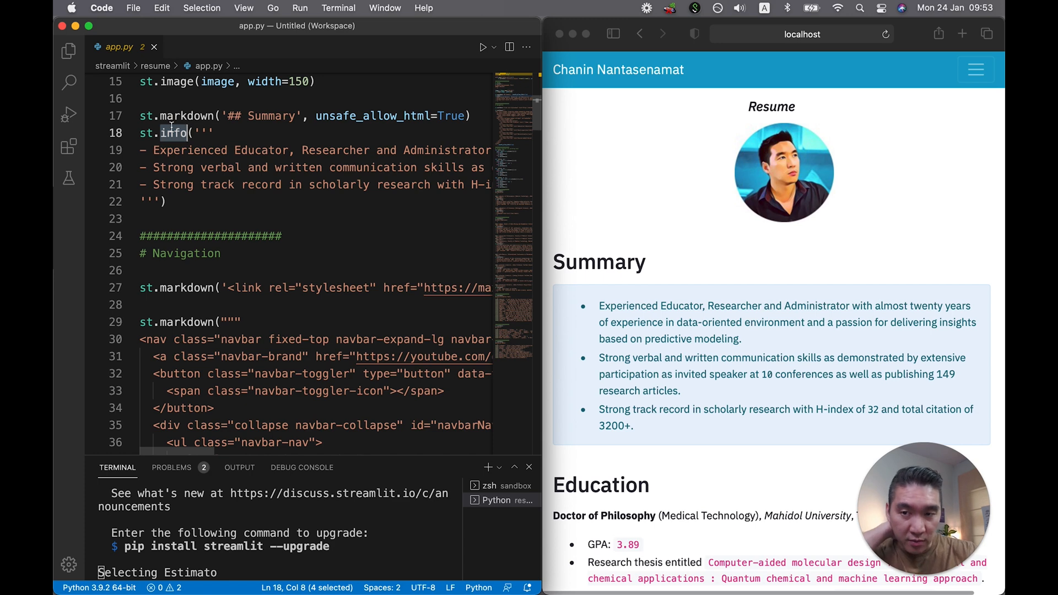
pyautogui.write('error')
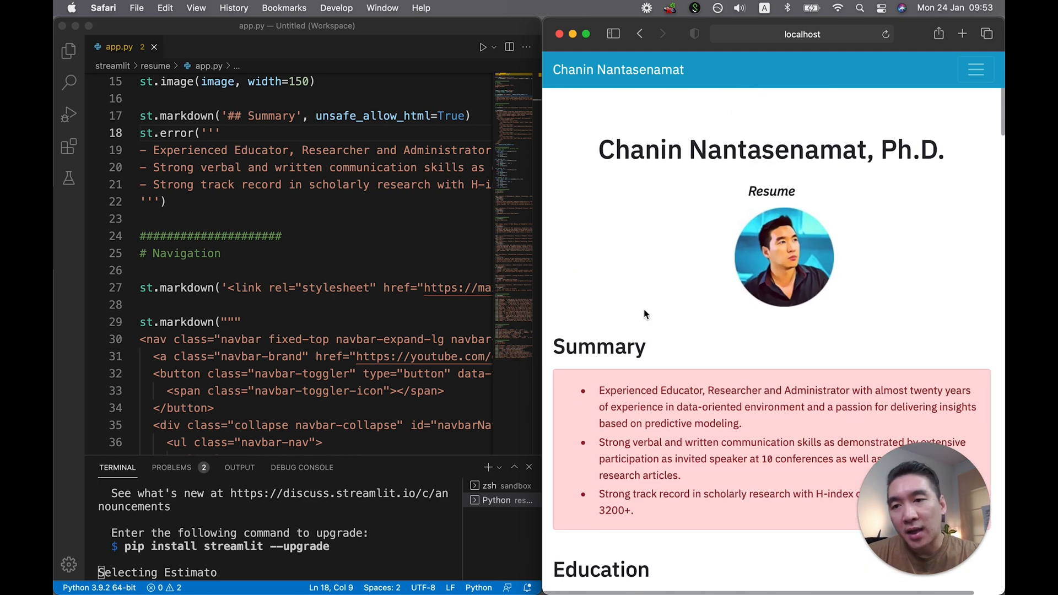
pyautogui.doubleClick(175, 134)
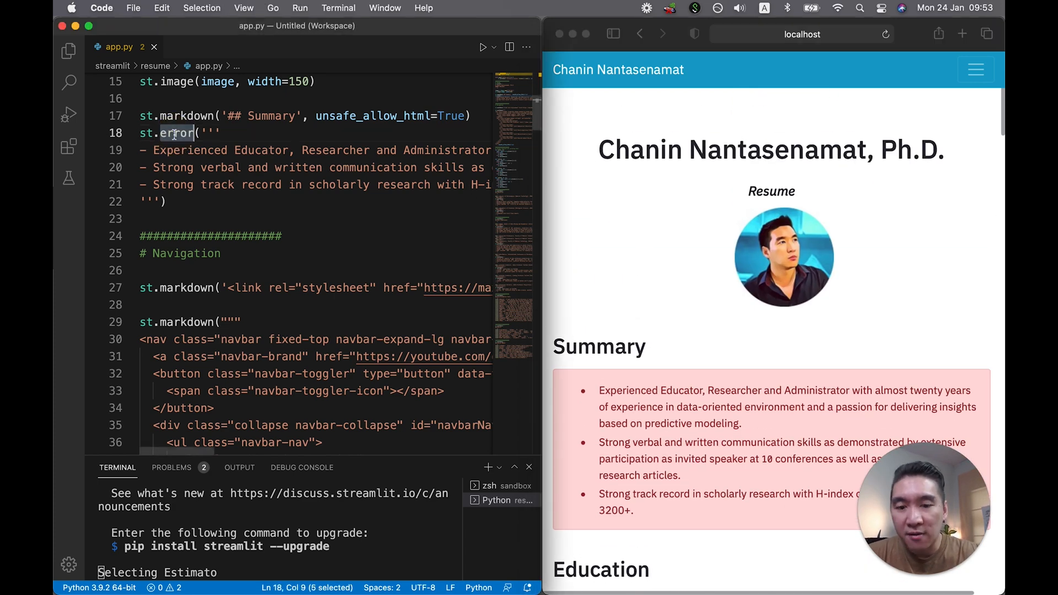
pyautogui.write('info')
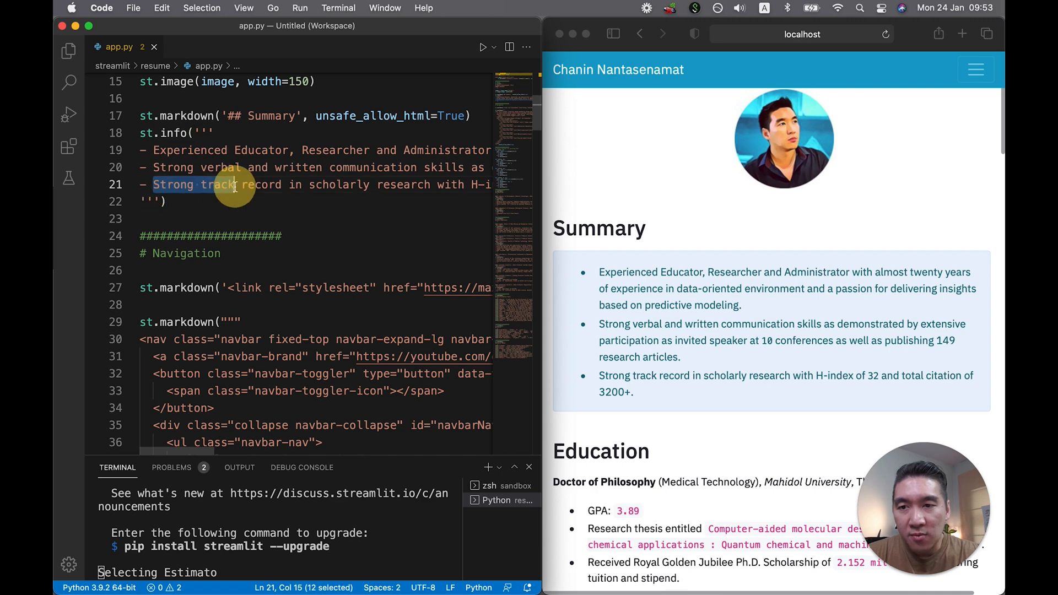
pyautogui.scroll(-3)
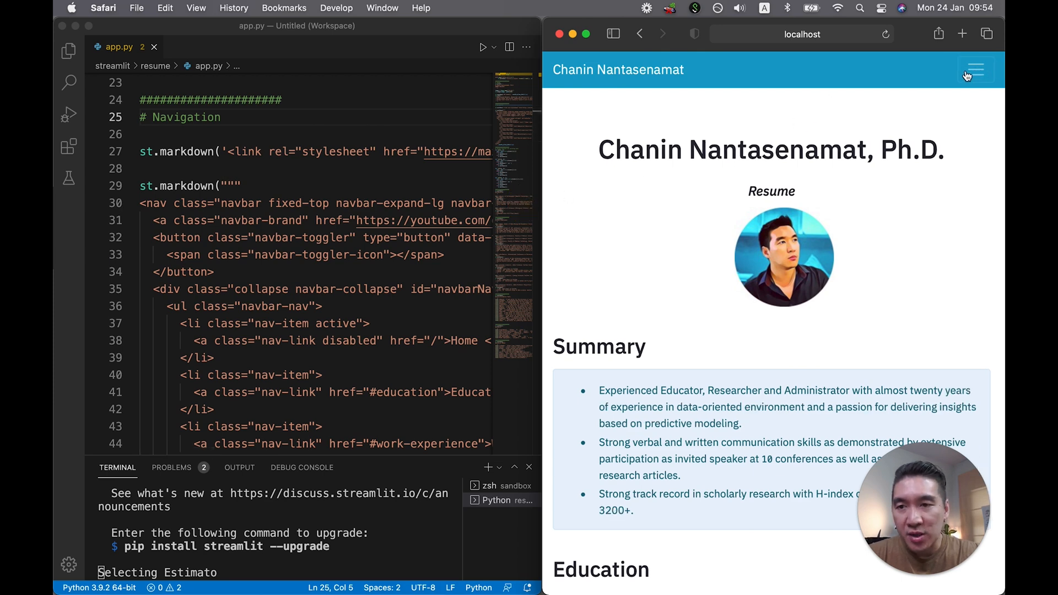
pyautogui.click(141, 185)
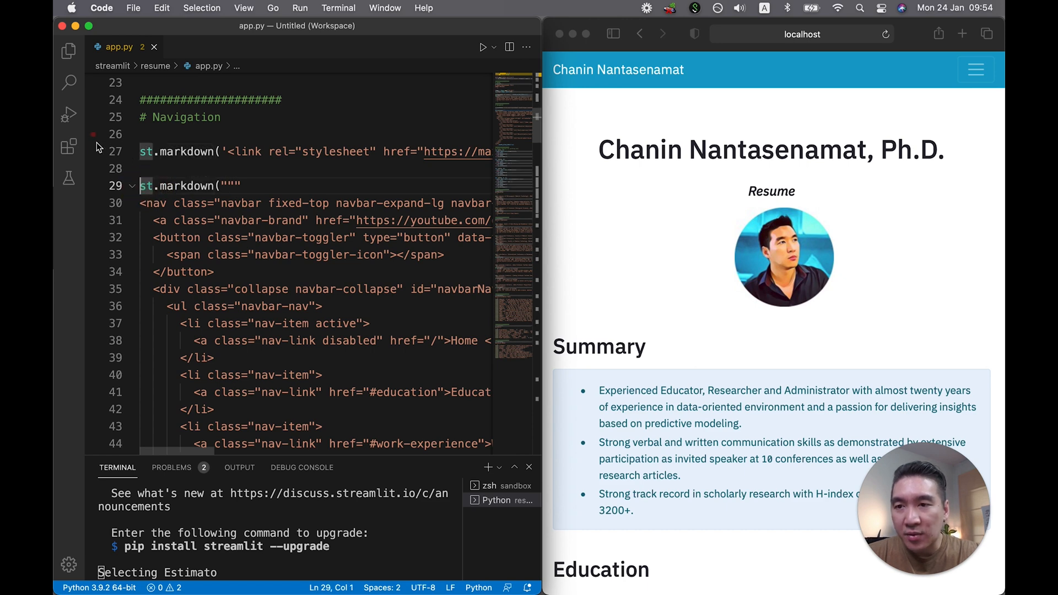
pyautogui.scroll(-3)
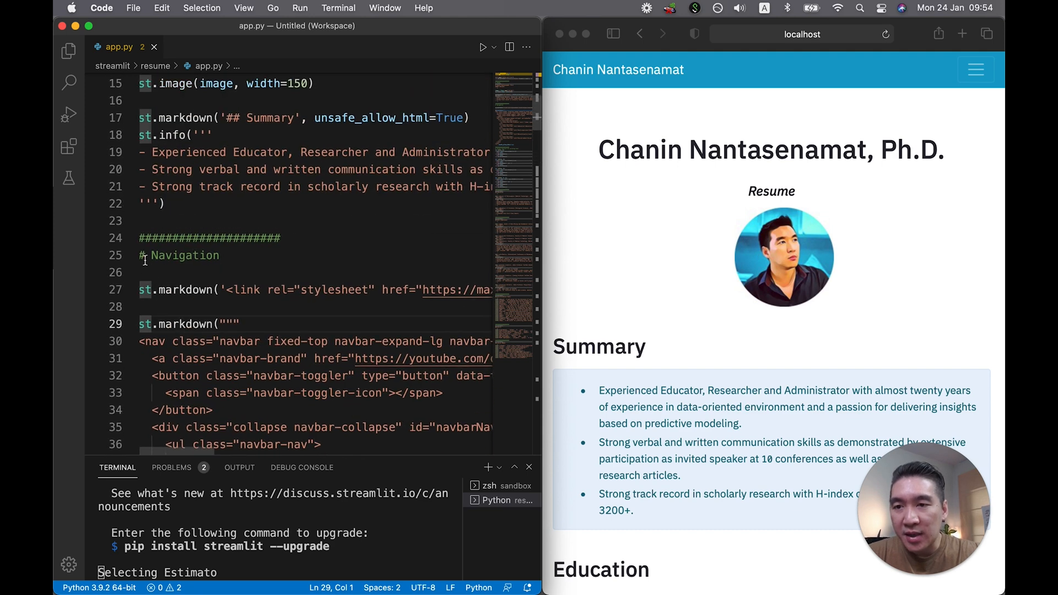
pyautogui.scroll(-3)
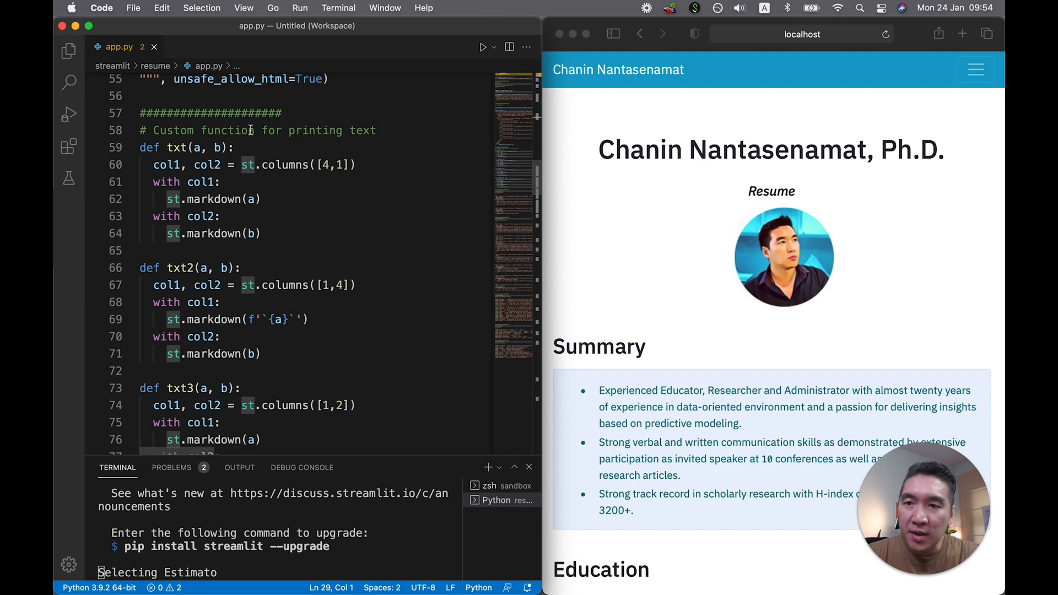
pyautogui.moveTo(444, 216)
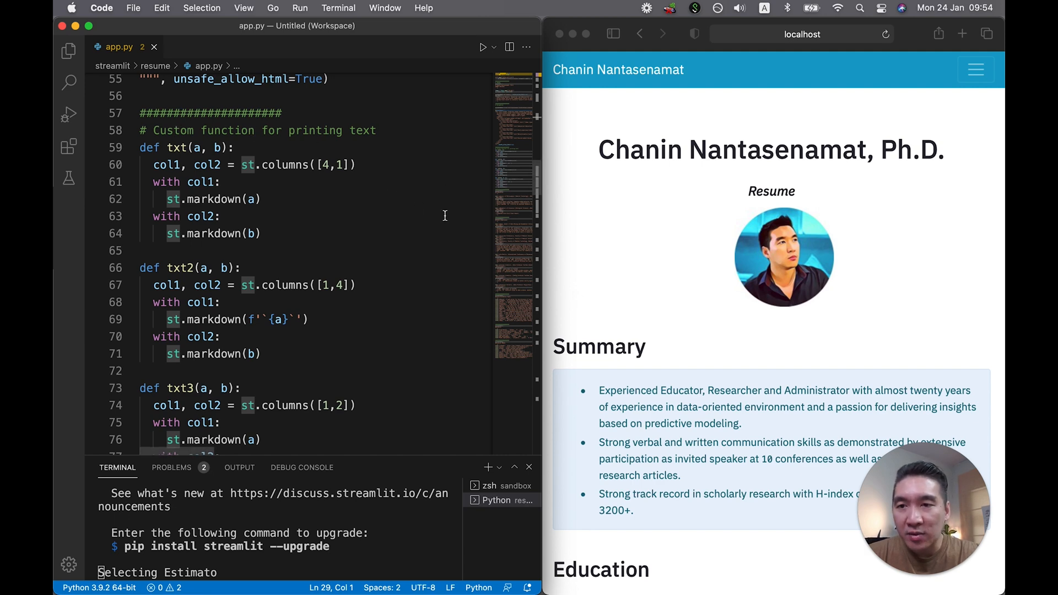
pyautogui.moveTo(662, 229)
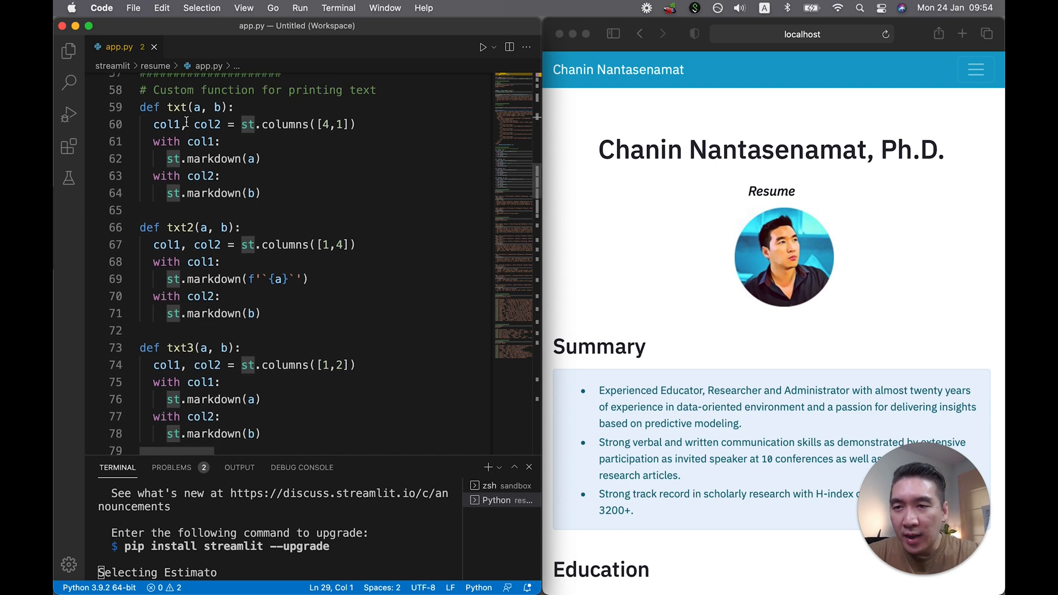
pyautogui.scroll(-3)
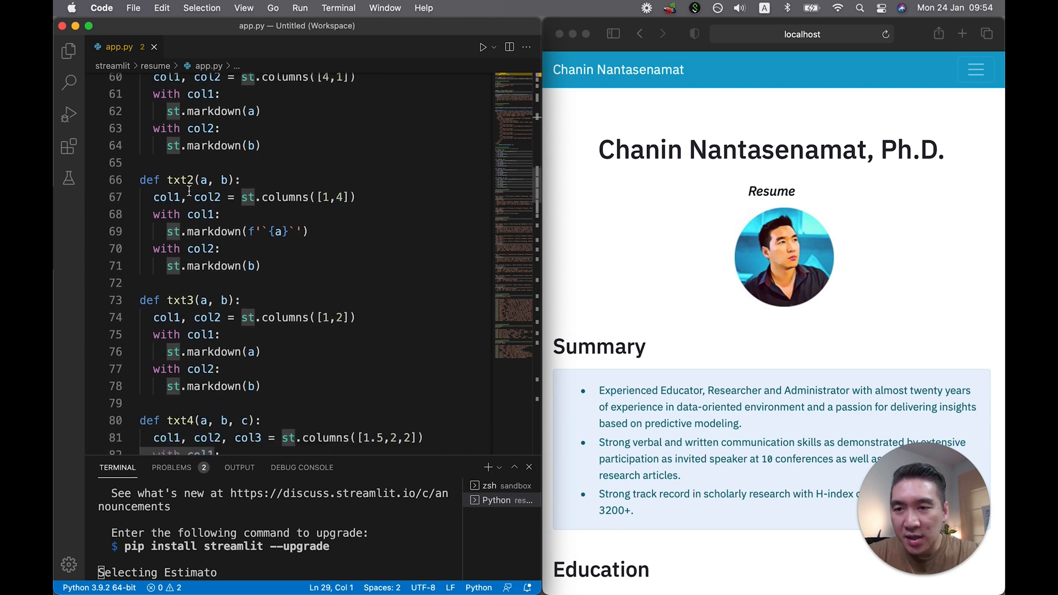
pyautogui.scroll(-3)
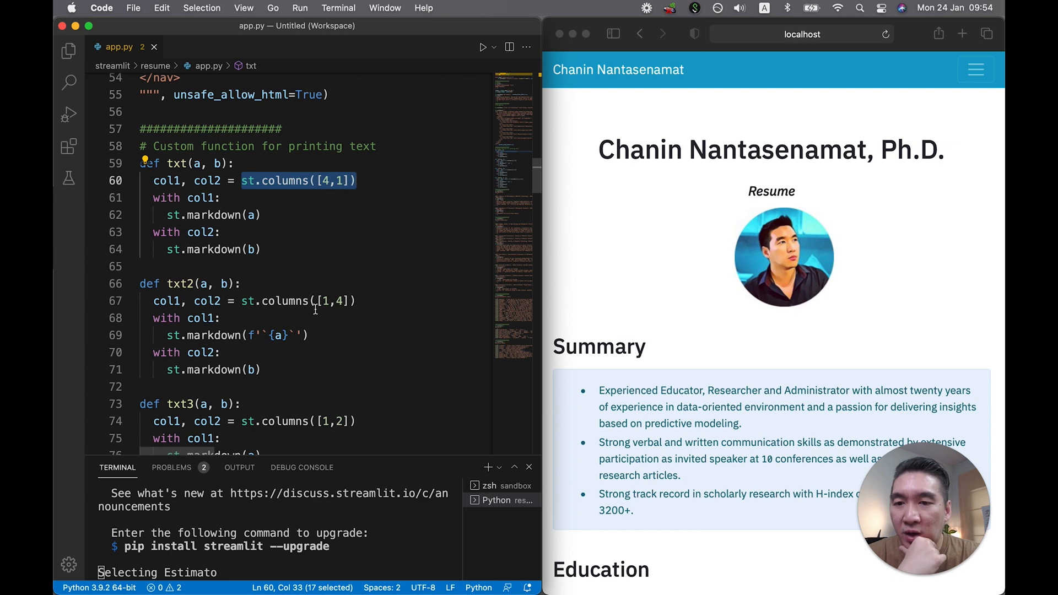
pyautogui.scroll(-3)
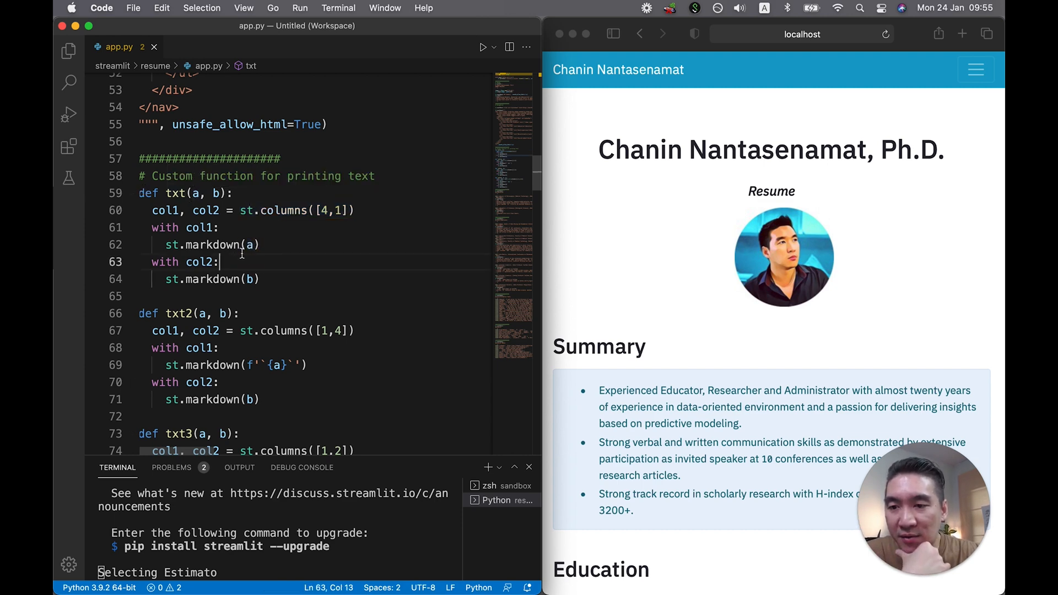
pyautogui.scroll(-3)
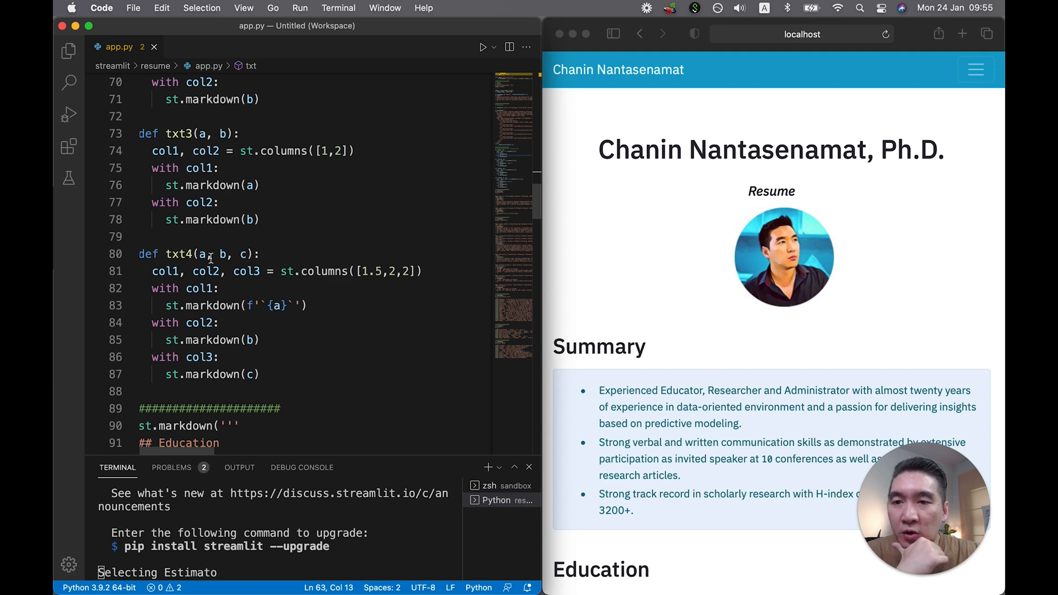
pyautogui.moveTo(275, 305)
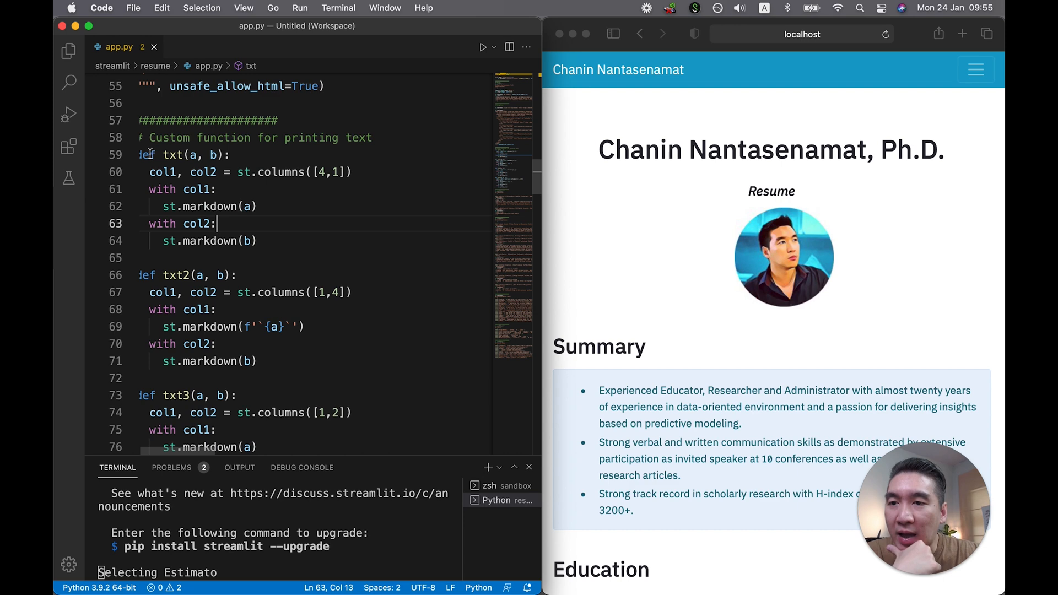
pyautogui.scroll(-3)
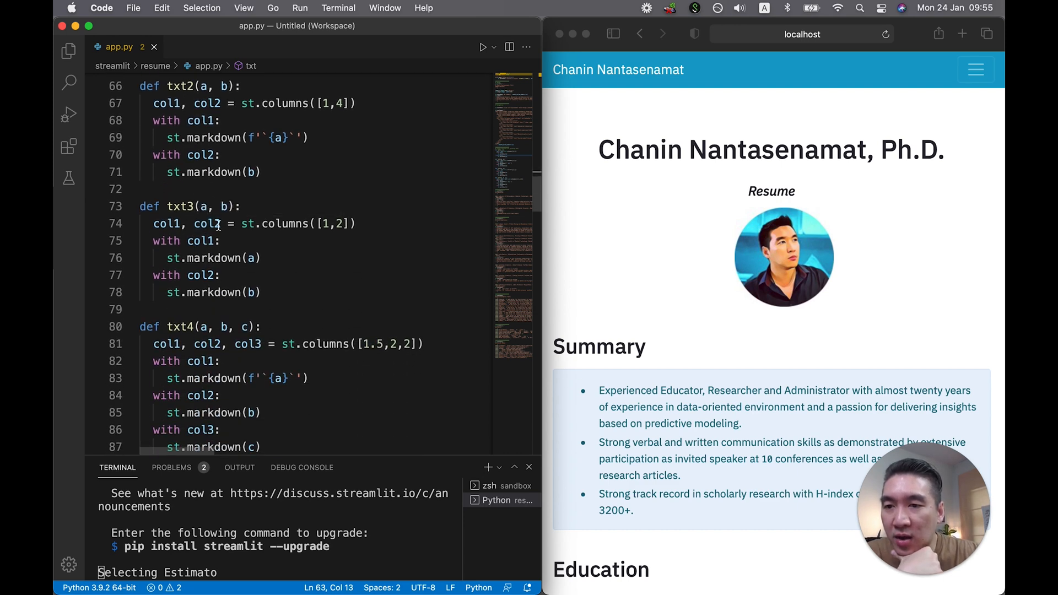
pyautogui.scroll(-3)
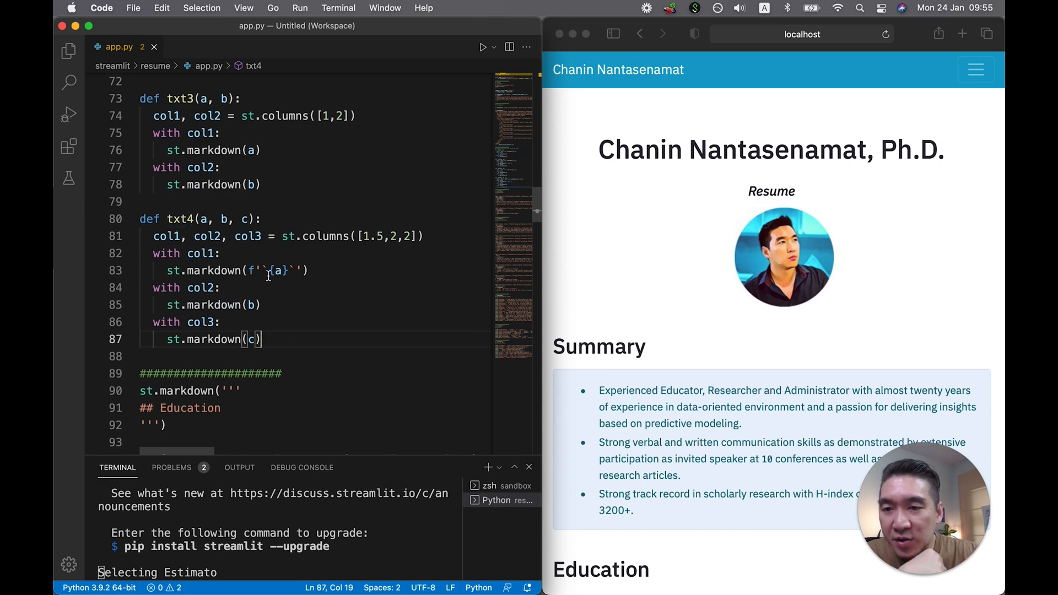
pyautogui.scroll(-3)
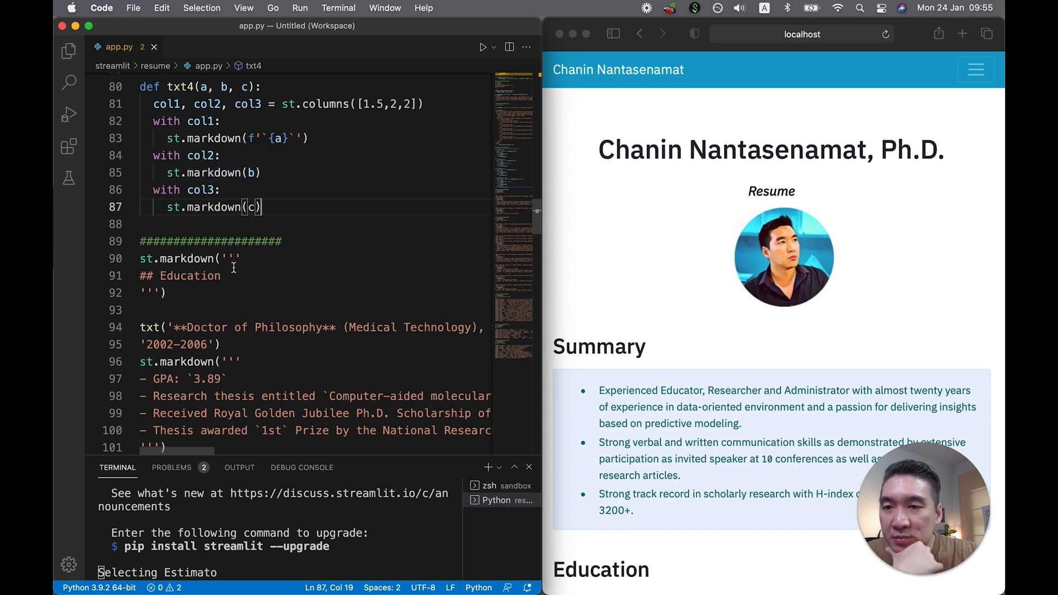
pyautogui.scroll(-3)
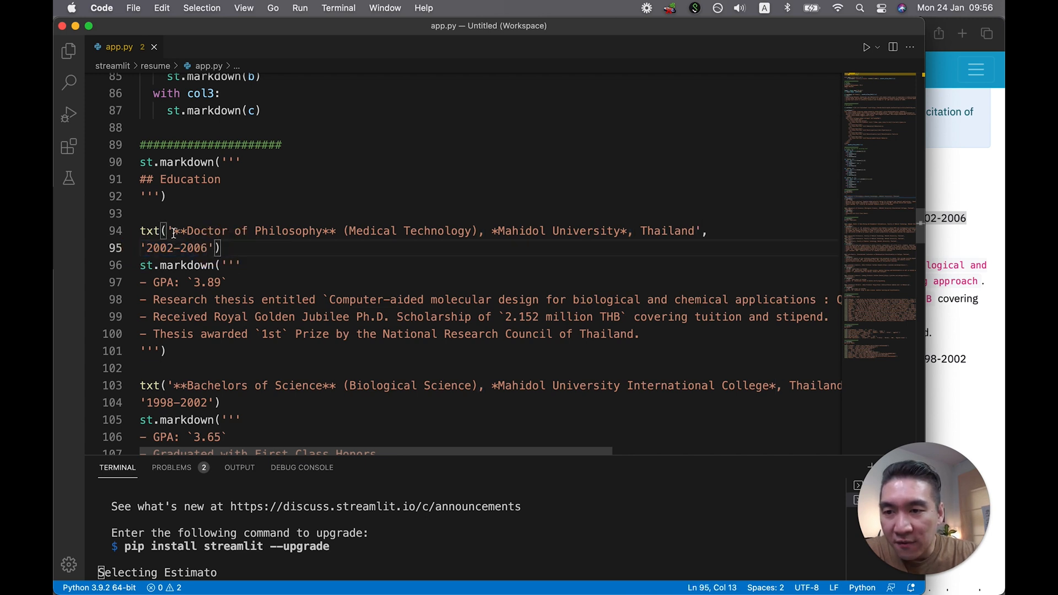
pyautogui.moveTo(659, 234)
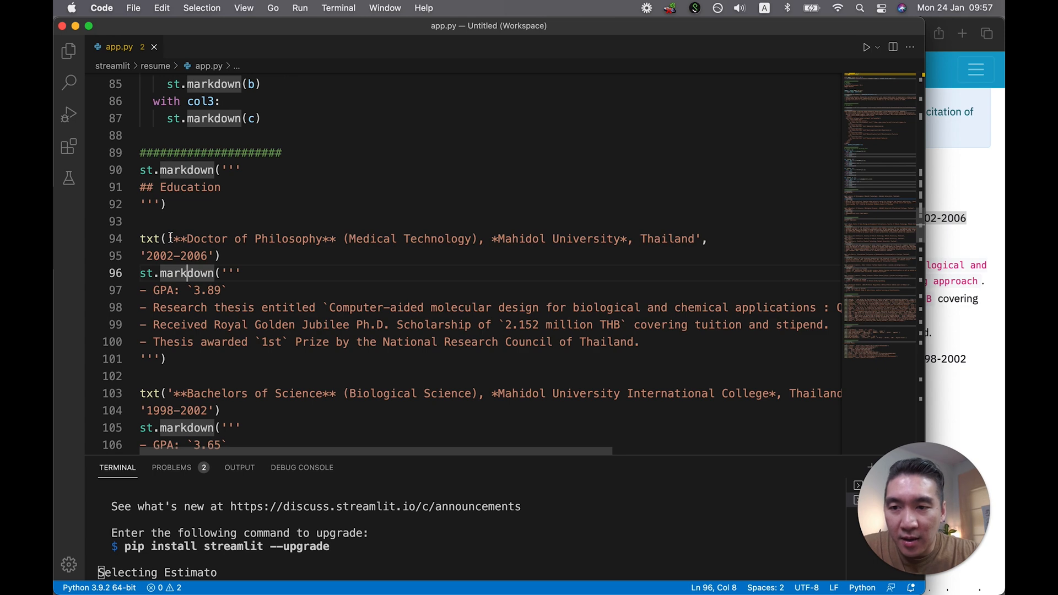
pyautogui.click(142, 254)
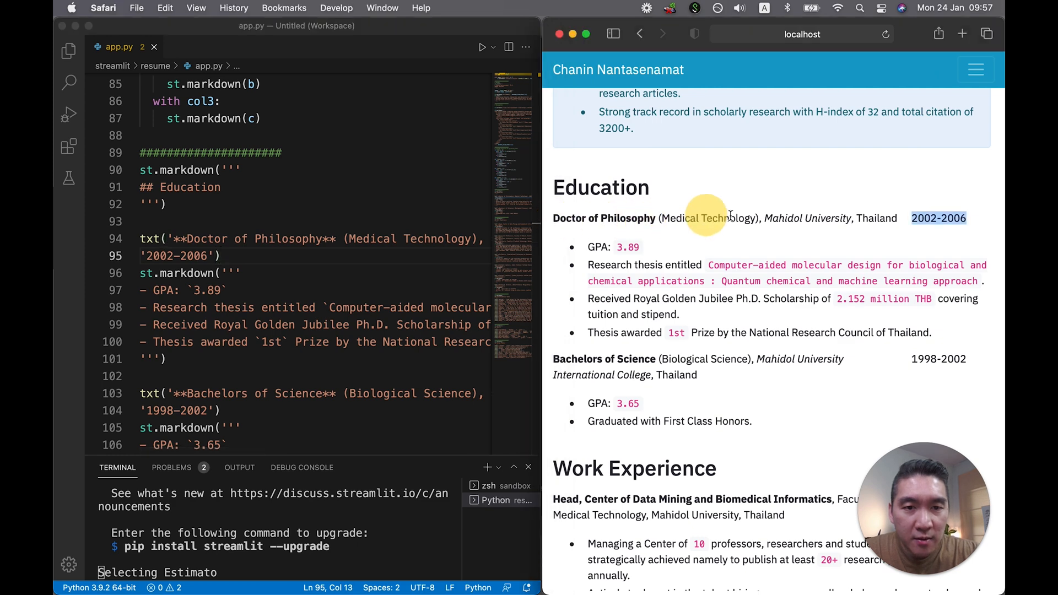
pyautogui.moveTo(886, 218)
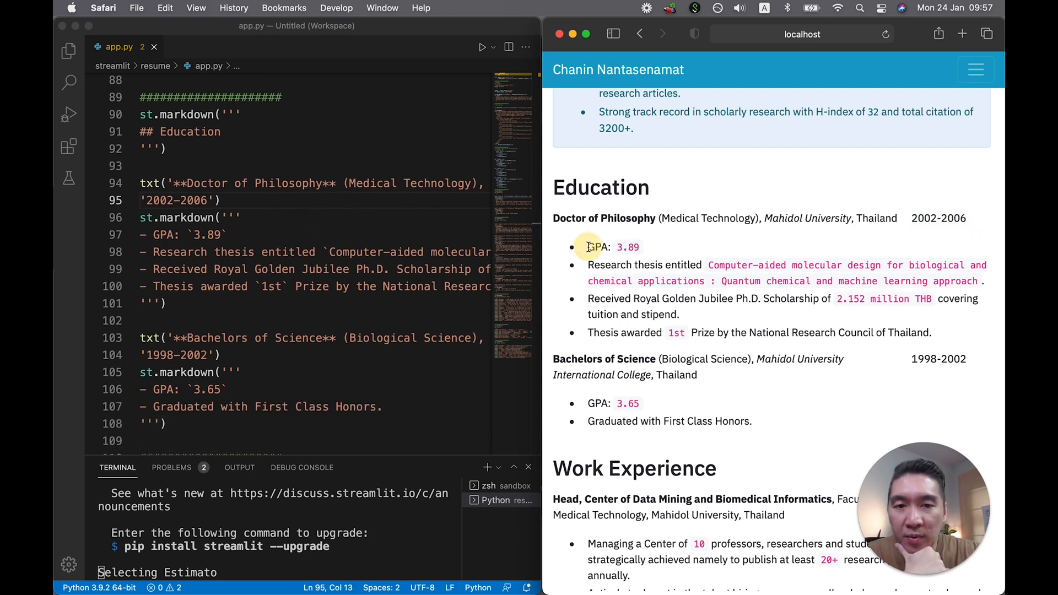
pyautogui.moveTo(588, 247); pyautogui.dragTo(843, 333)
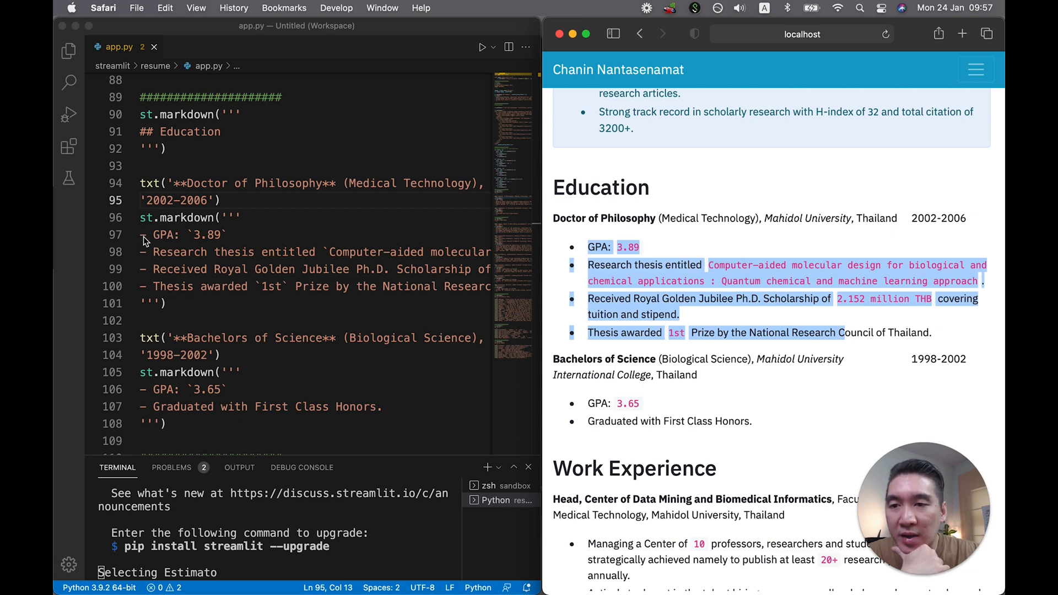
pyautogui.moveTo(576, 255)
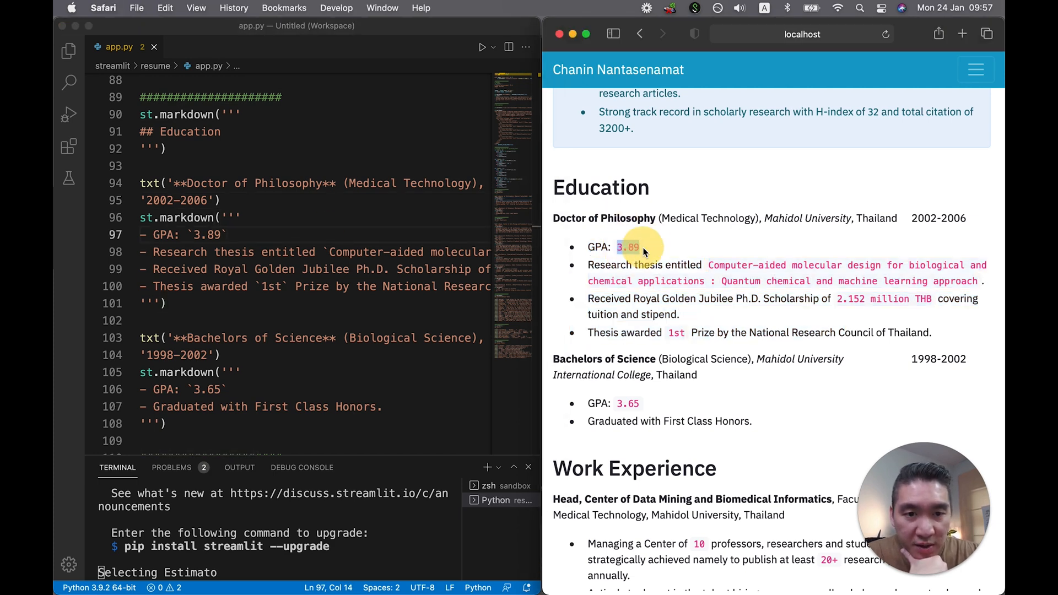
pyautogui.moveTo(707, 265); pyautogui.dragTo(985, 281)
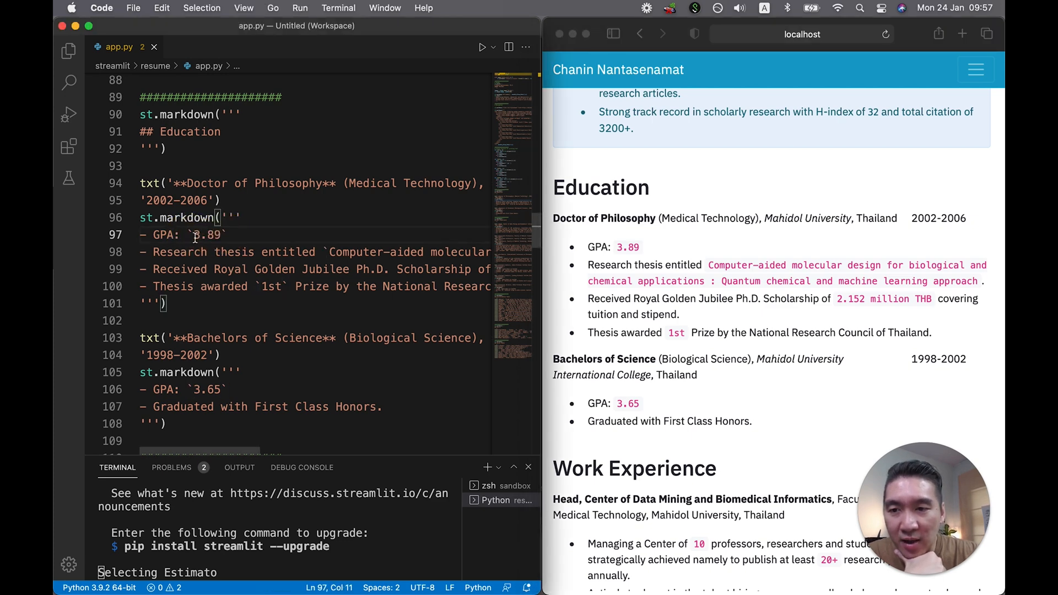
pyautogui.doubleClick(206, 234)
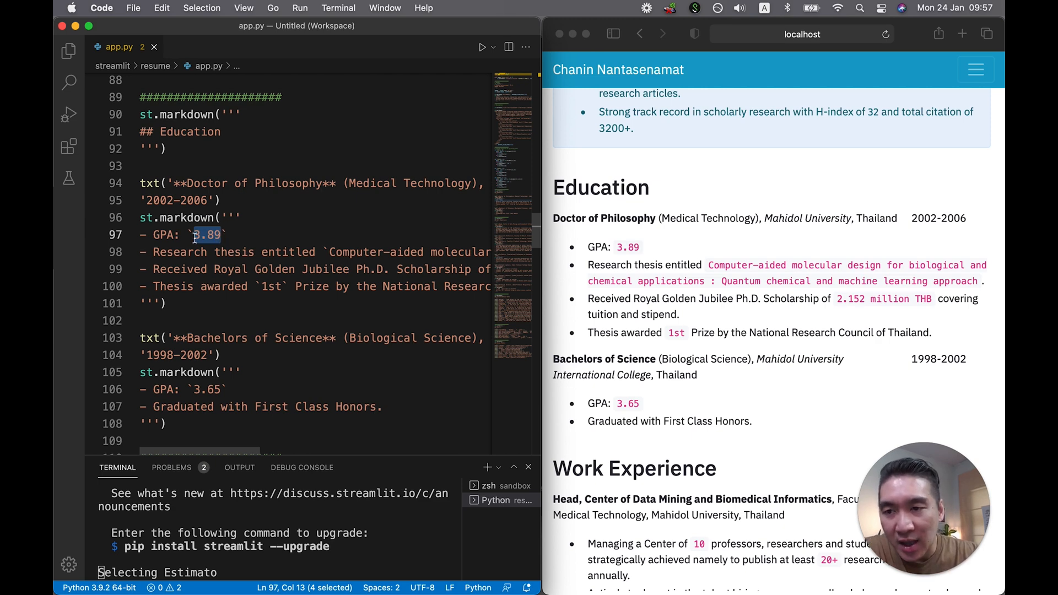
pyautogui.hscroll(3)
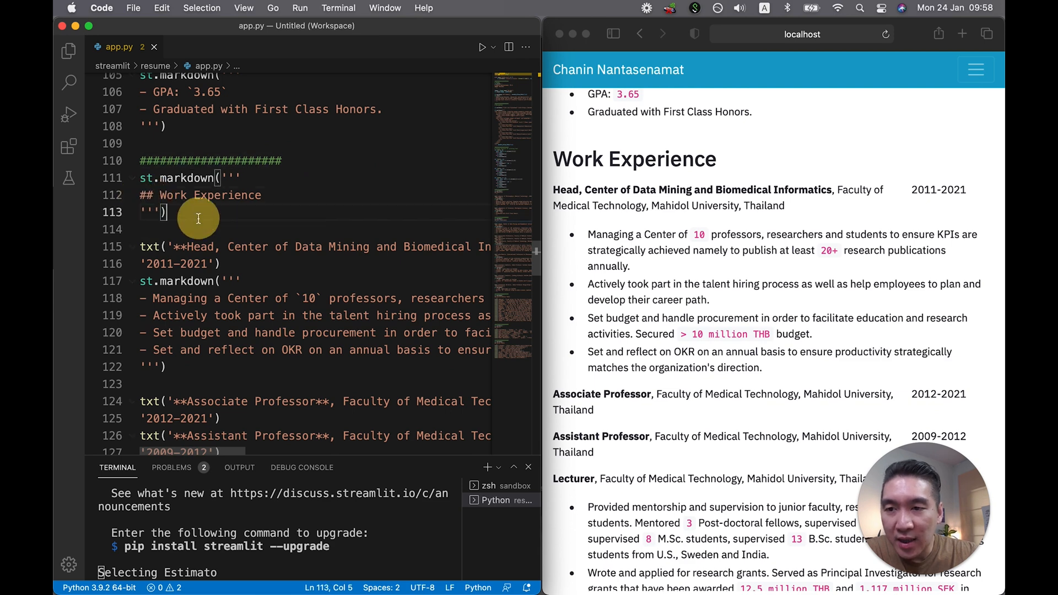
# Scroll to the Technical Writer entry and mark the first work experience title for editing
pyautogui.scroll(-3)
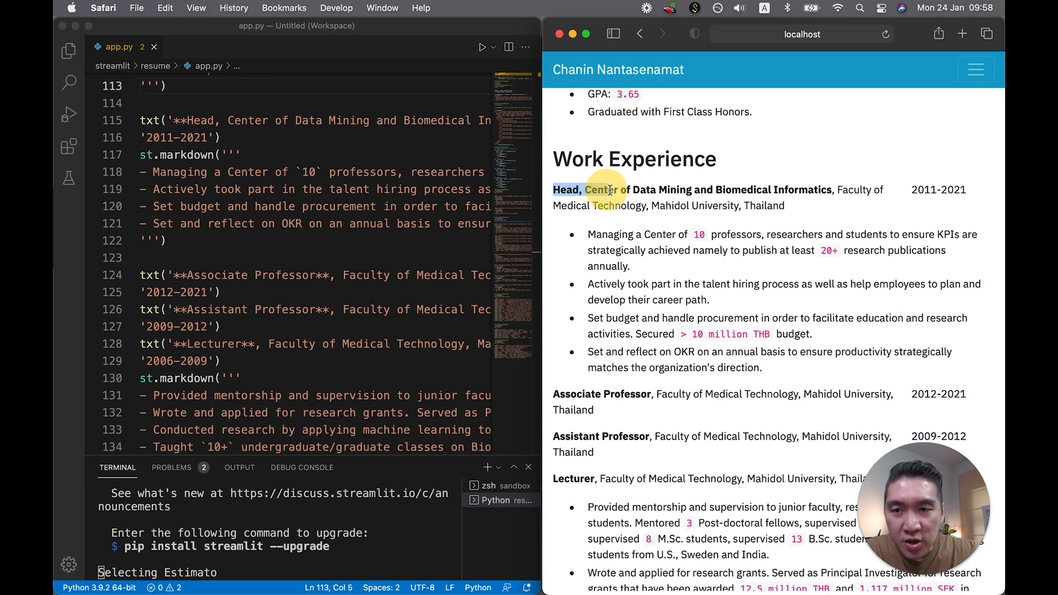
pyautogui.moveTo(605, 189); pyautogui.dragTo(884, 206)
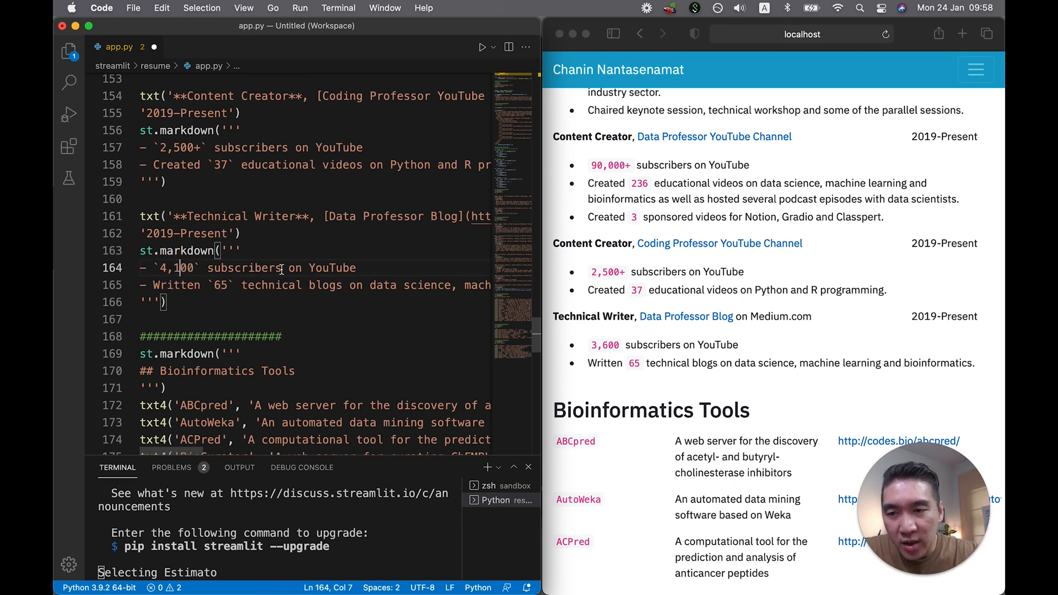
# Change 'YouTube' to 'Medium' and set 100,000+ subscribers, 261 videos, then edit the Coding Professor and blog counts
pyautogui.write('Mediu')
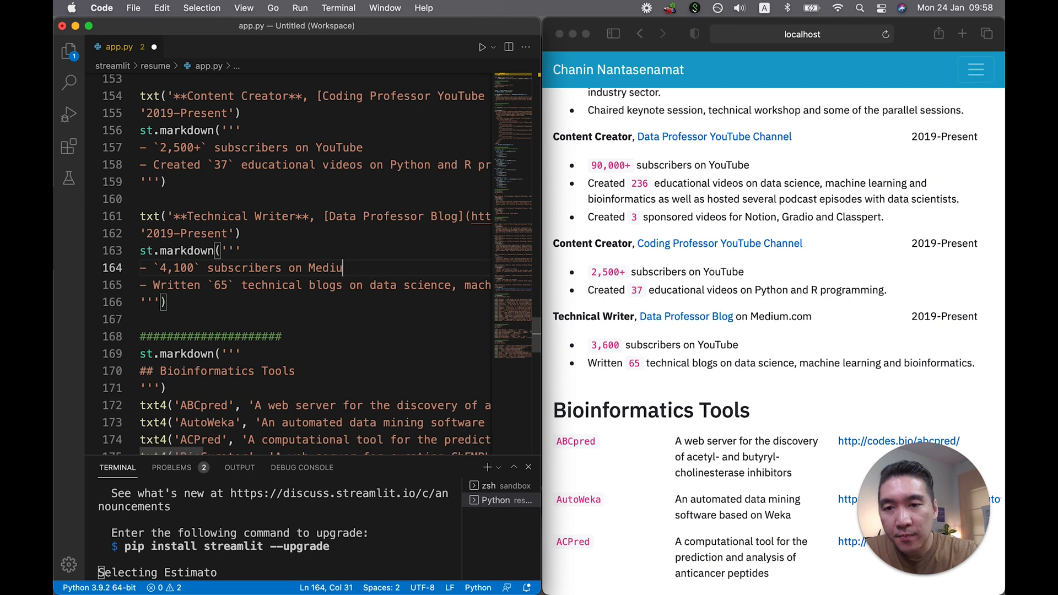
pyautogui.write('m')
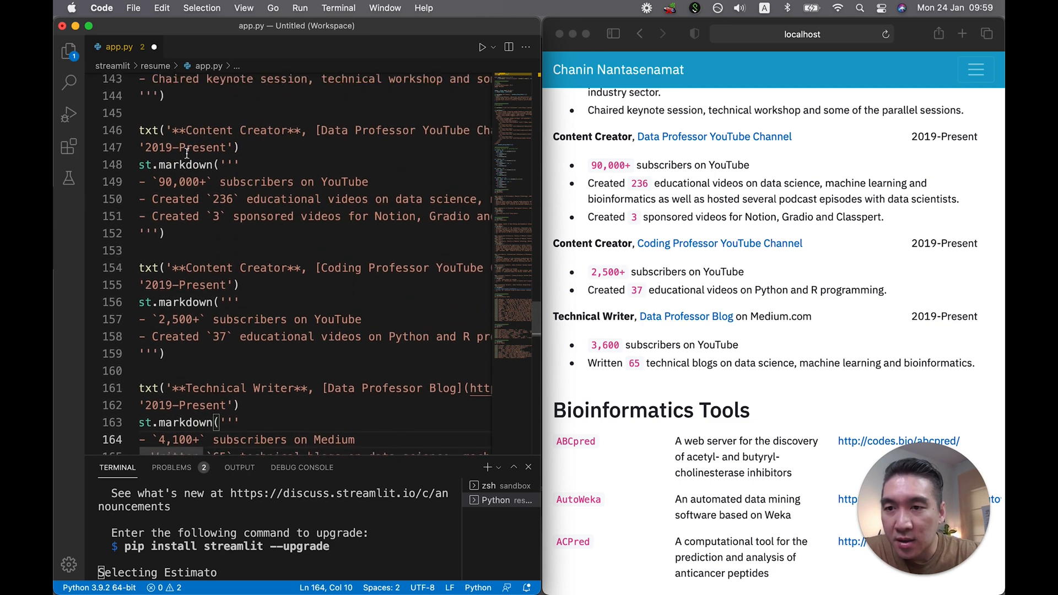
pyautogui.write('100,000+')
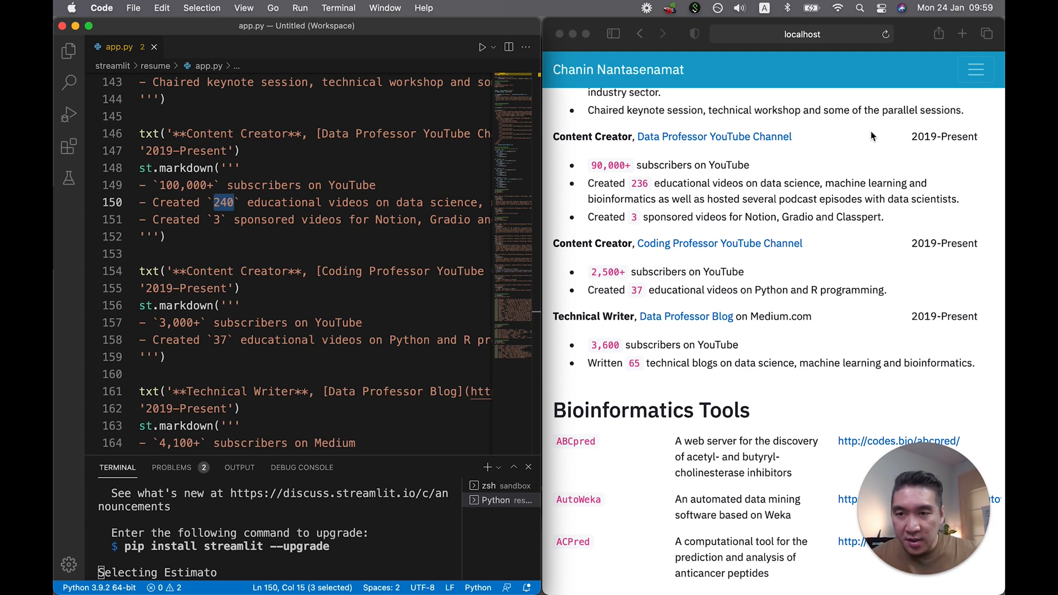
pyautogui.write('261')
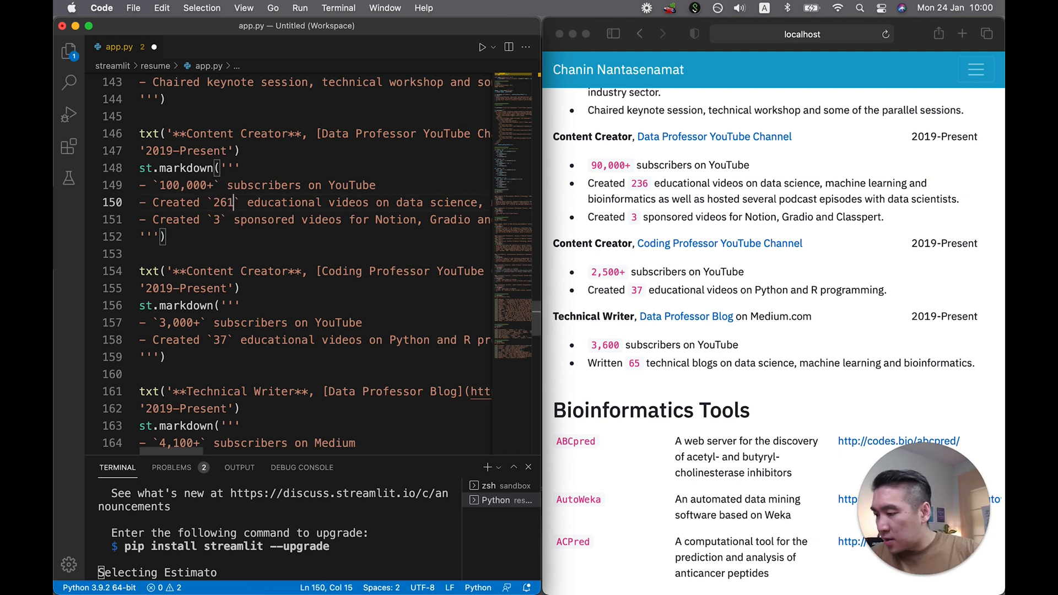
pyautogui.click(202, 323)
pyautogui.write('2')
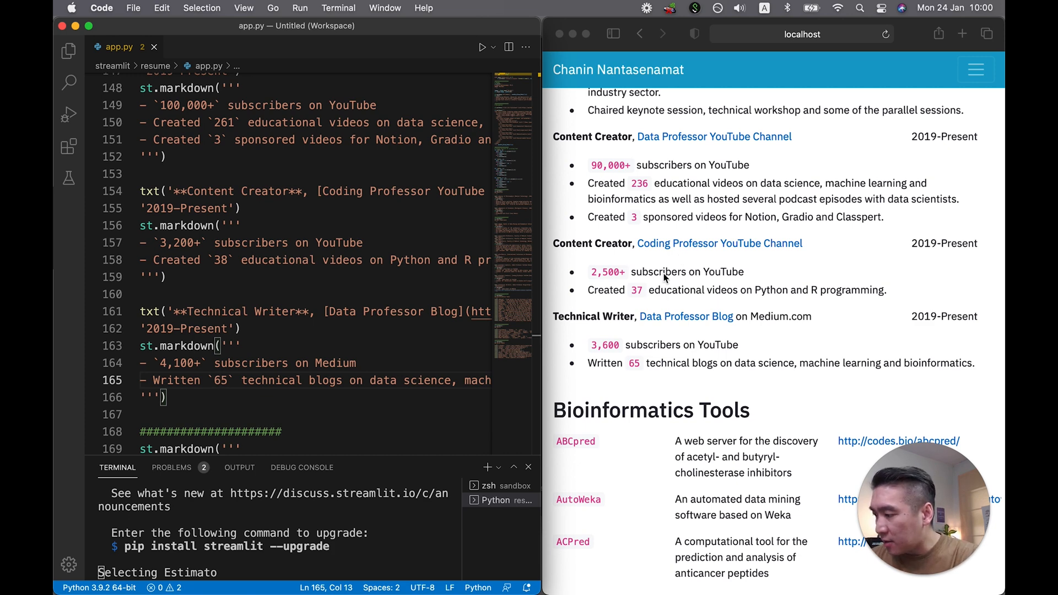
pyautogui.click(220, 381)
pyautogui.write('8')
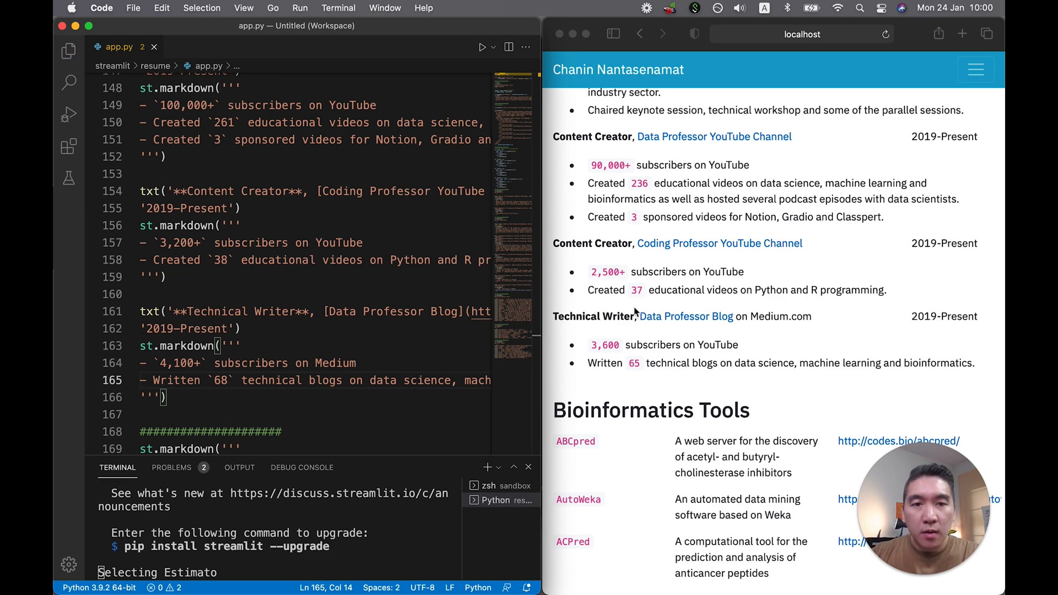
pyautogui.scroll(-3)
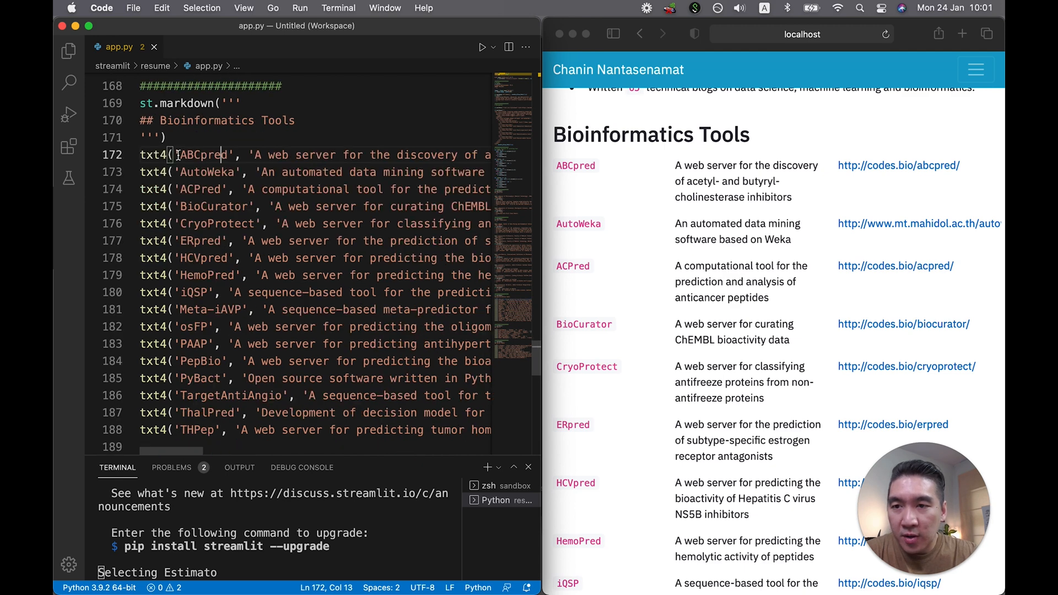
# Review the Bioinformatics Tools txt4 entries, highlighting the ABCpred tool name in app.py
pyautogui.doubleClick(205, 154)
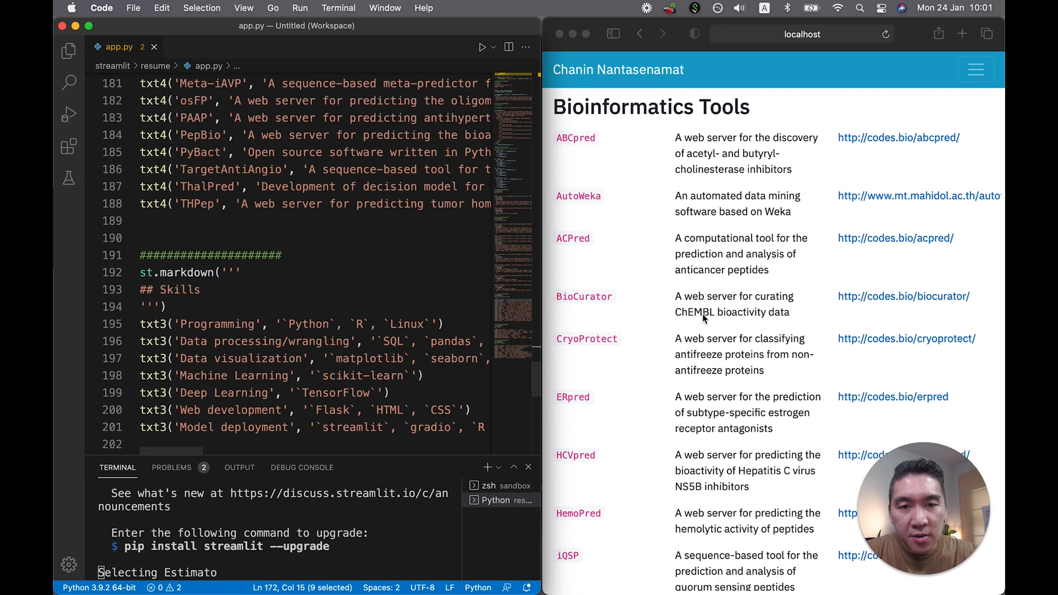
pyautogui.scroll(-3)
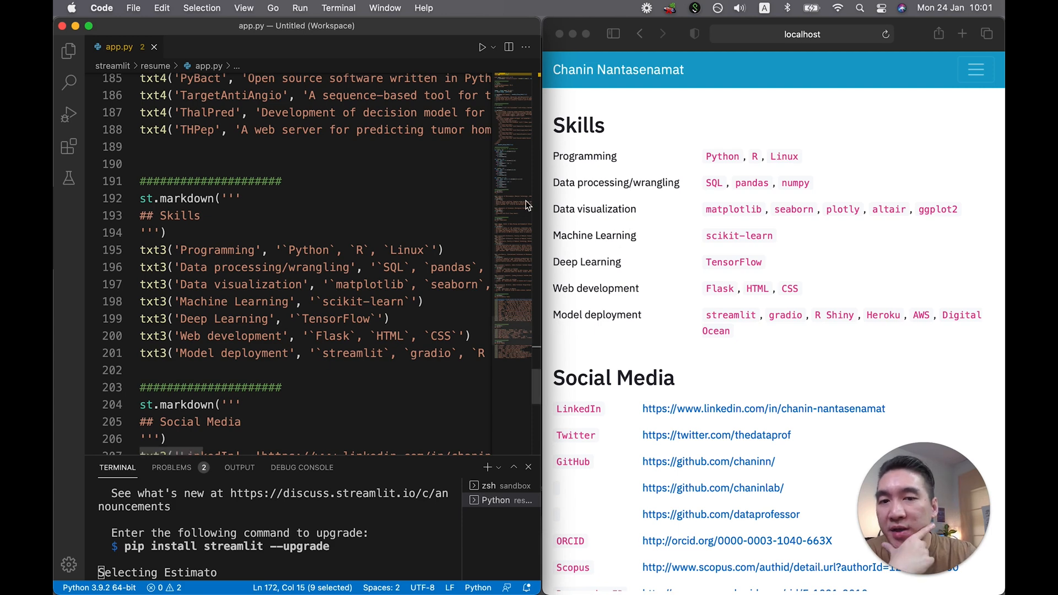
pyautogui.moveTo(724, 161)
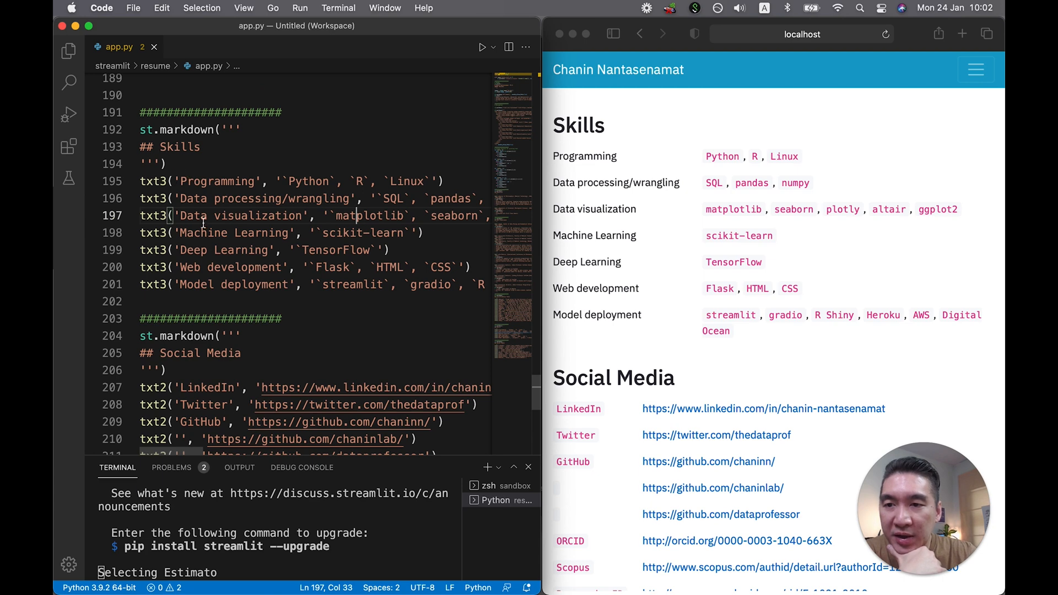
pyautogui.moveTo(151, 181)
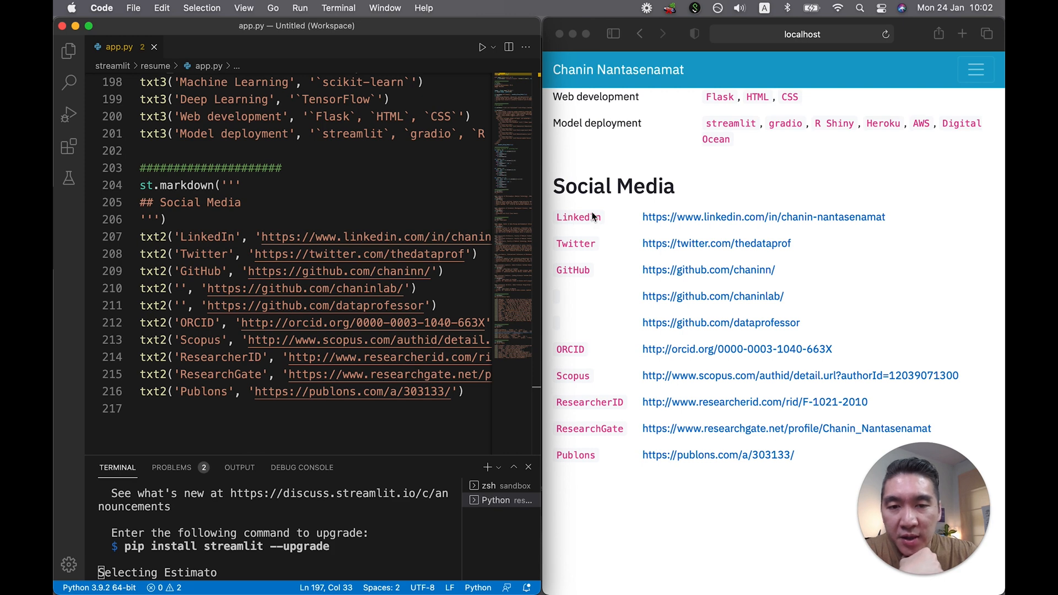
pyautogui.moveTo(645, 217)
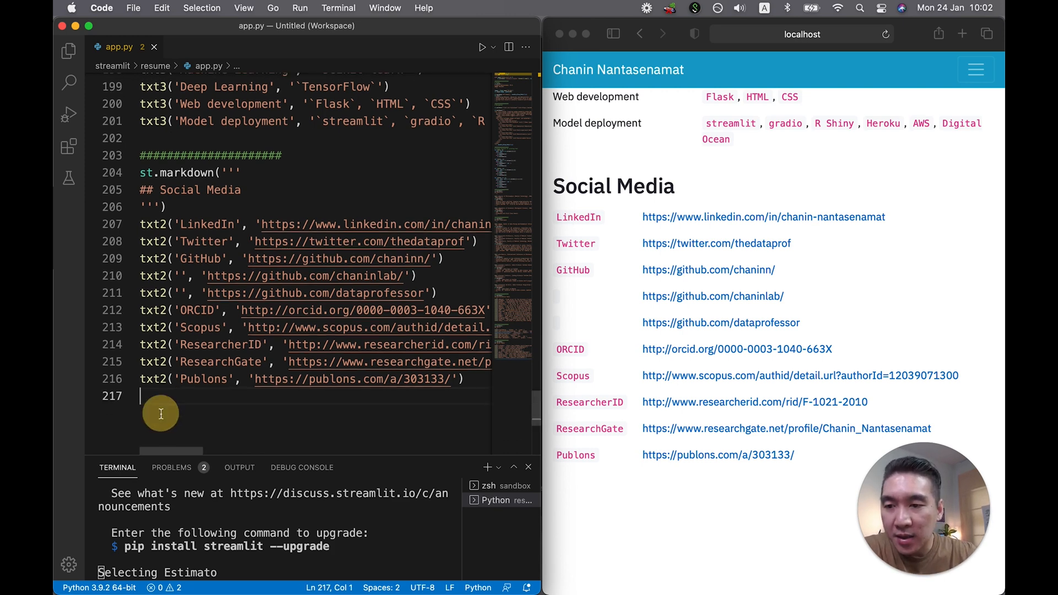
pyautogui.scroll(-3)
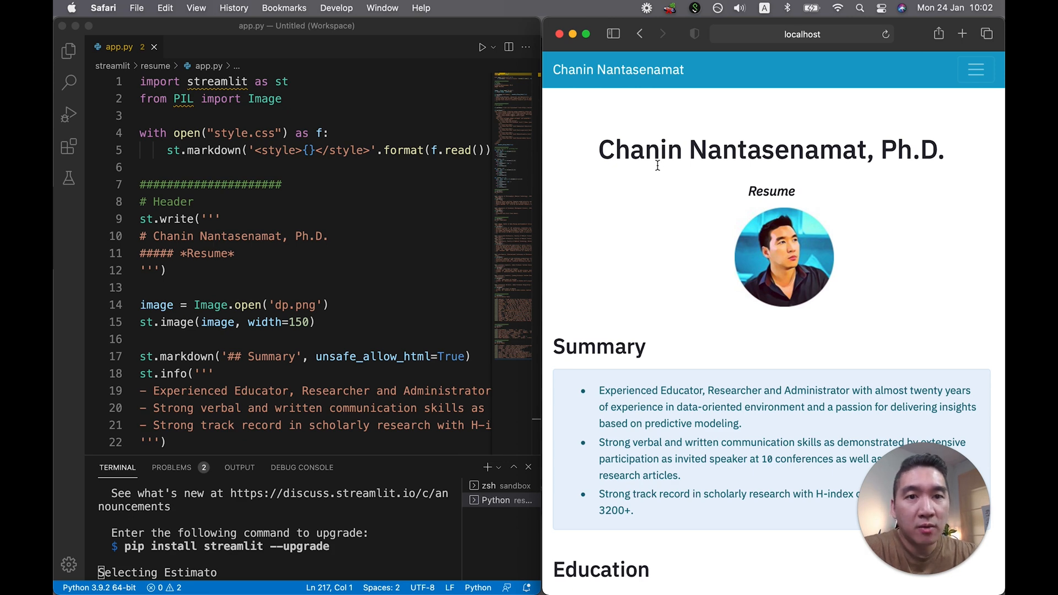
pyautogui.moveTo(658, 189)
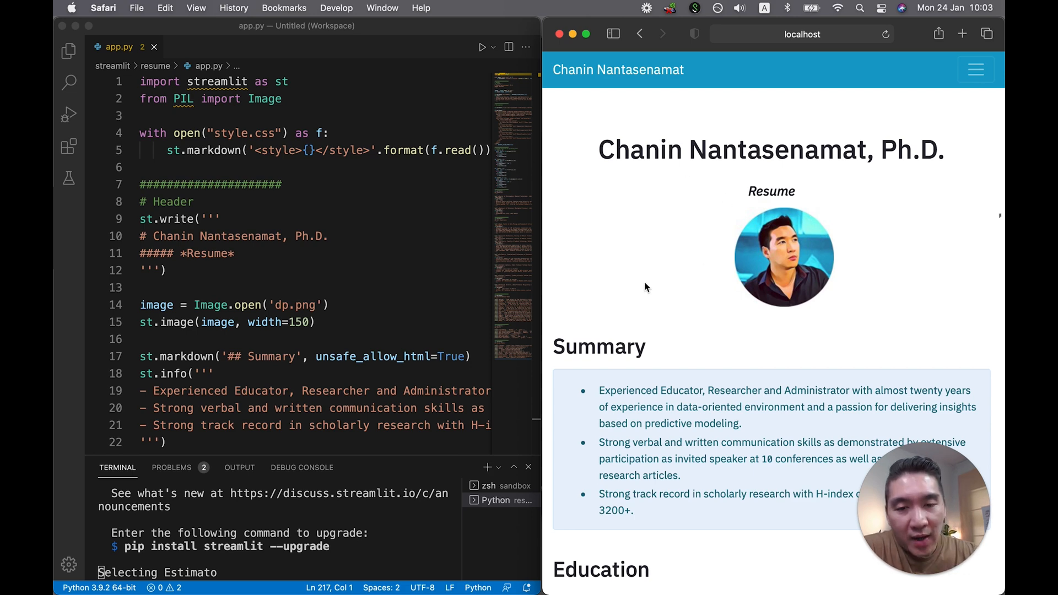
pyautogui.moveTo(680, 171)
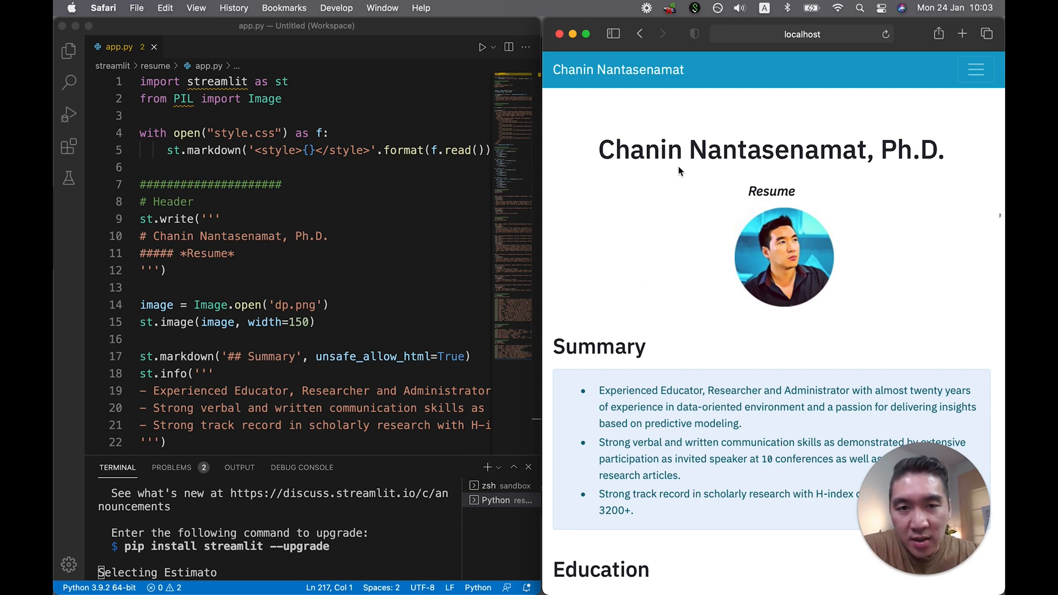
pyautogui.tripleClick(770, 150)
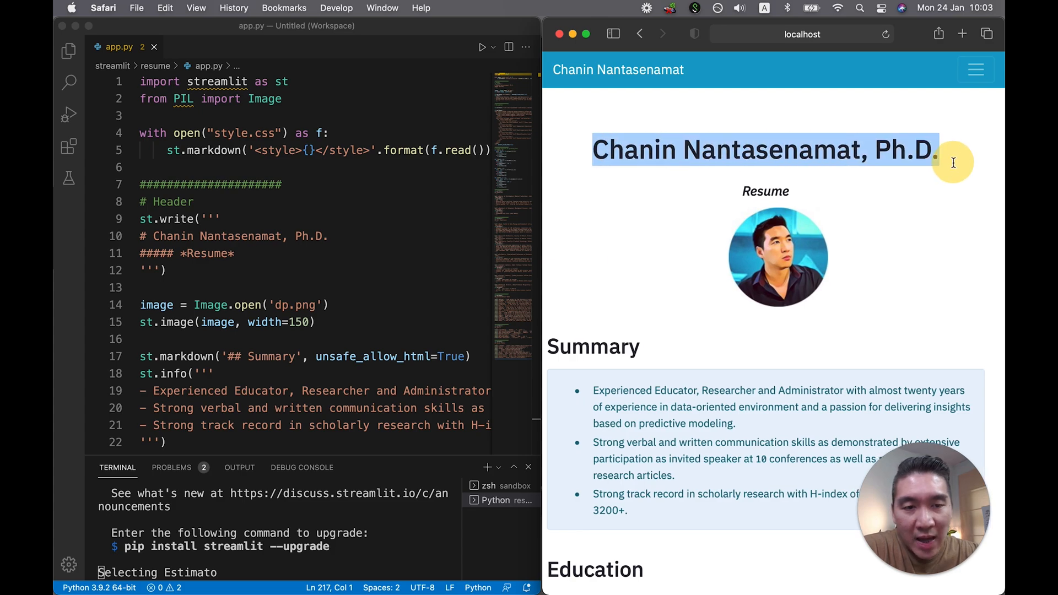